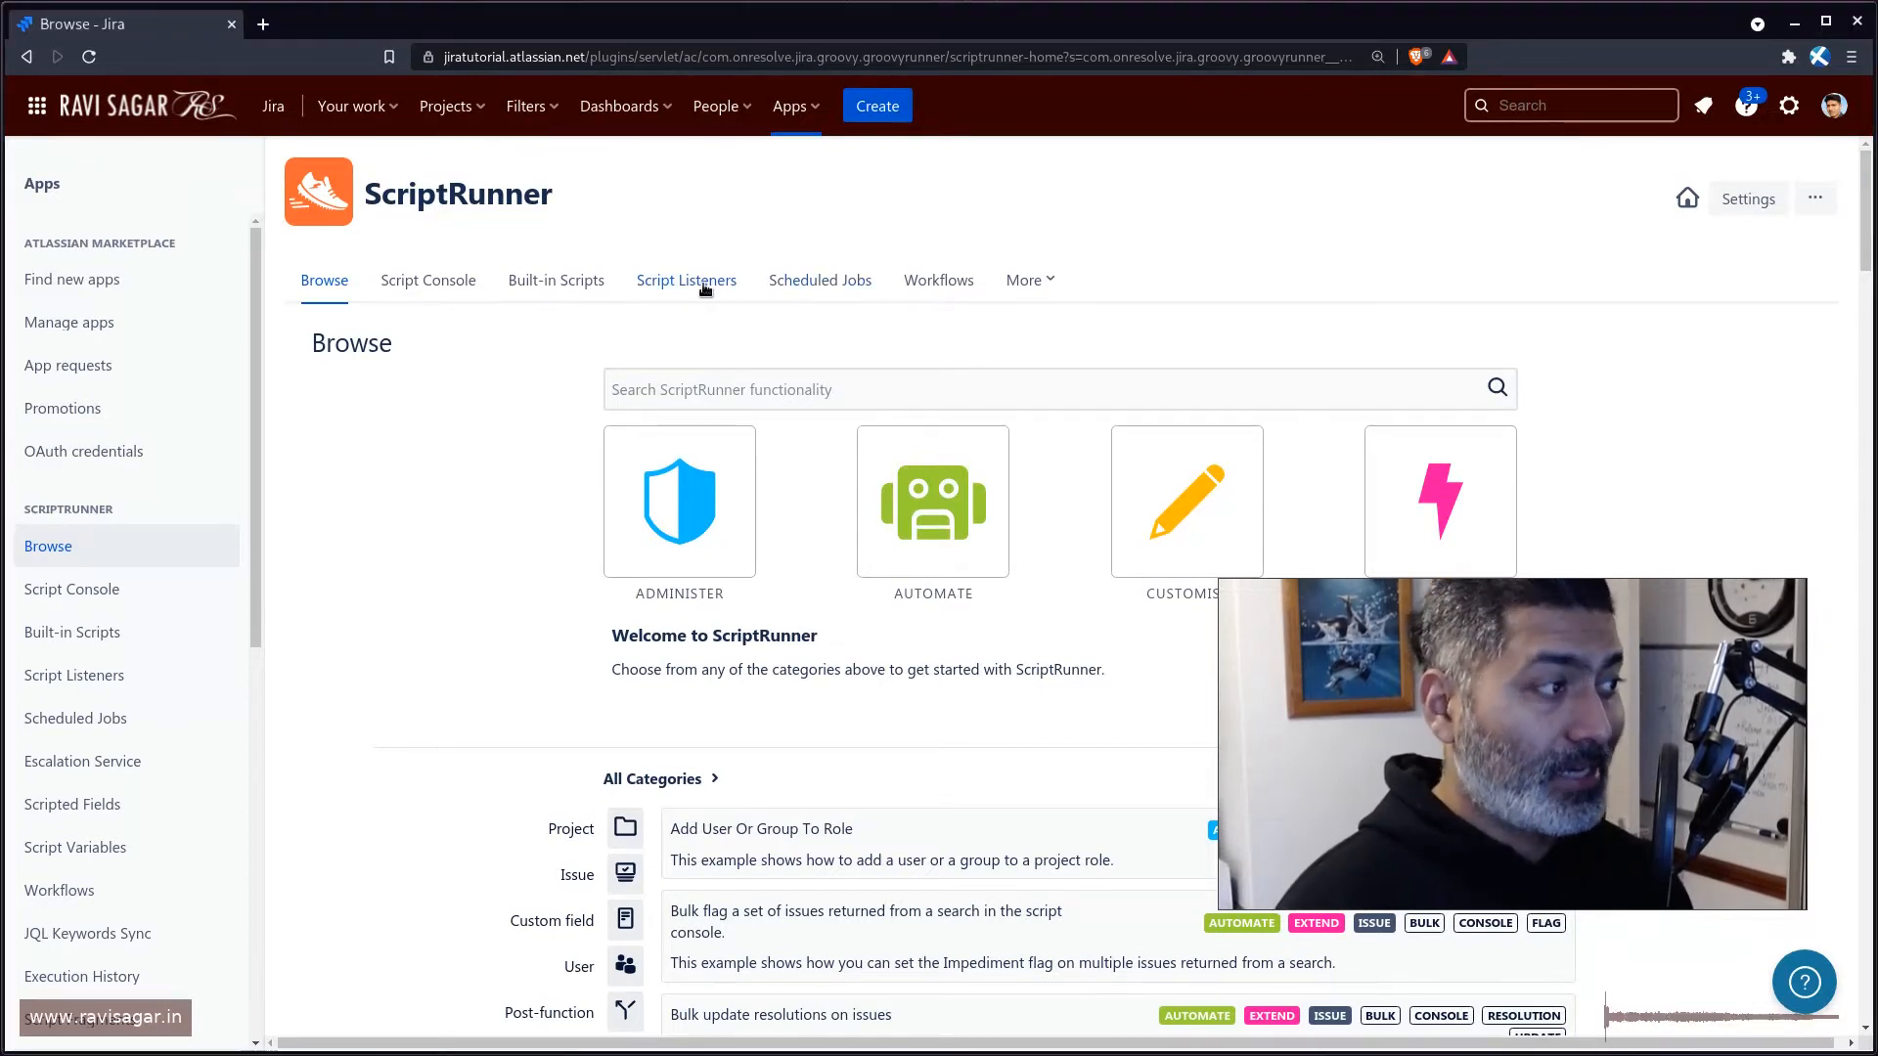
- Go to the Script Listeners page showing the five existing disabled listeners
left_click(686, 280)
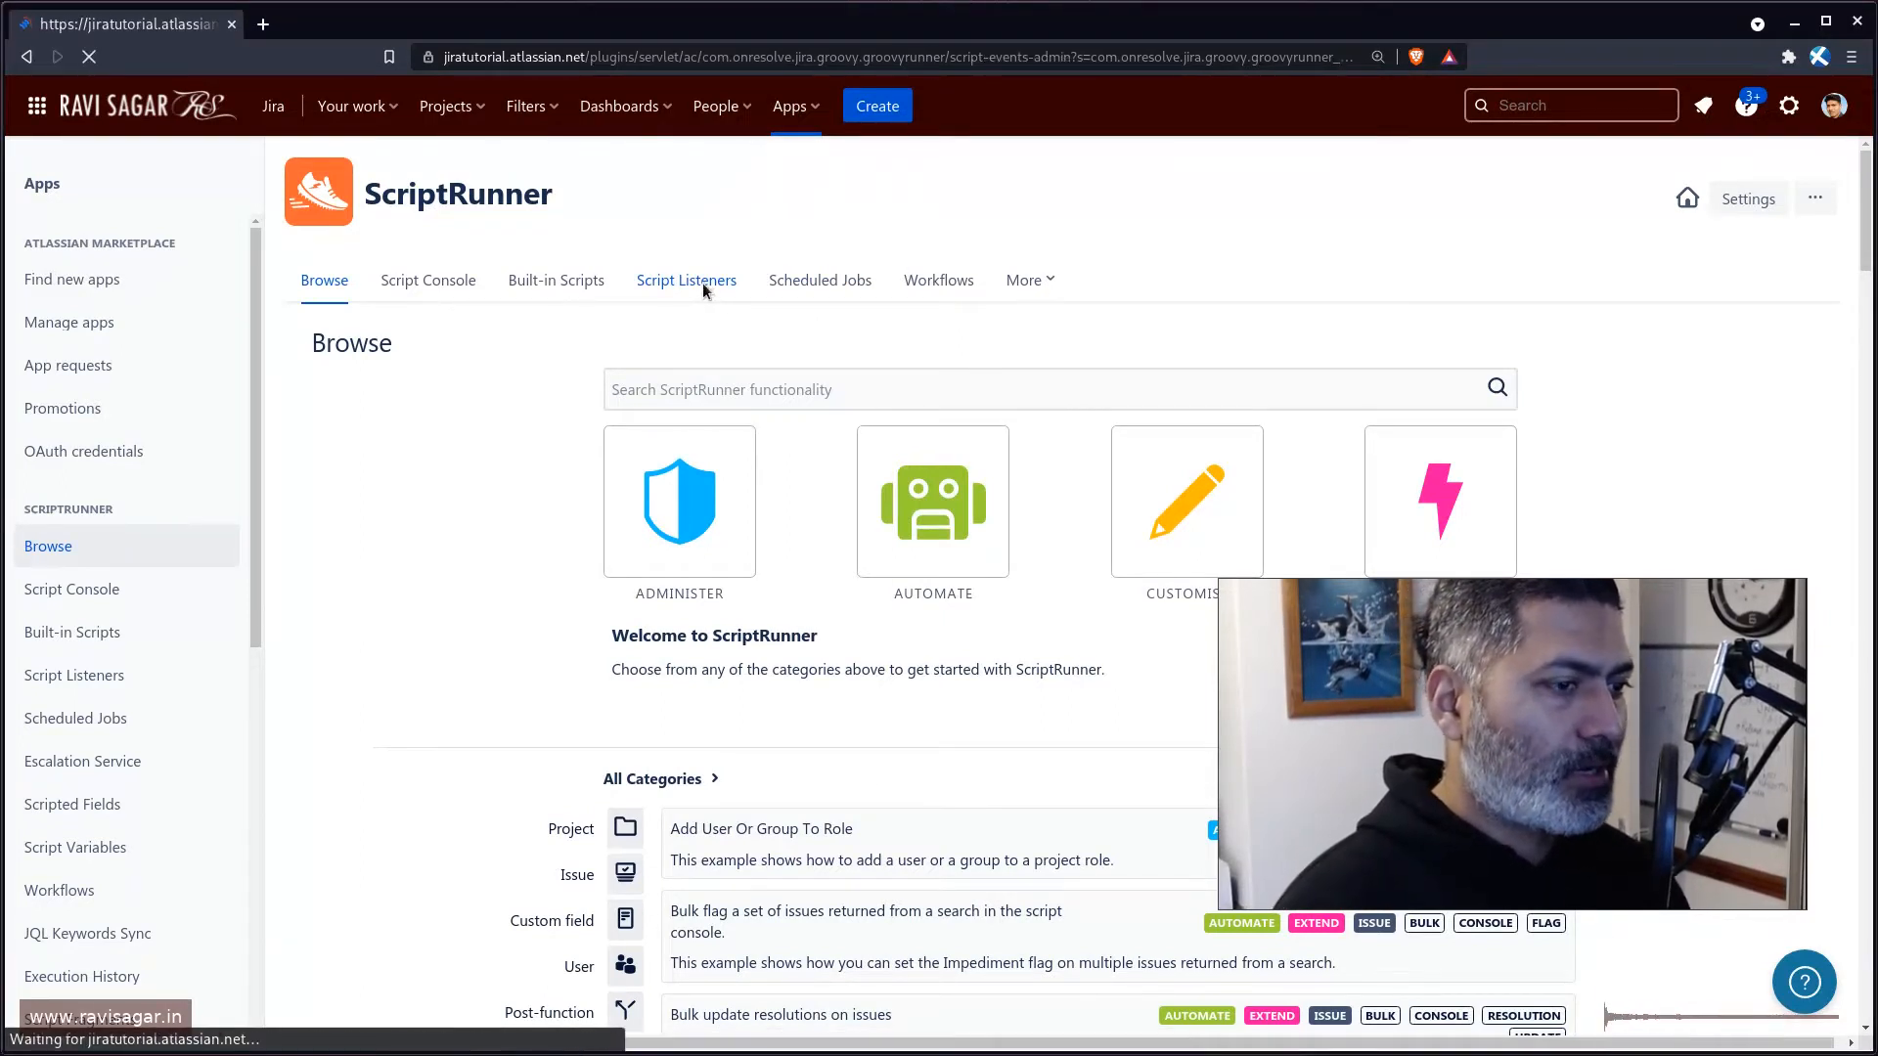
left_click(684, 280)
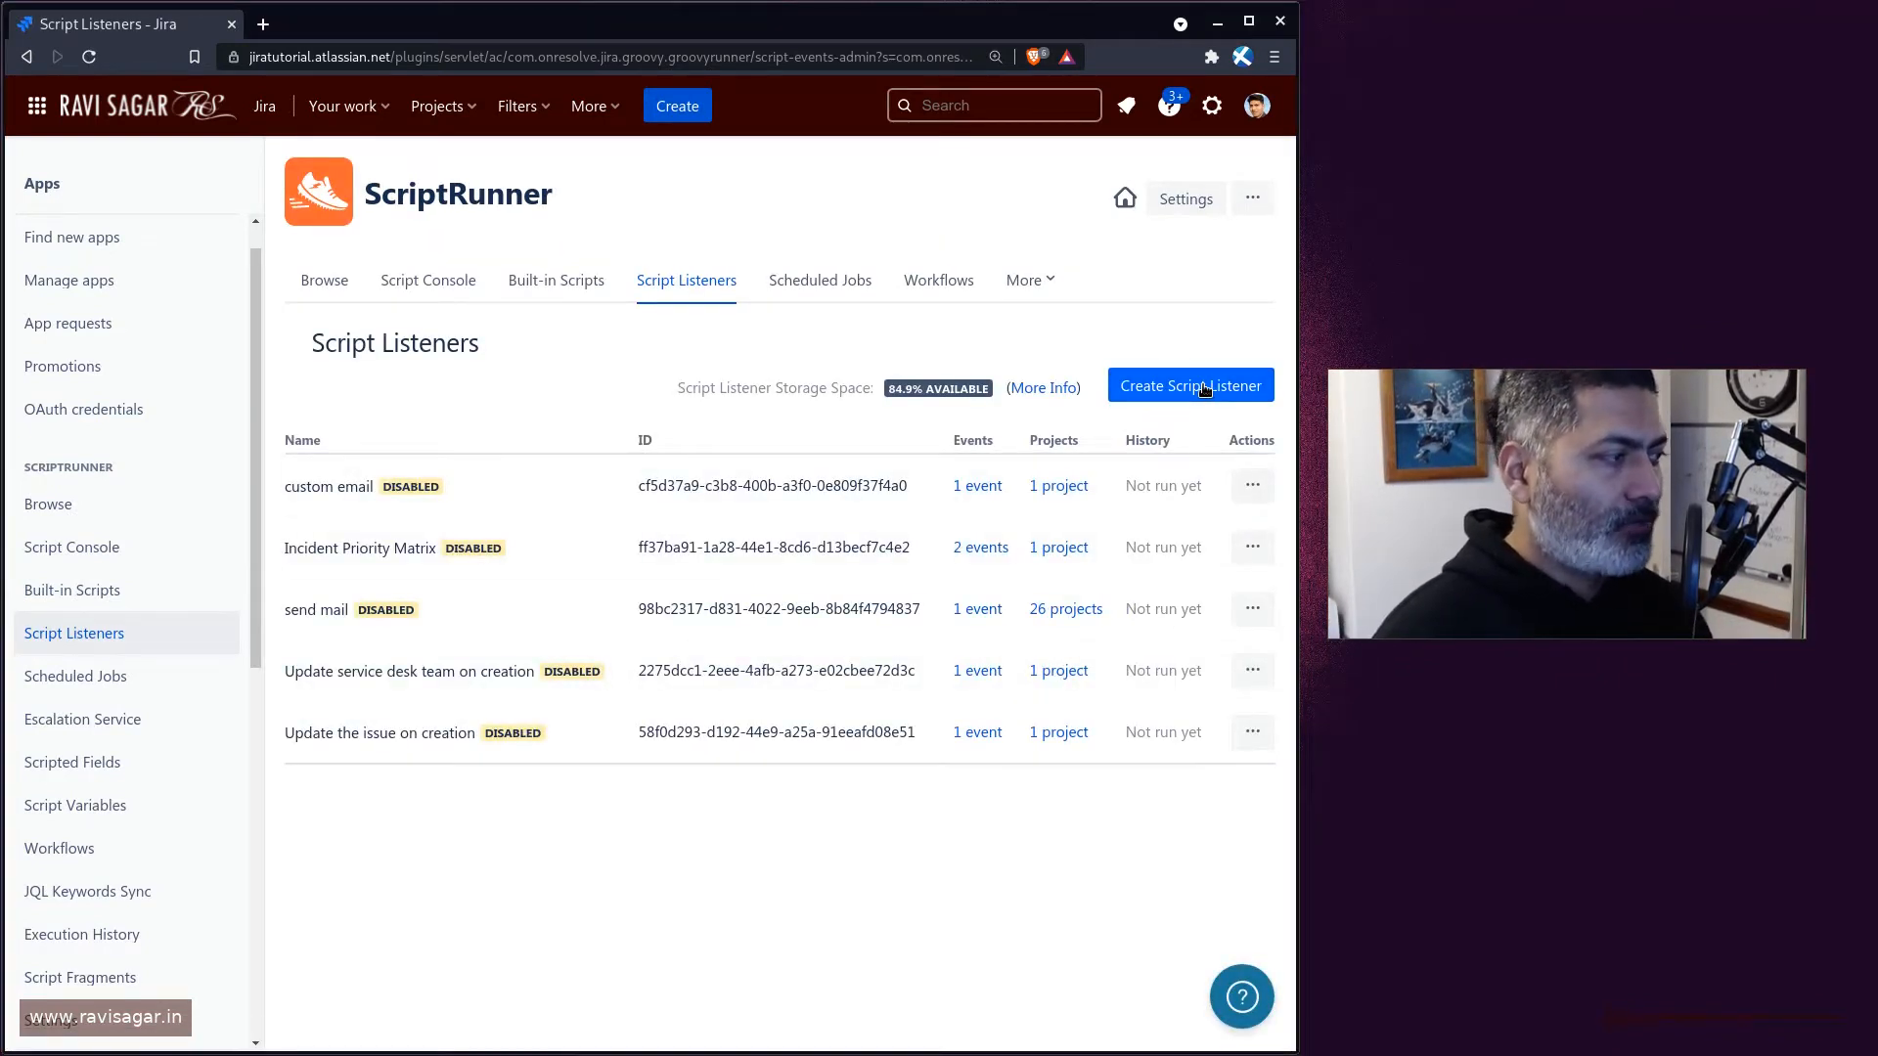
- Begin a new script listener with the sidebar collapsed and the 'On these events' list shown
left_click(1189, 385)
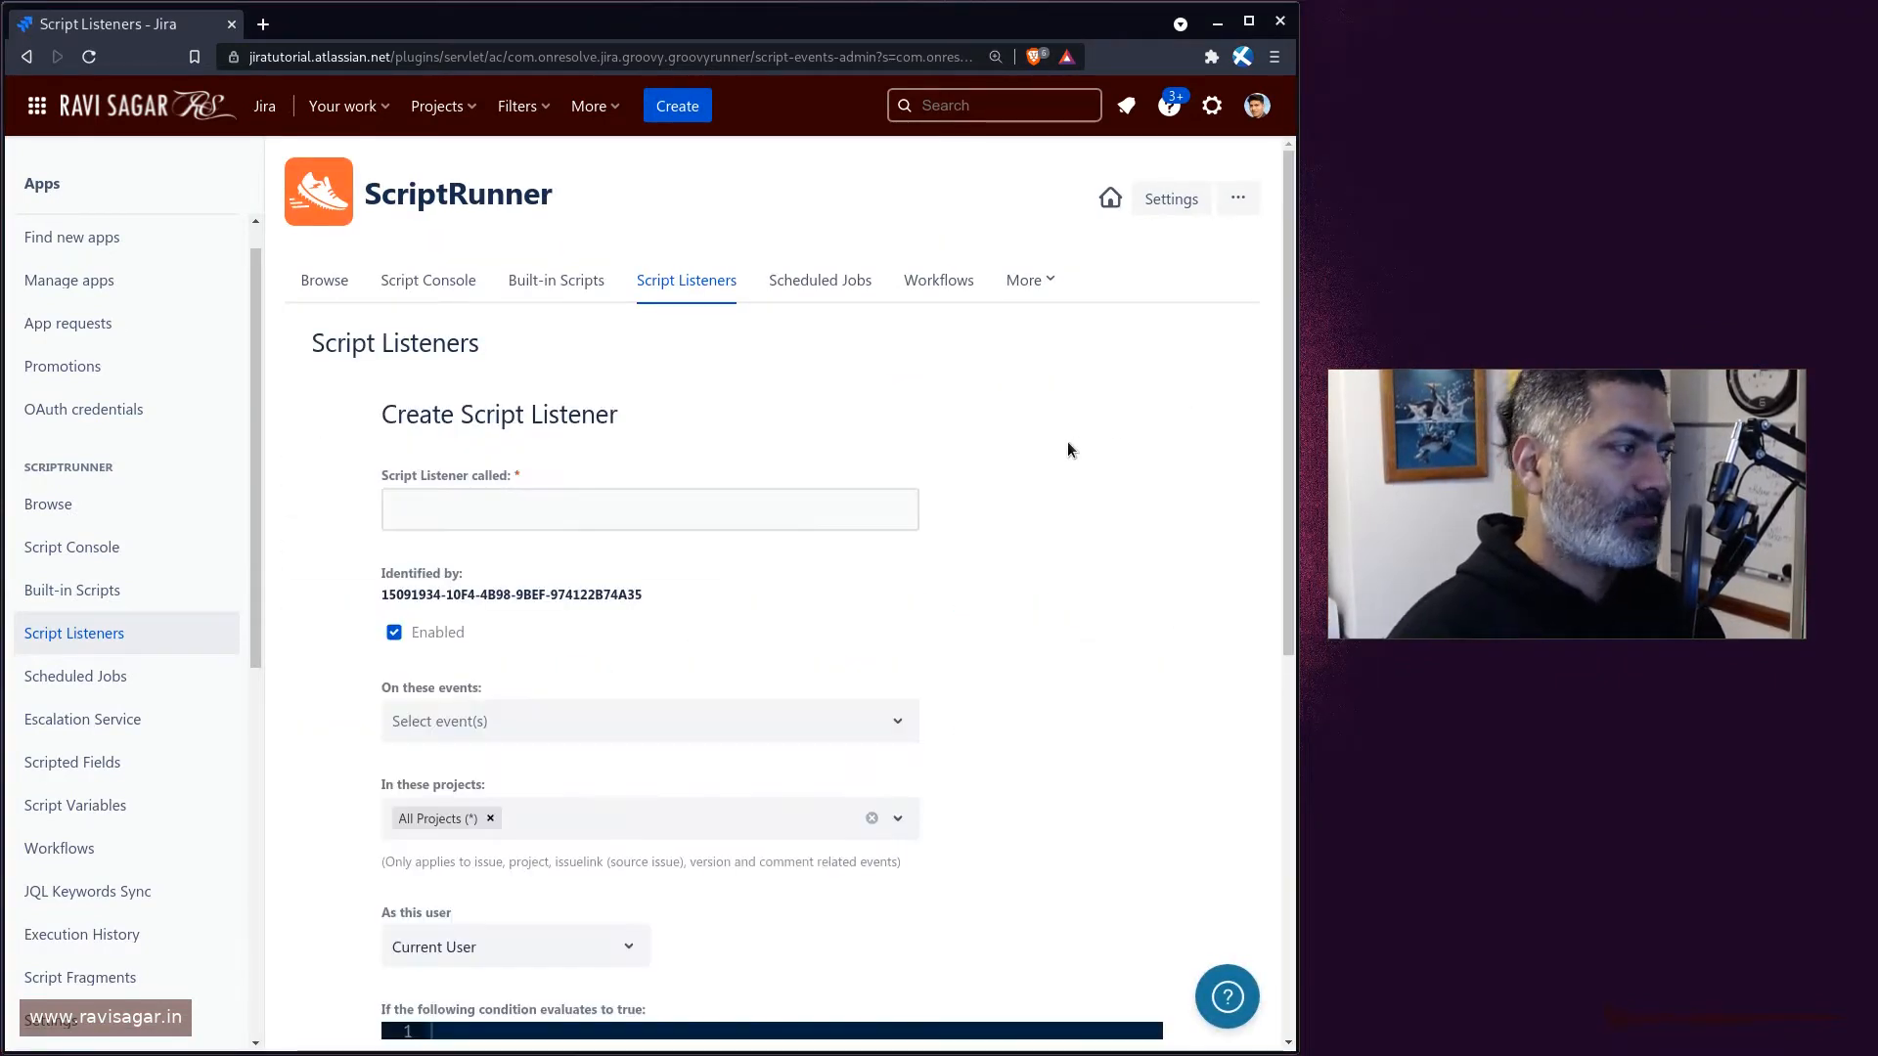
scroll("down", 3)
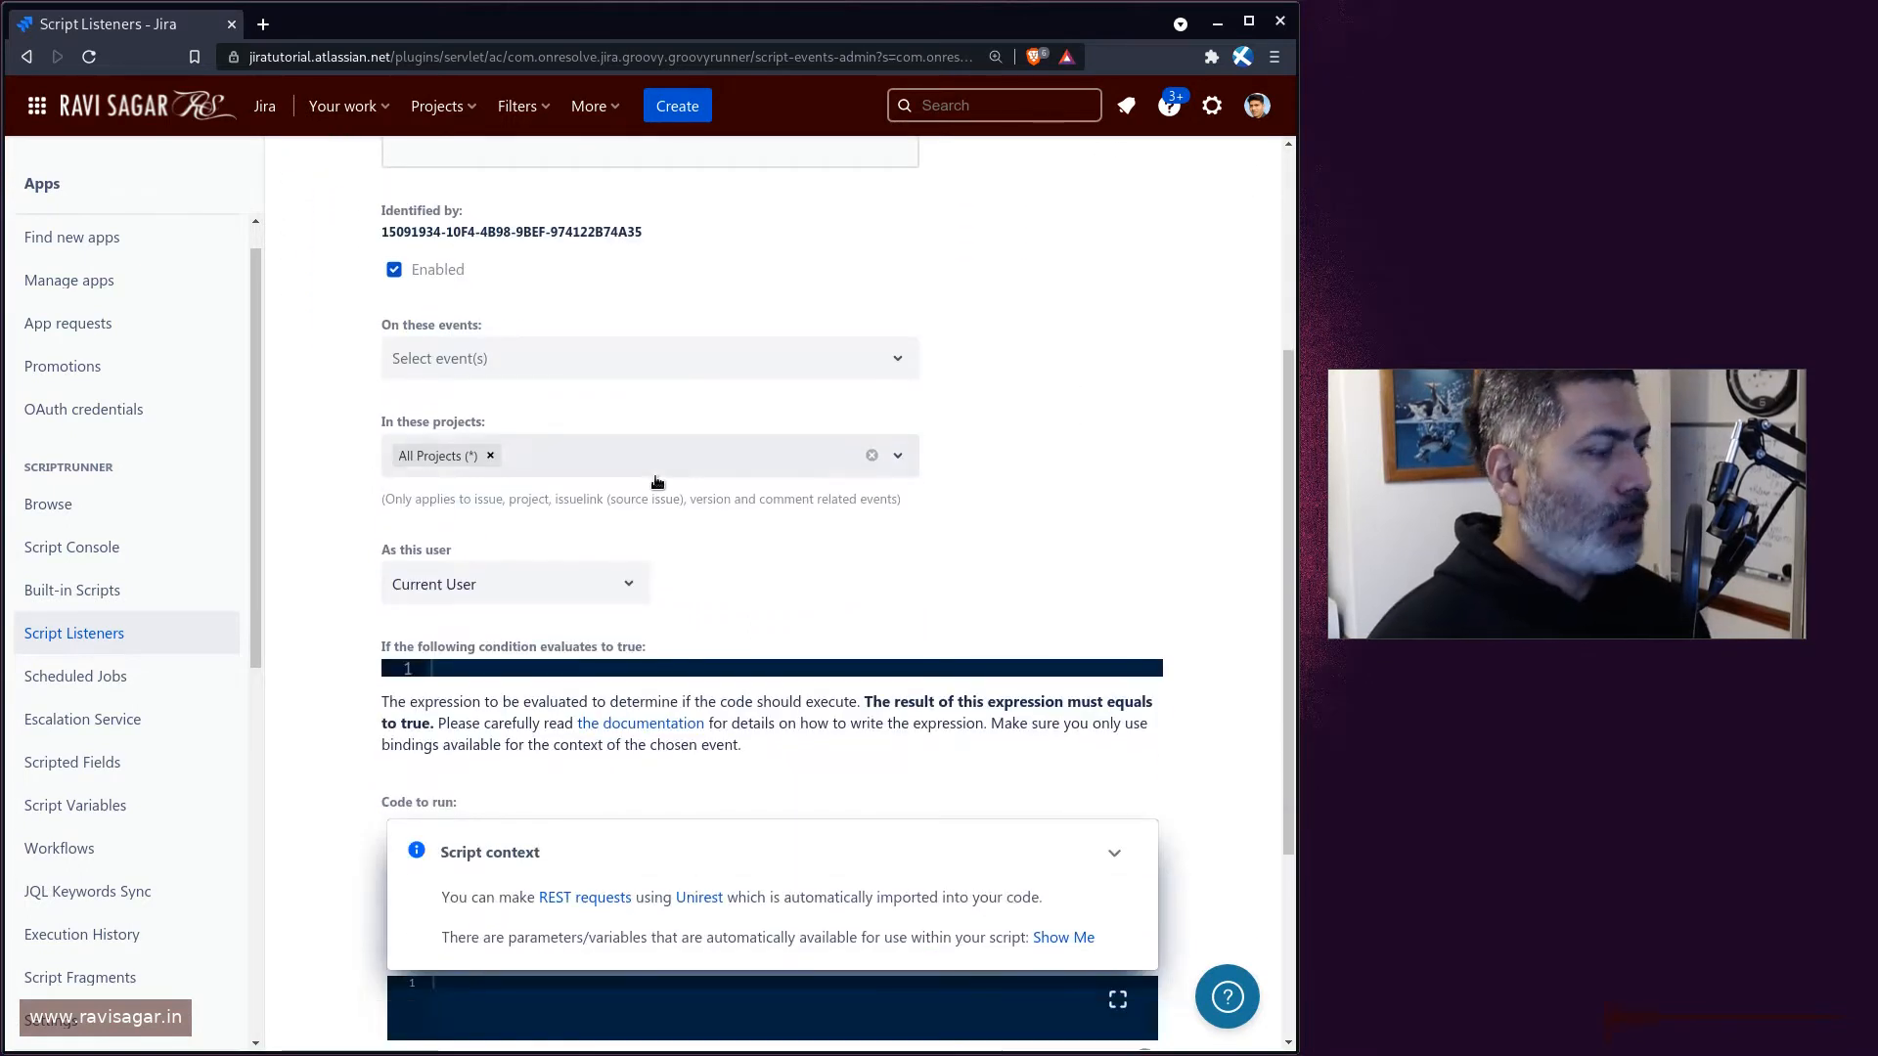
left_click(25, 182)
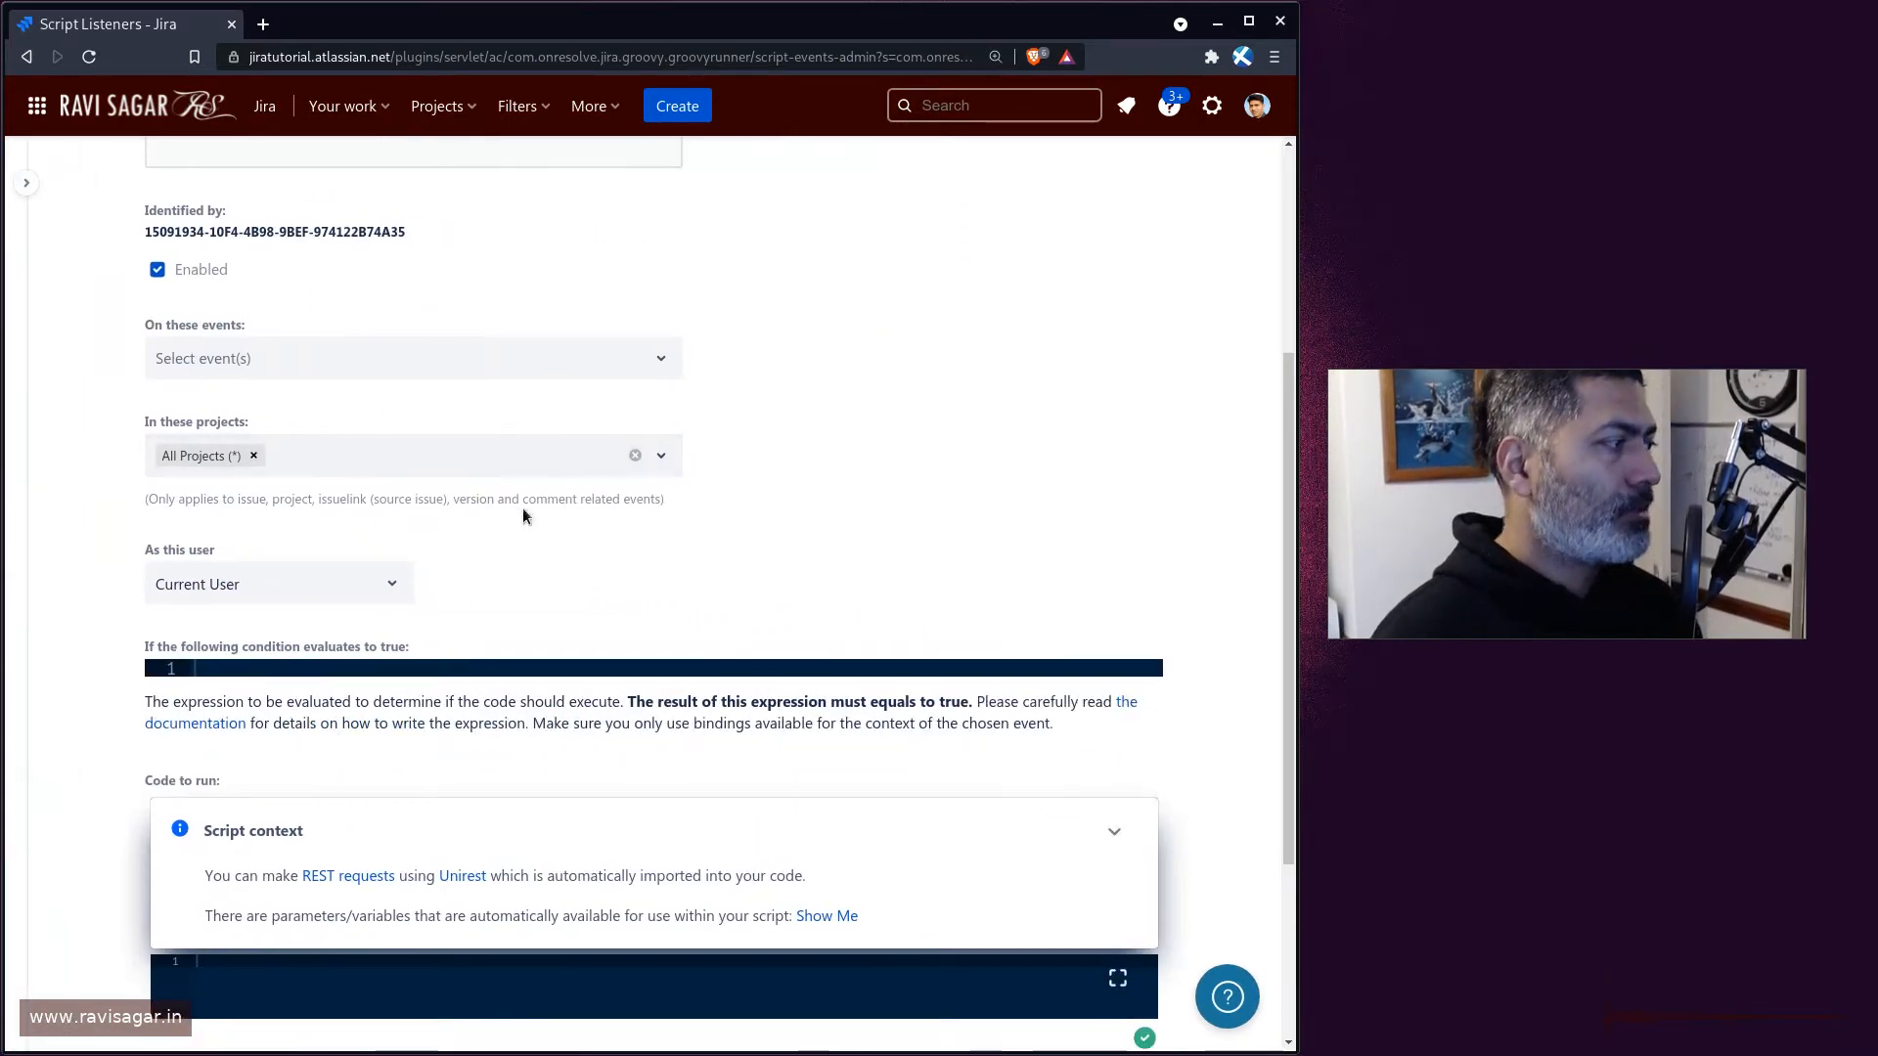
left_click(413, 356)
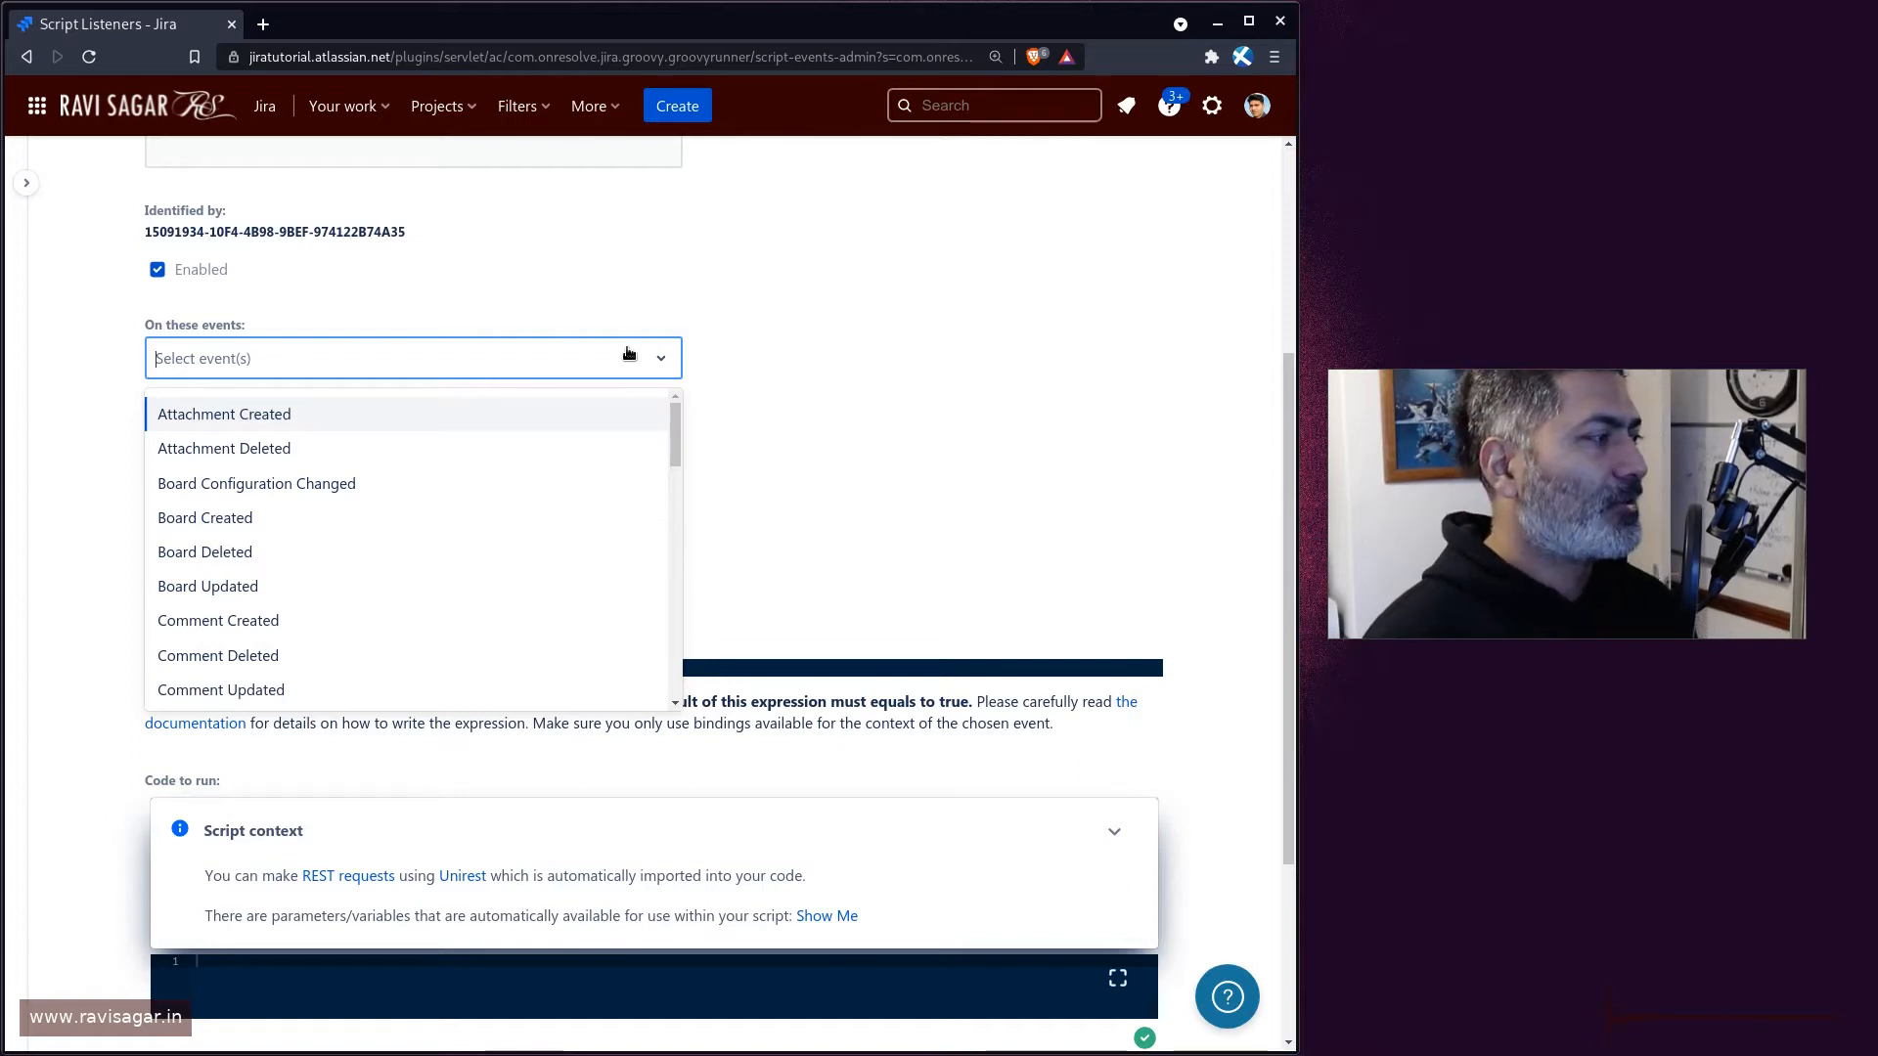
- Filter events by 'issue' and add Issue Created, Issue Deleted and Issue Updated as triggers
left_click(581, 336)
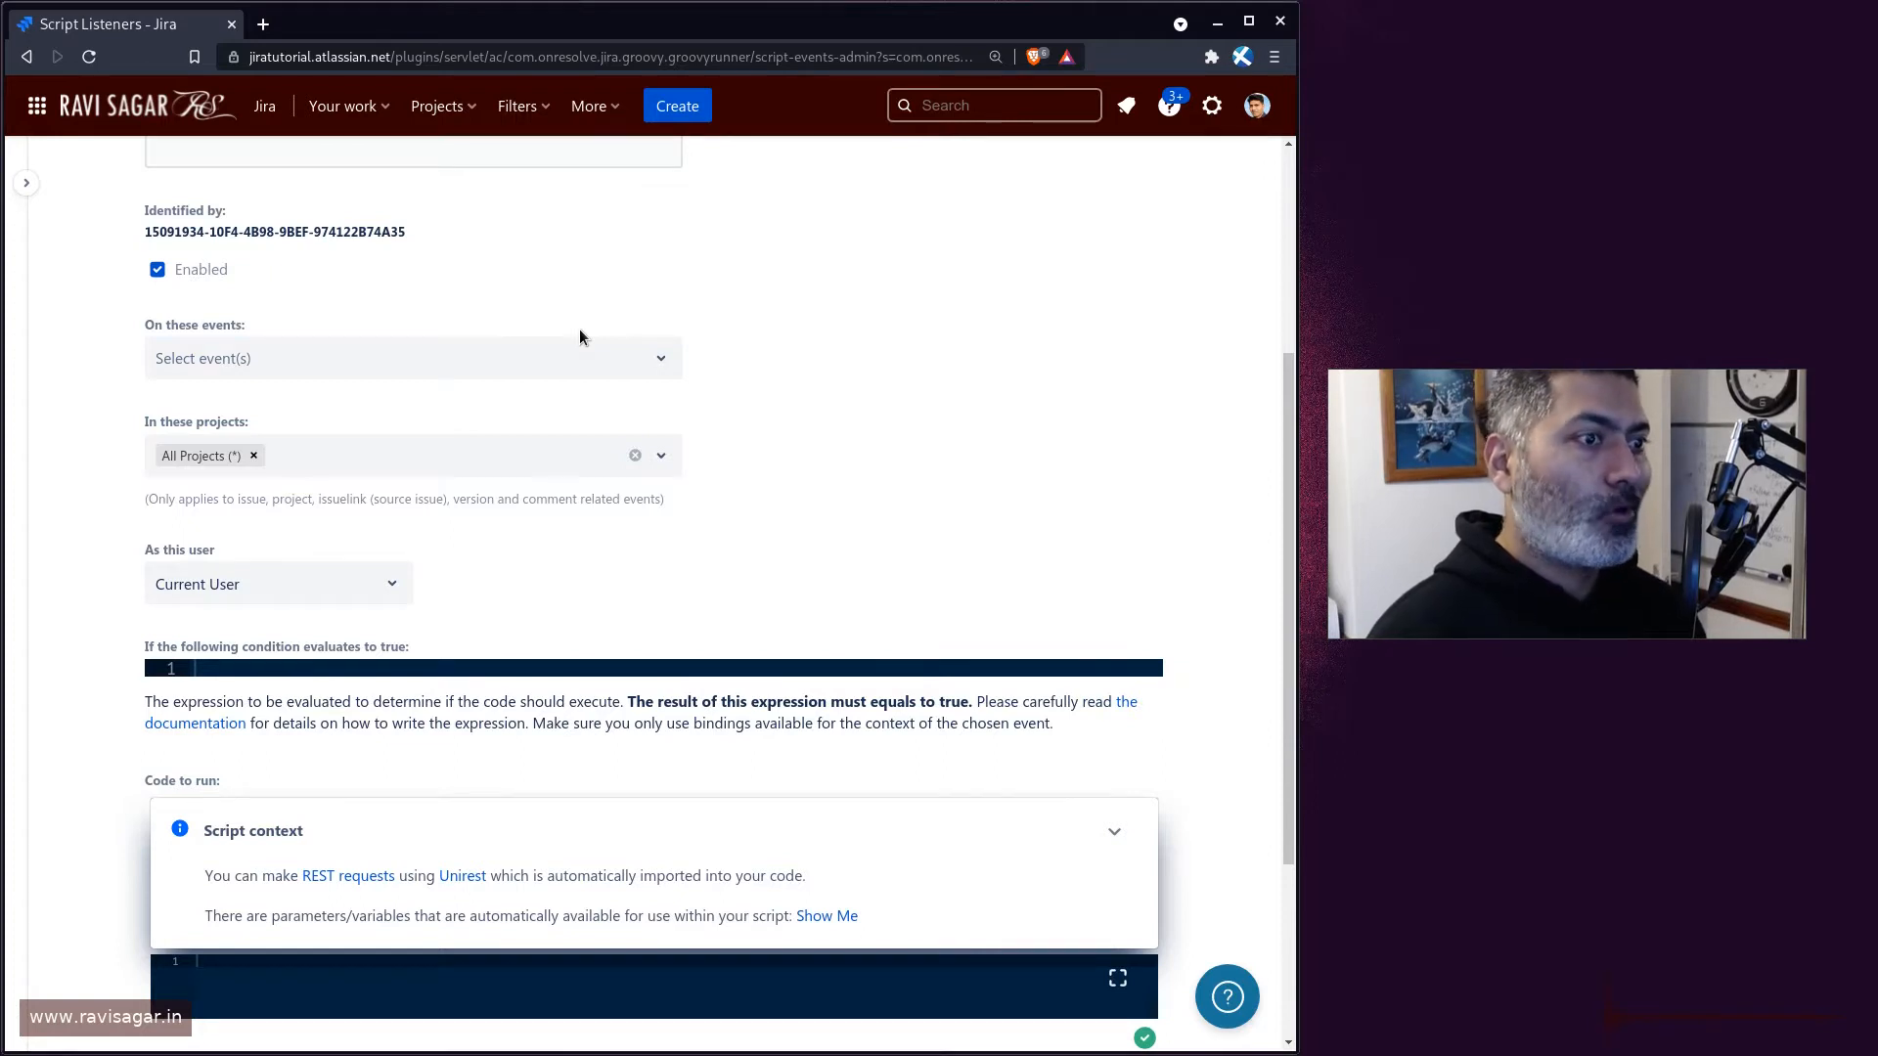
mouse_move(486, 369)
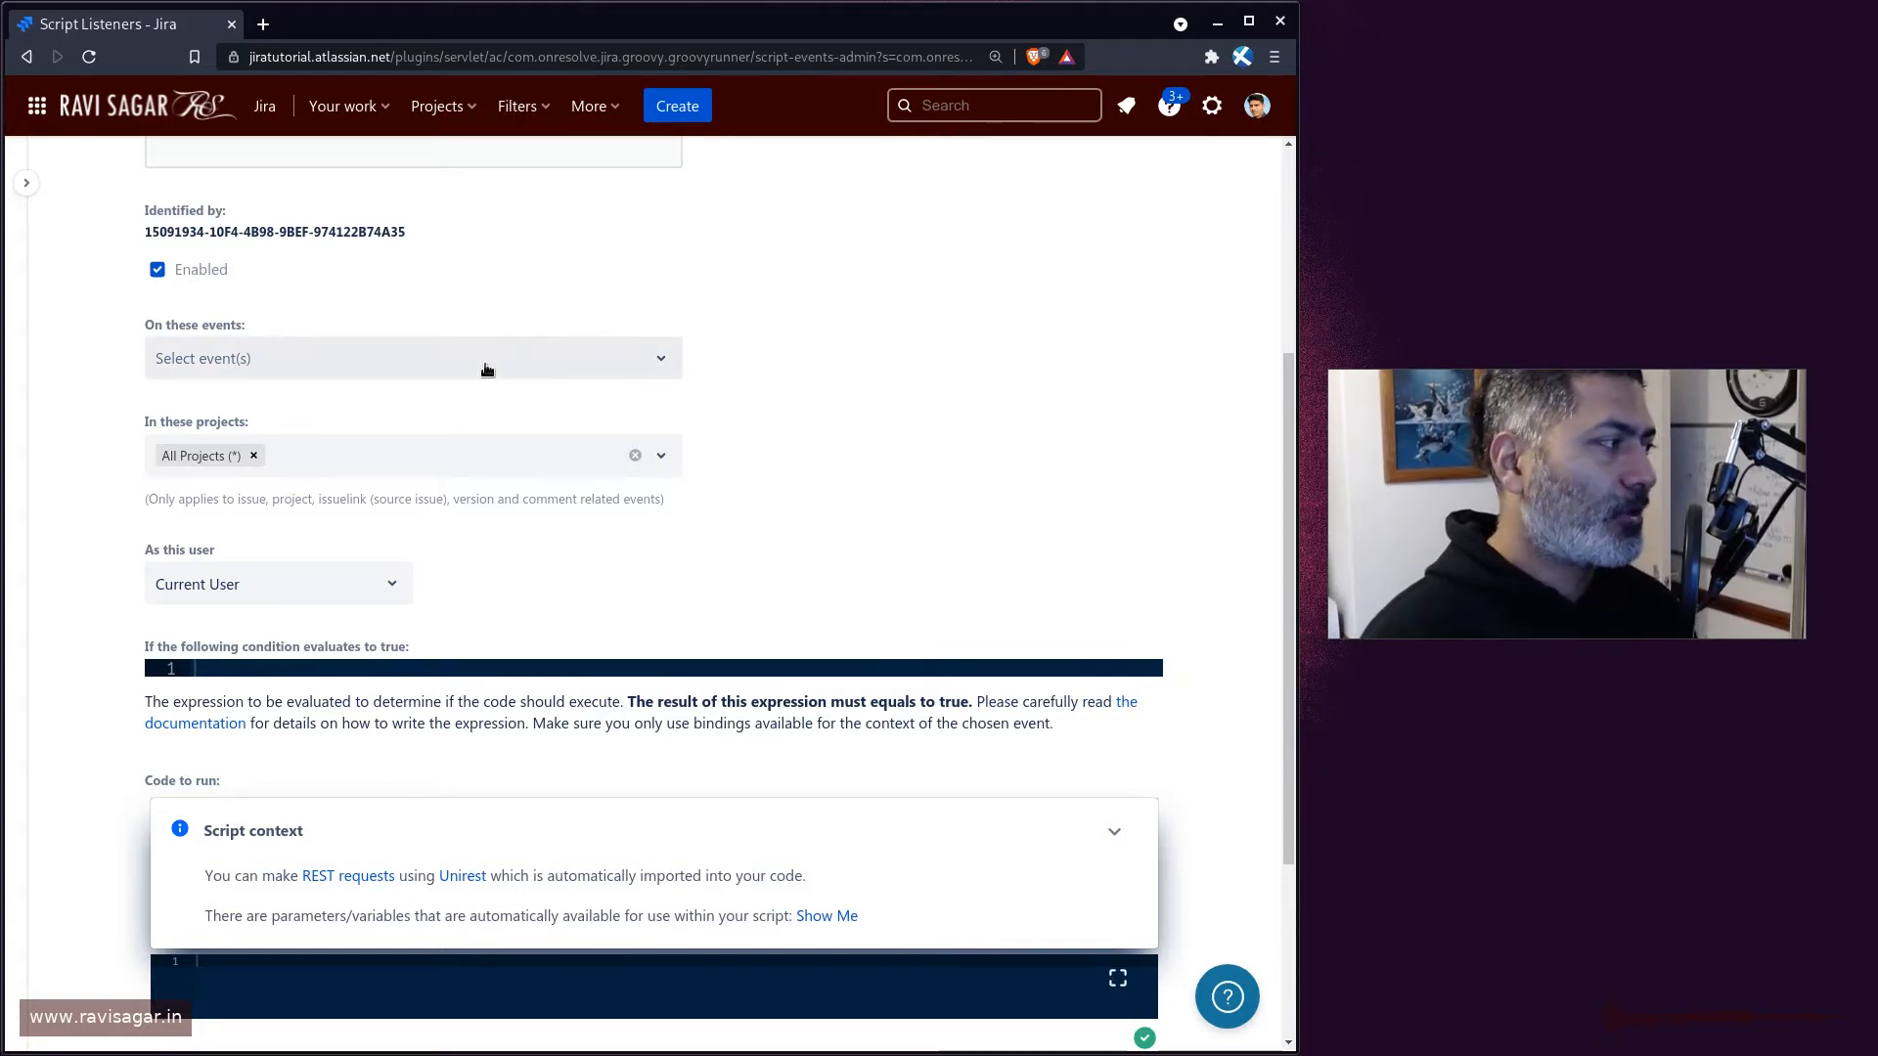
type("issu")
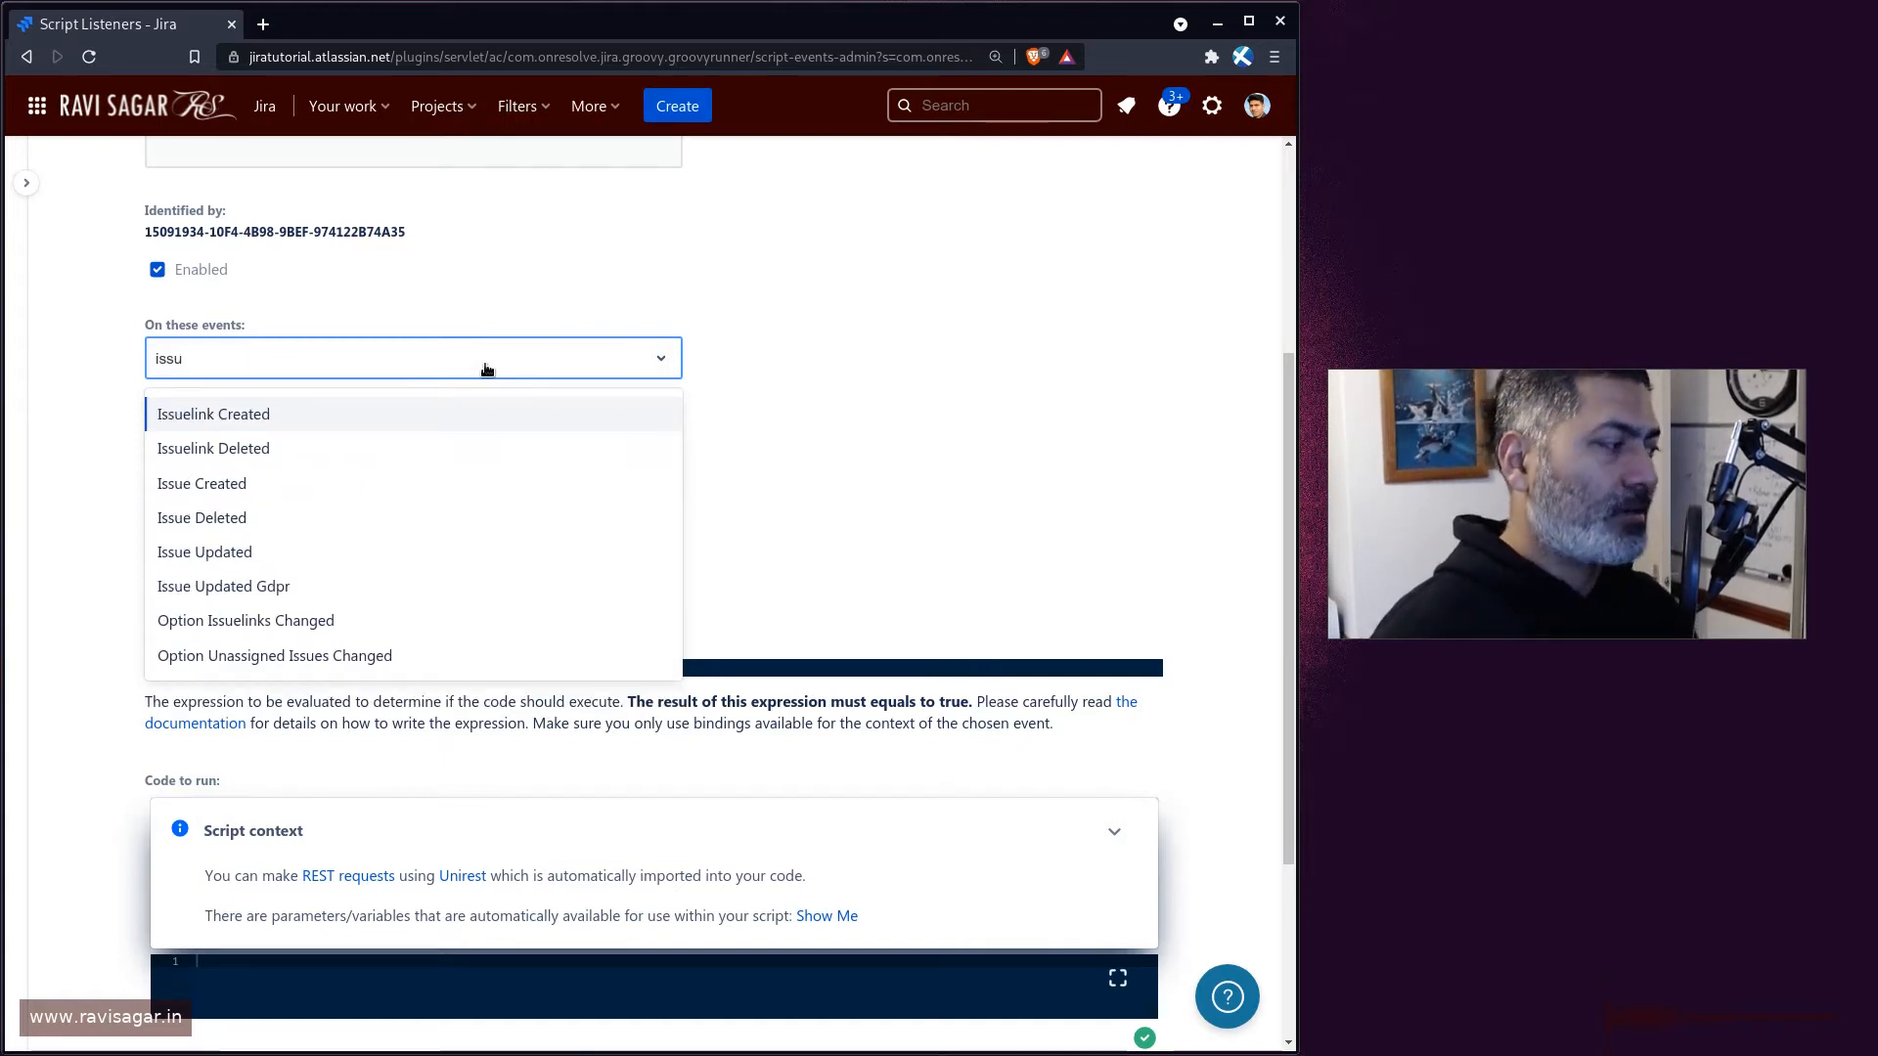
mouse_move(307, 483)
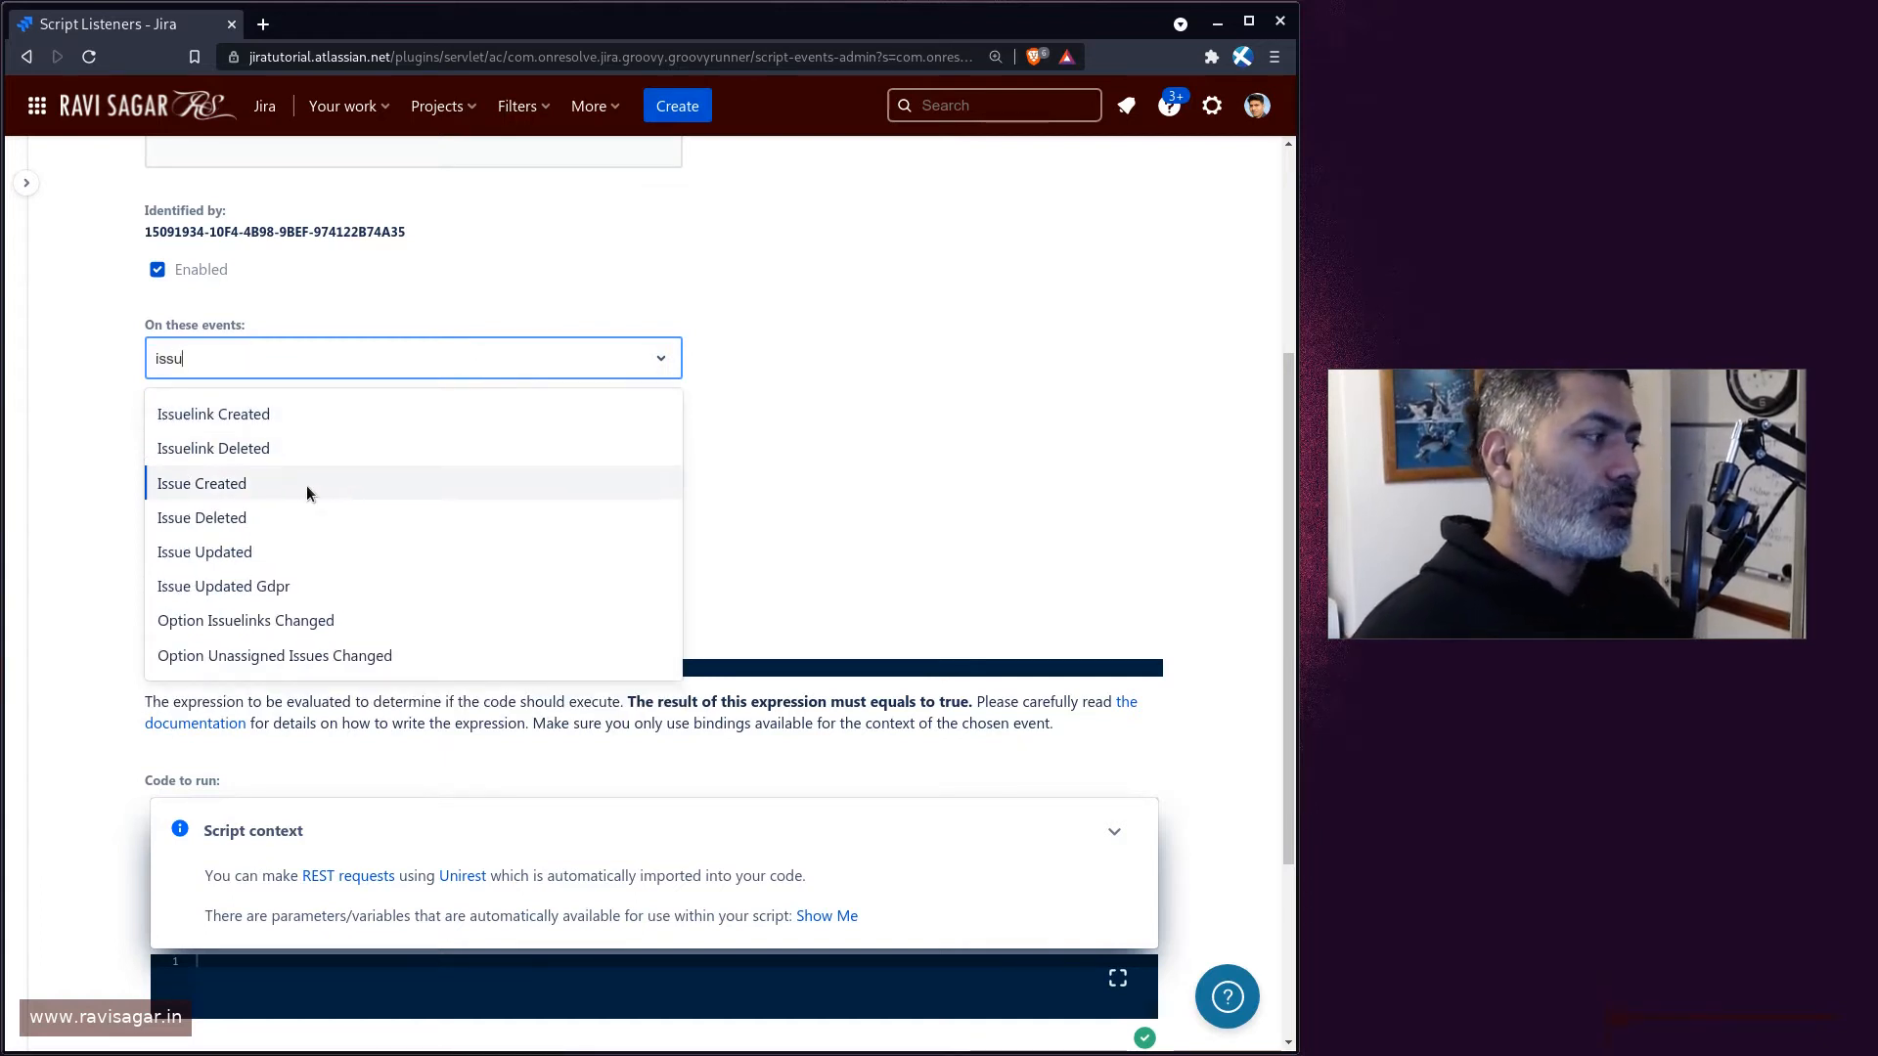
left_click(202, 483)
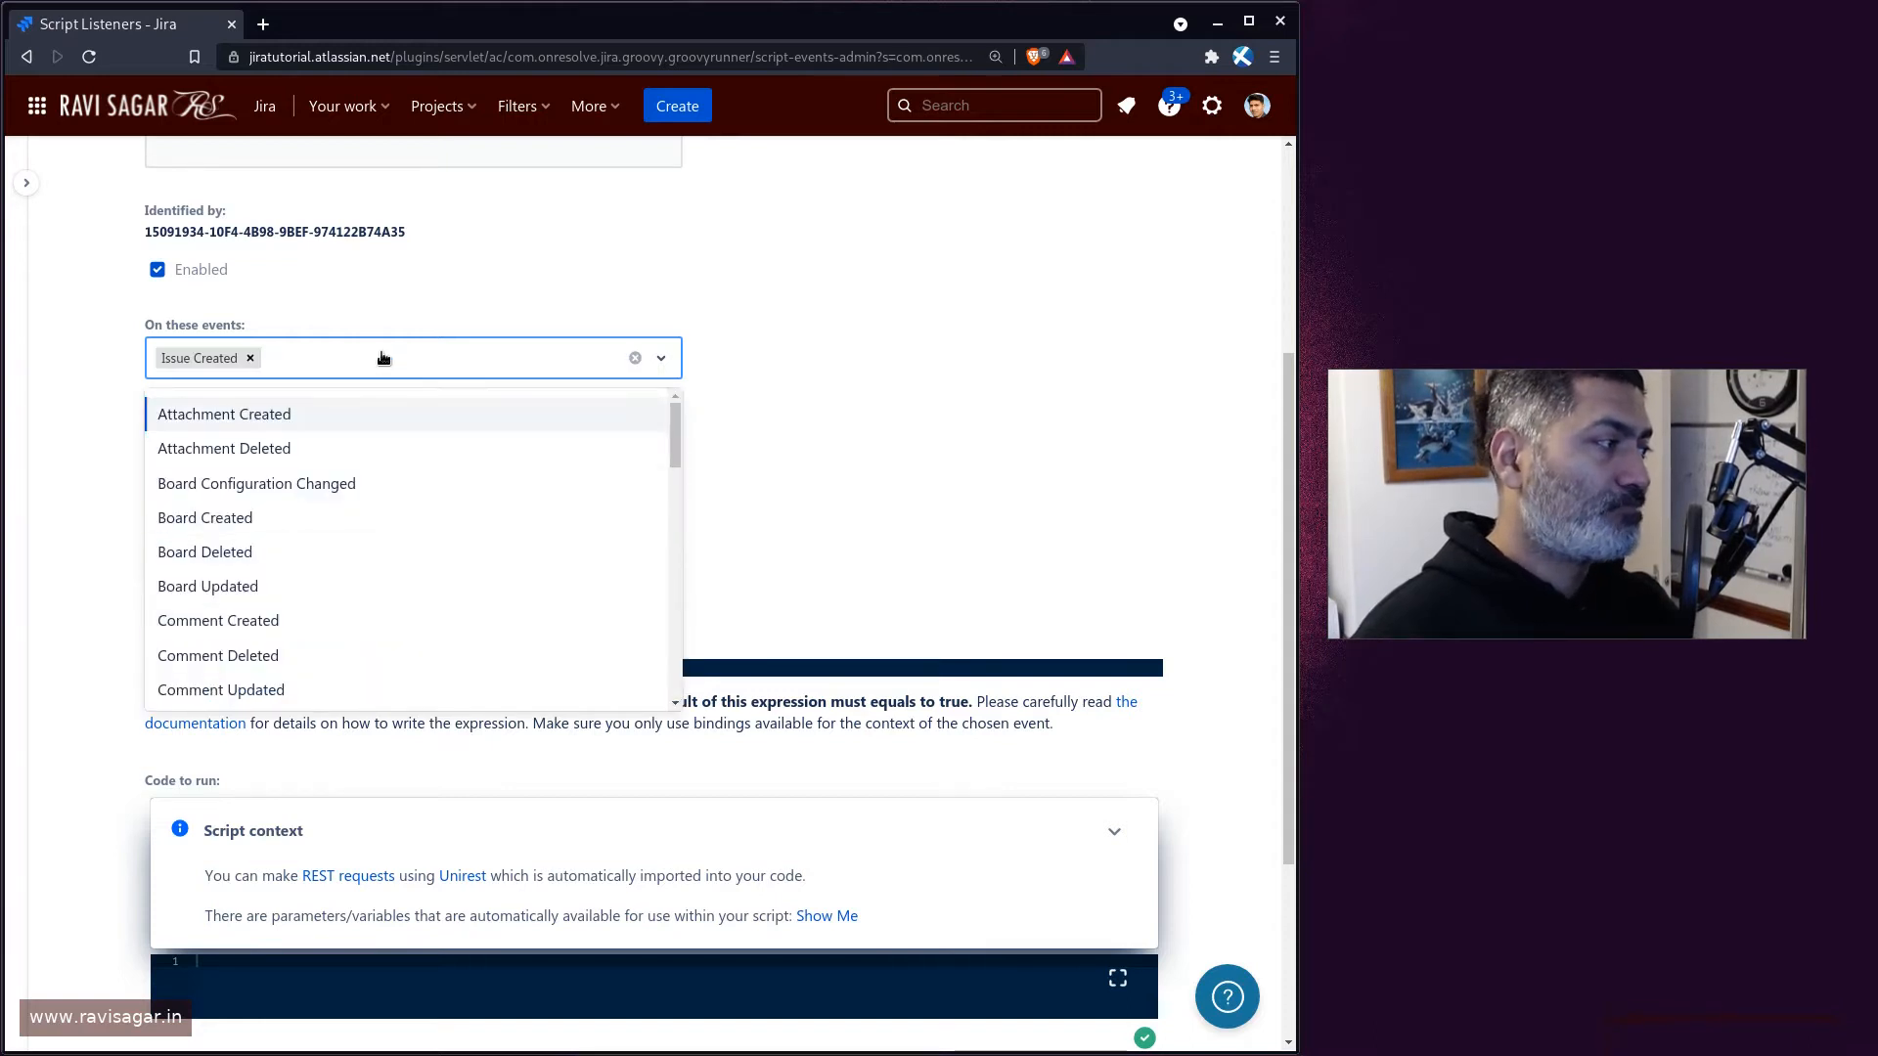
type("i")
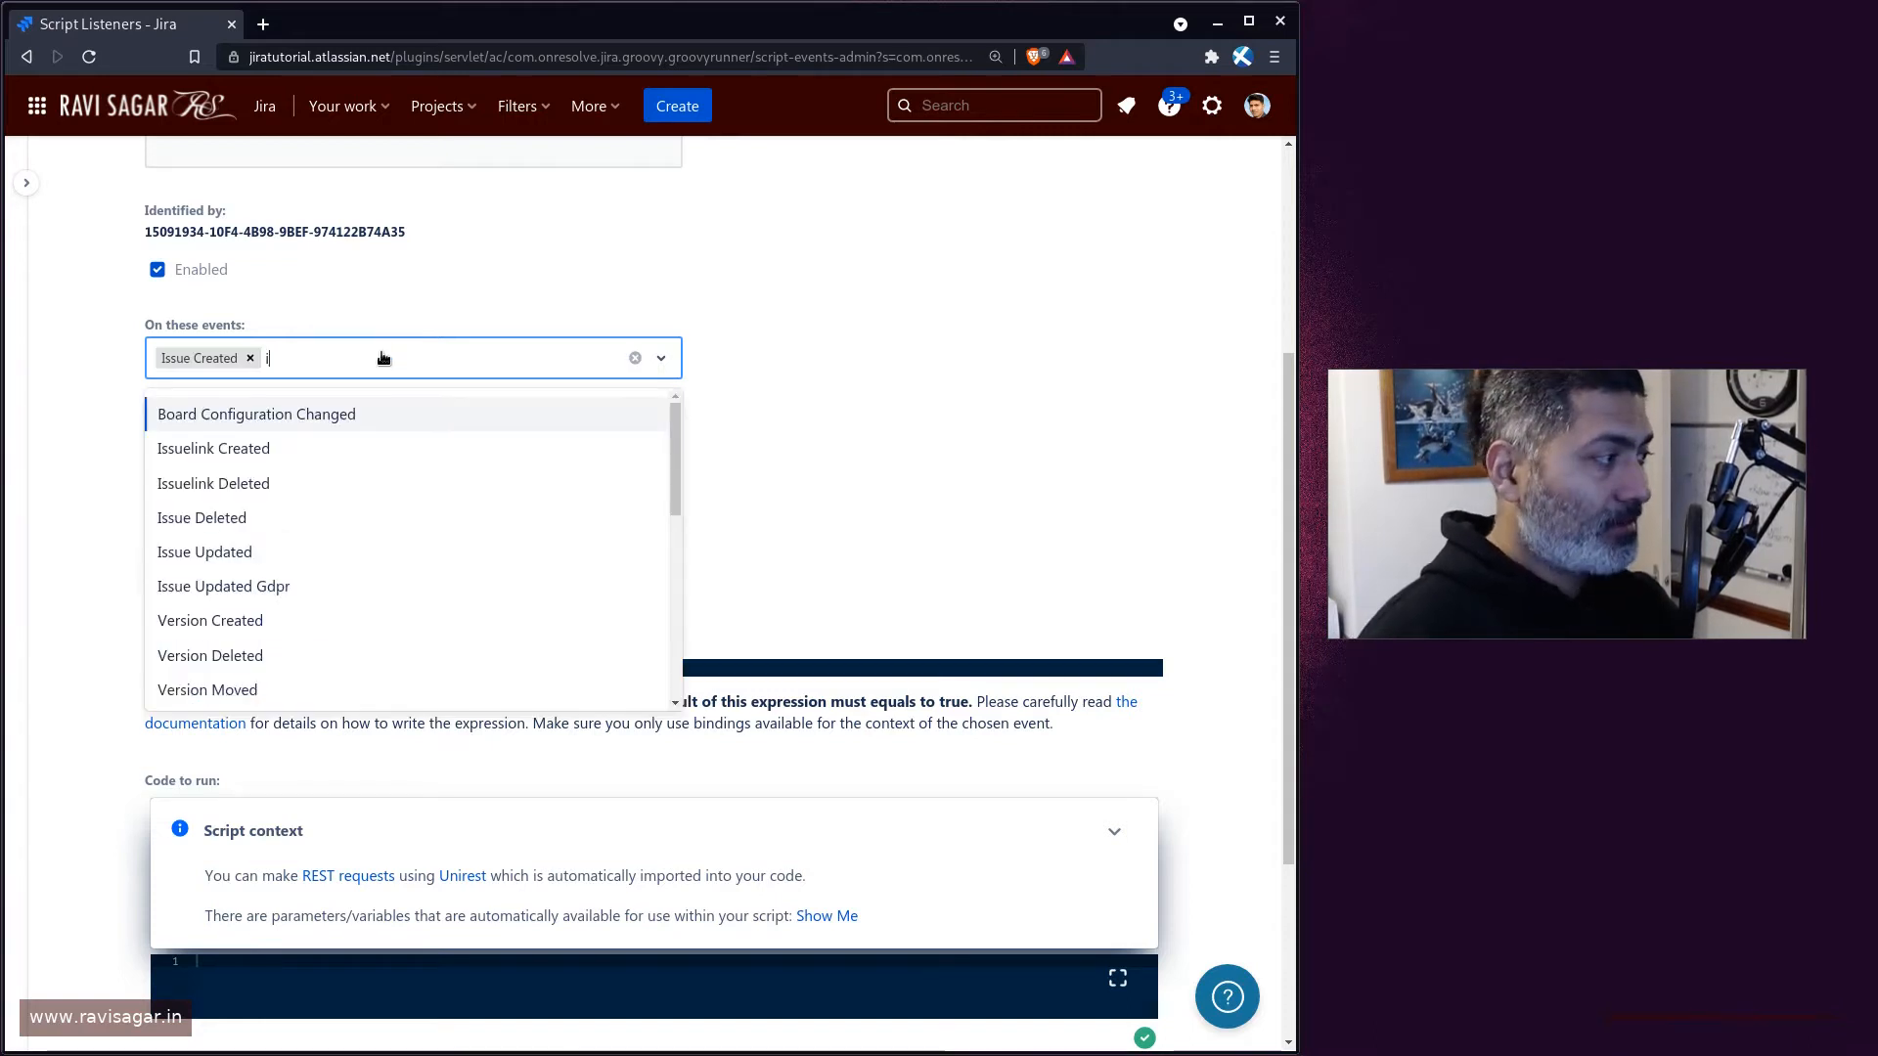
type("issue")
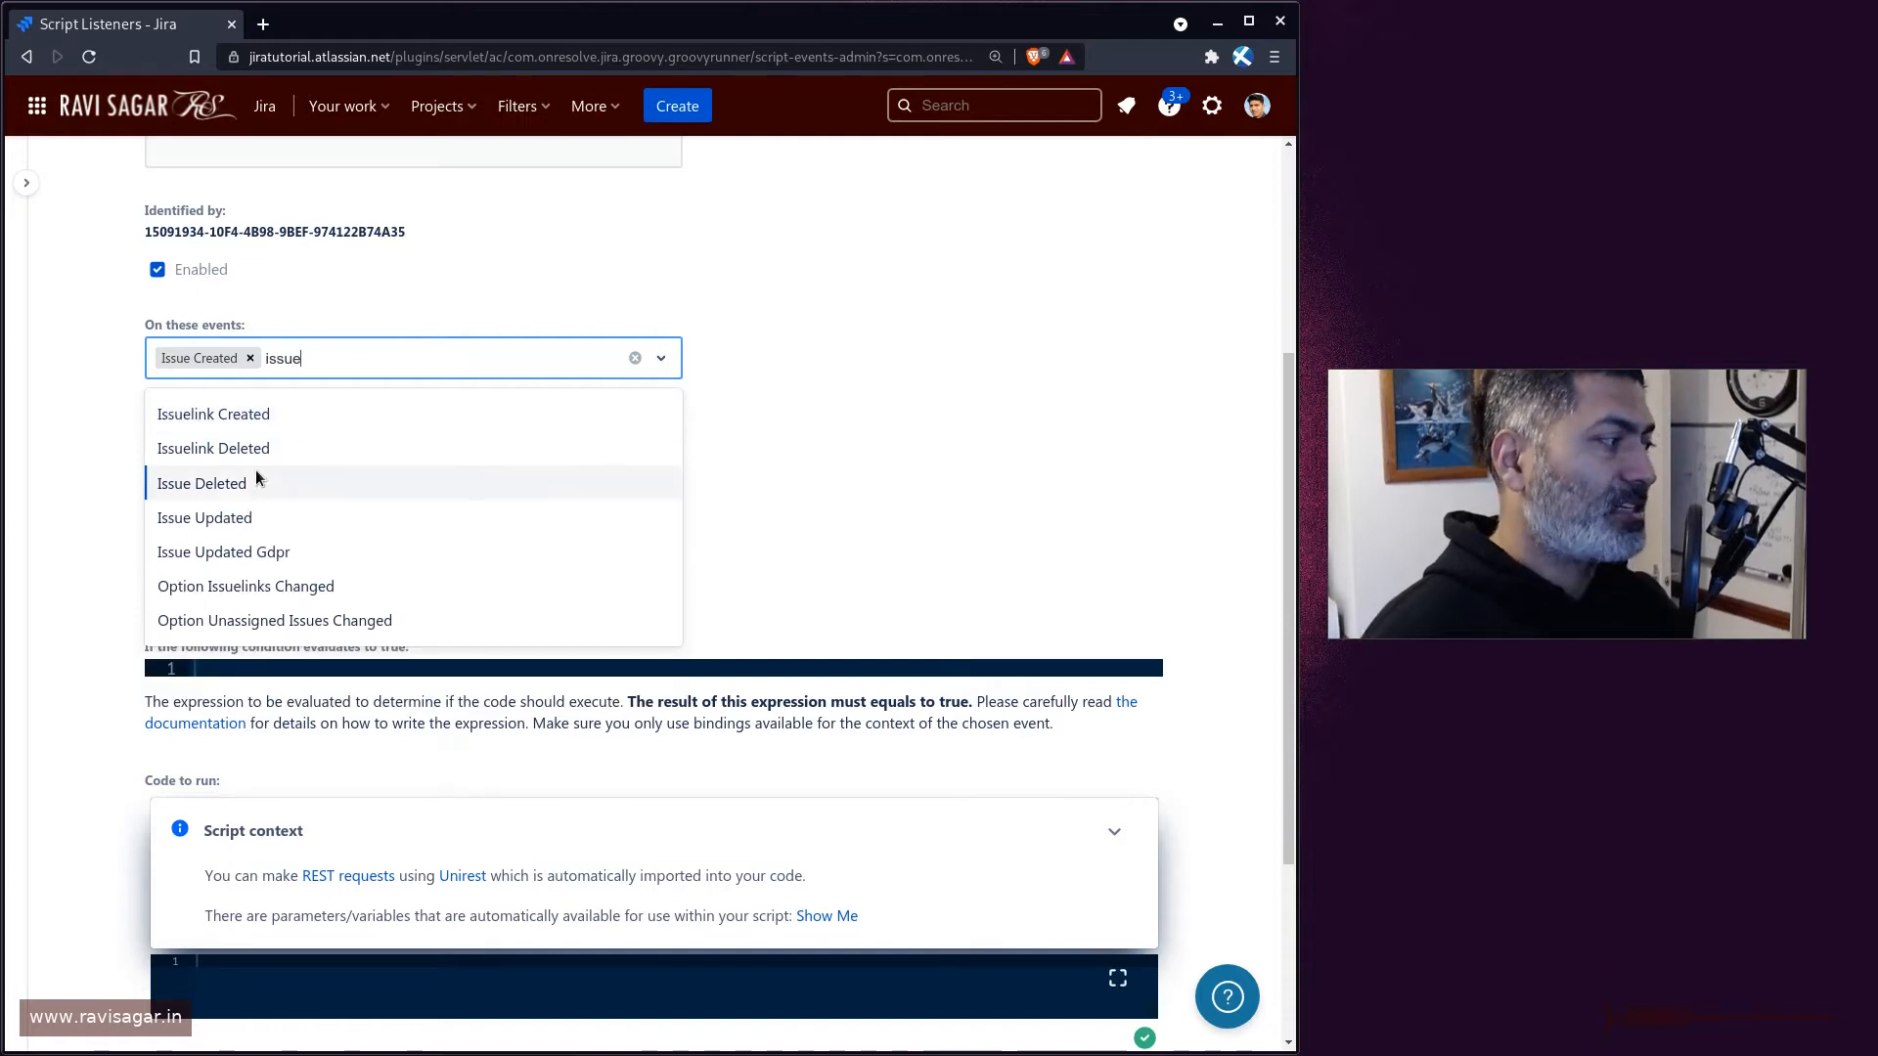
left_click(202, 483)
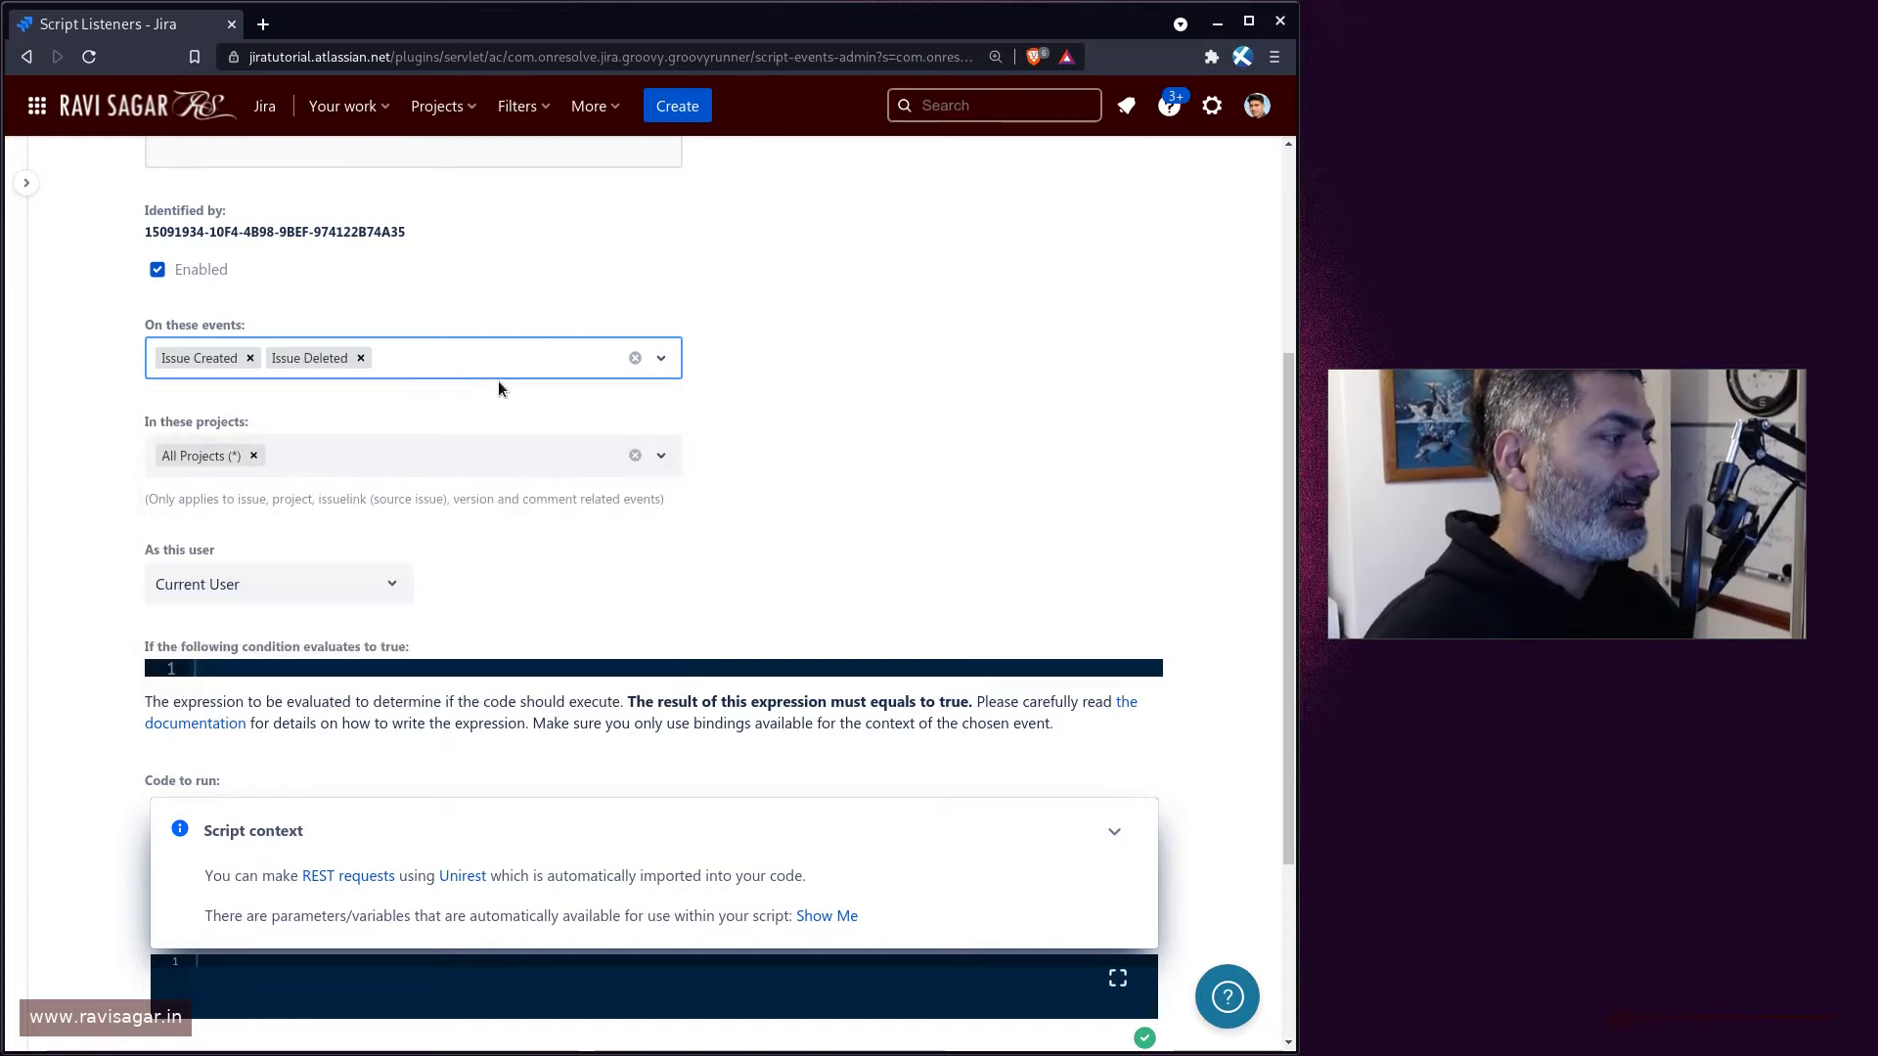
type("issu")
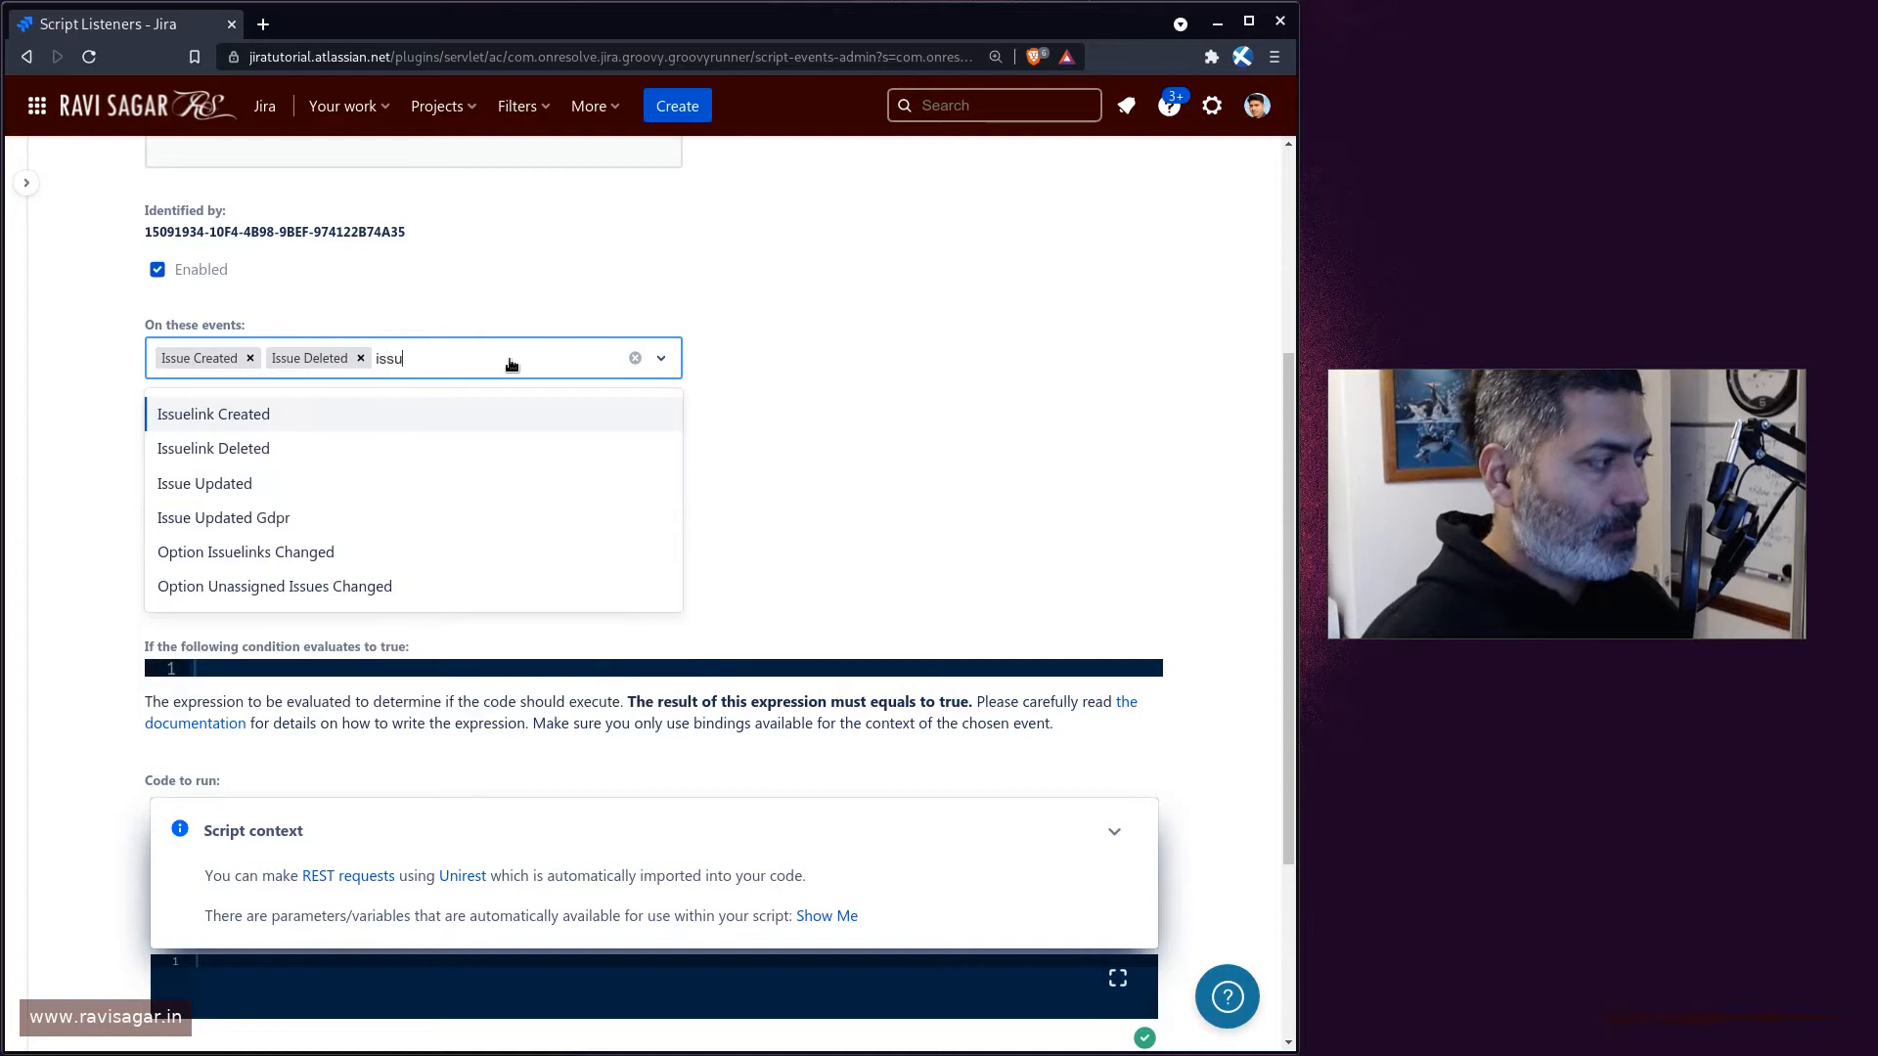
mouse_move(203, 483)
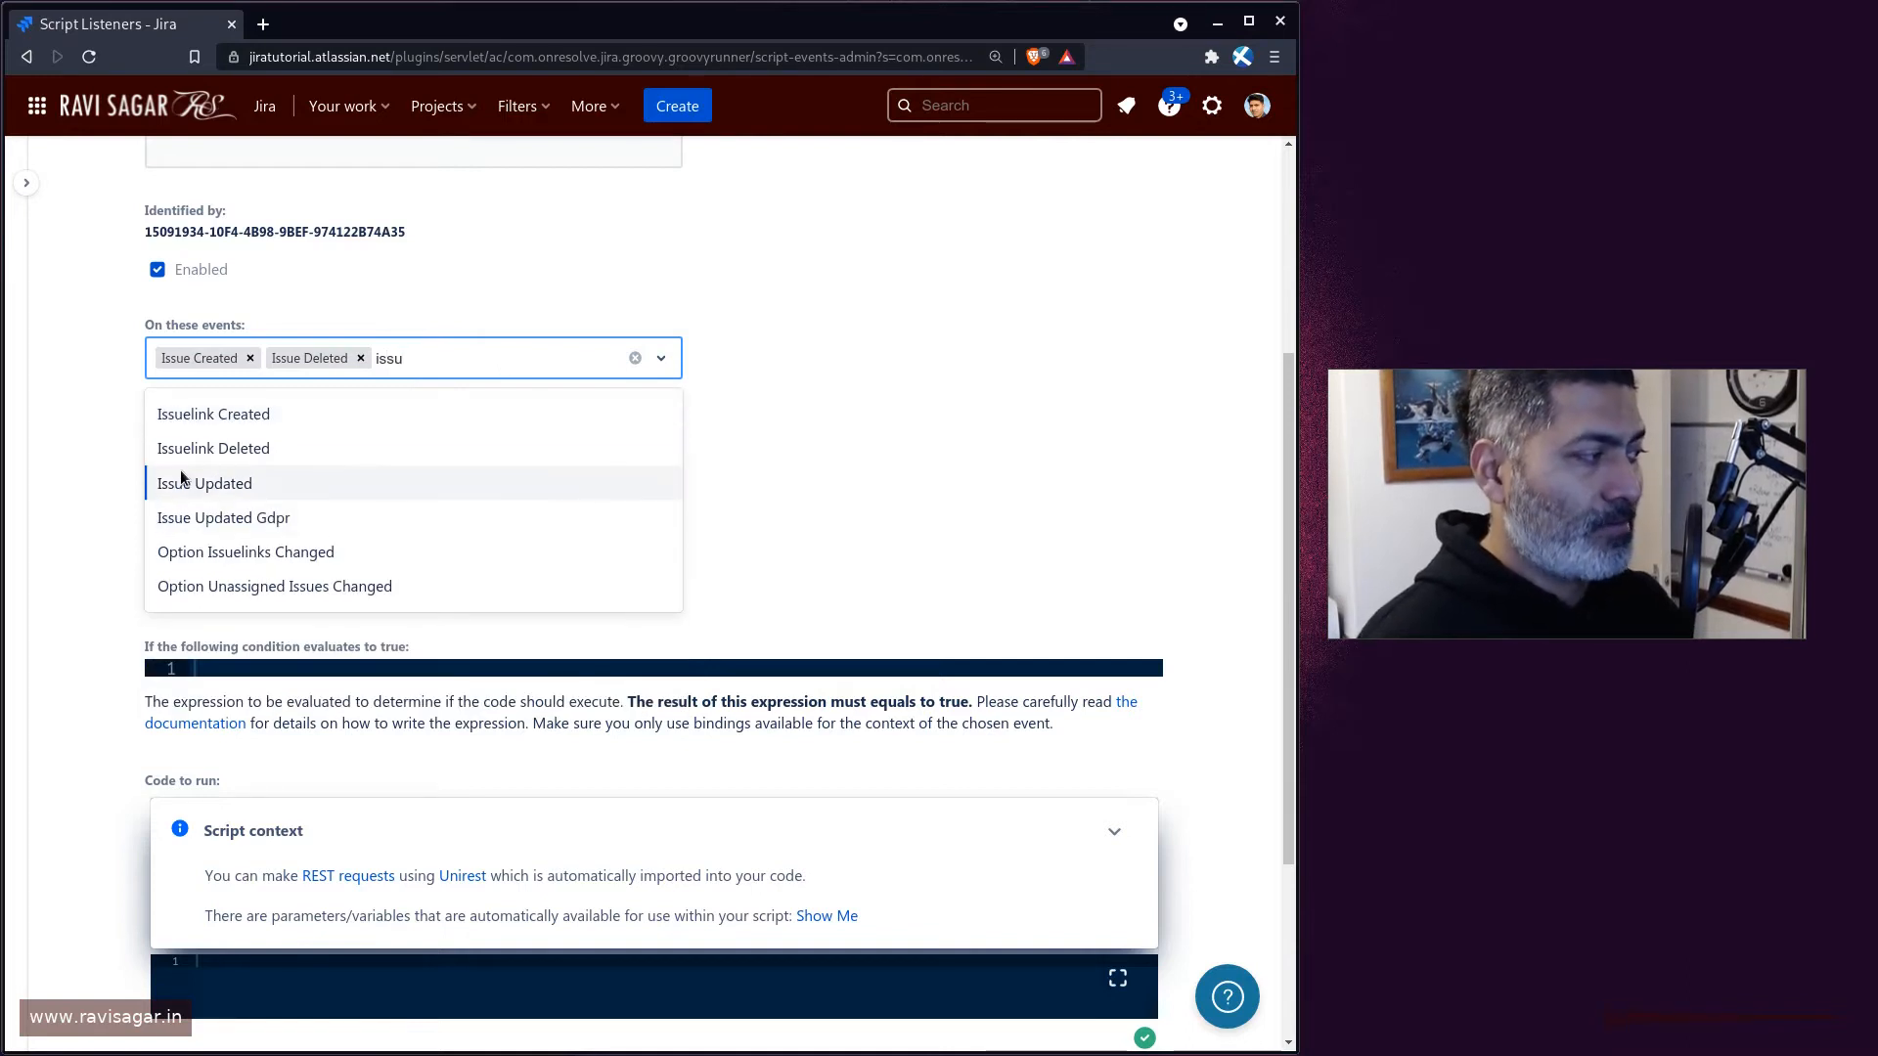
left_click(203, 483)
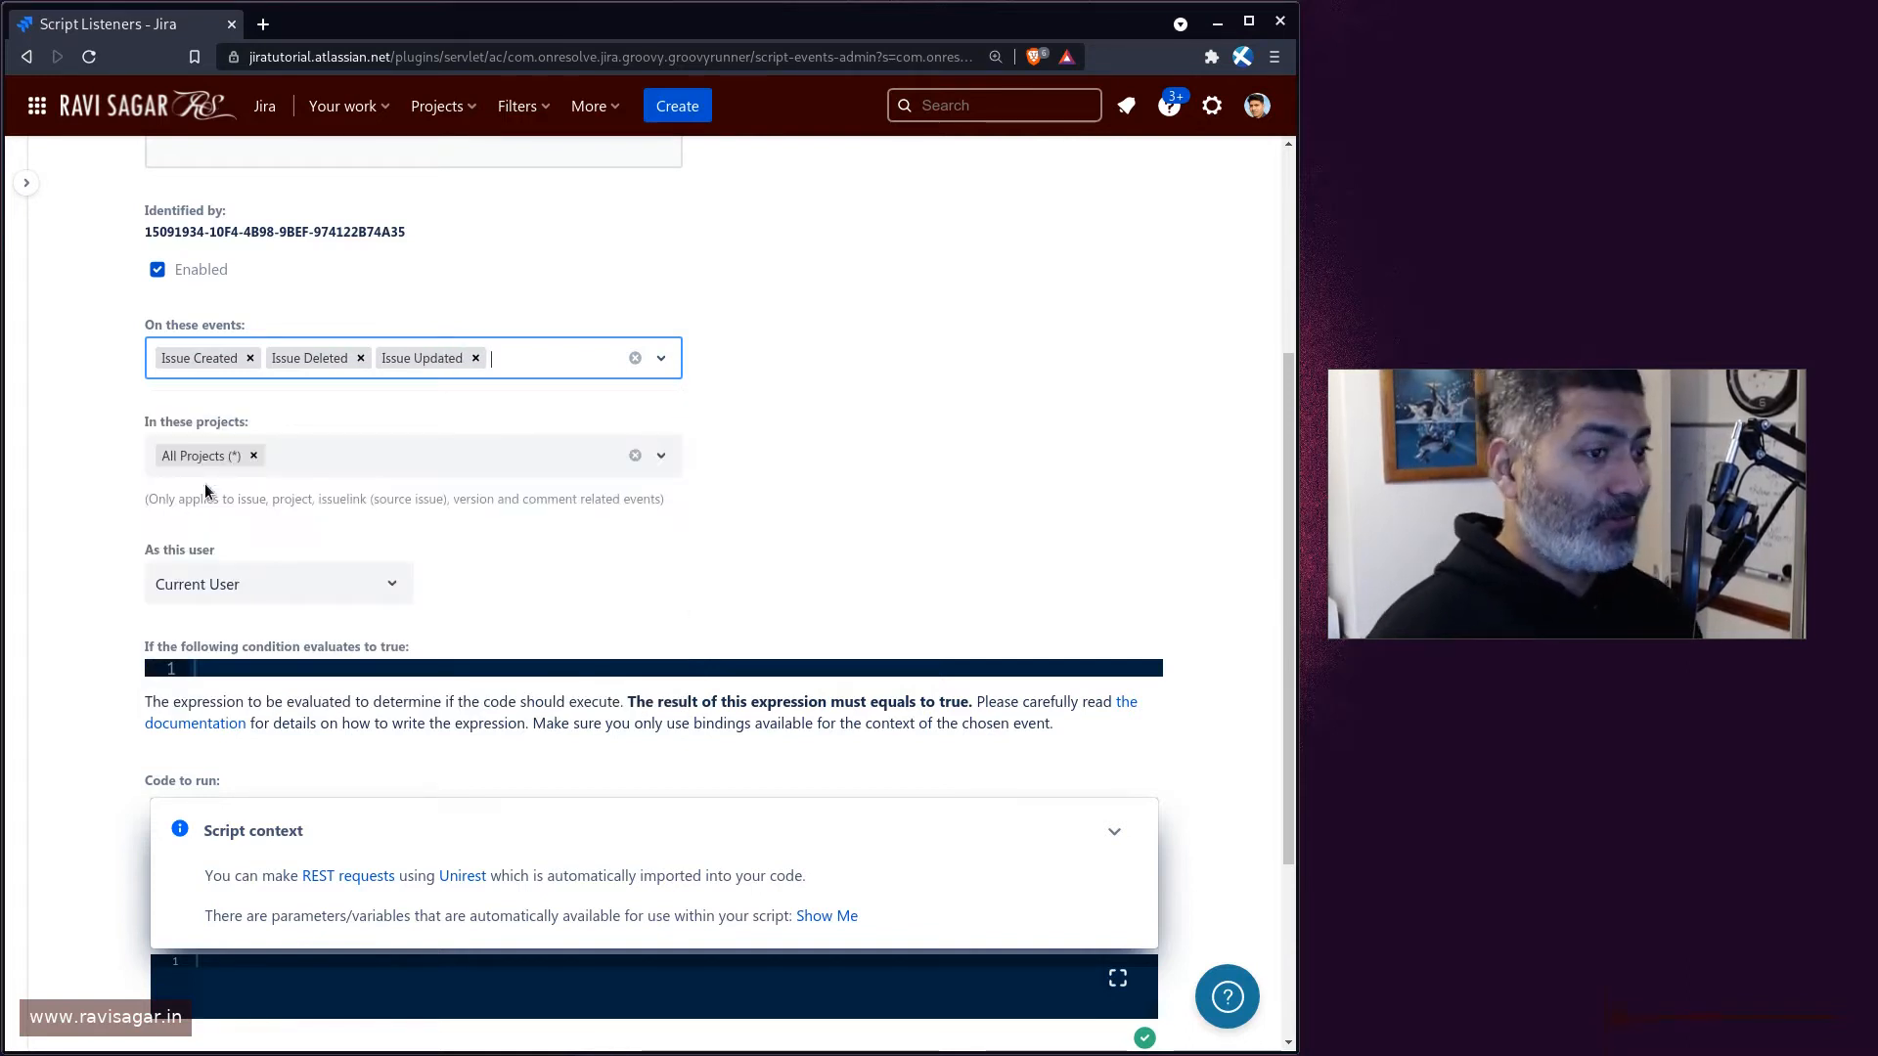
mouse_move(758, 564)
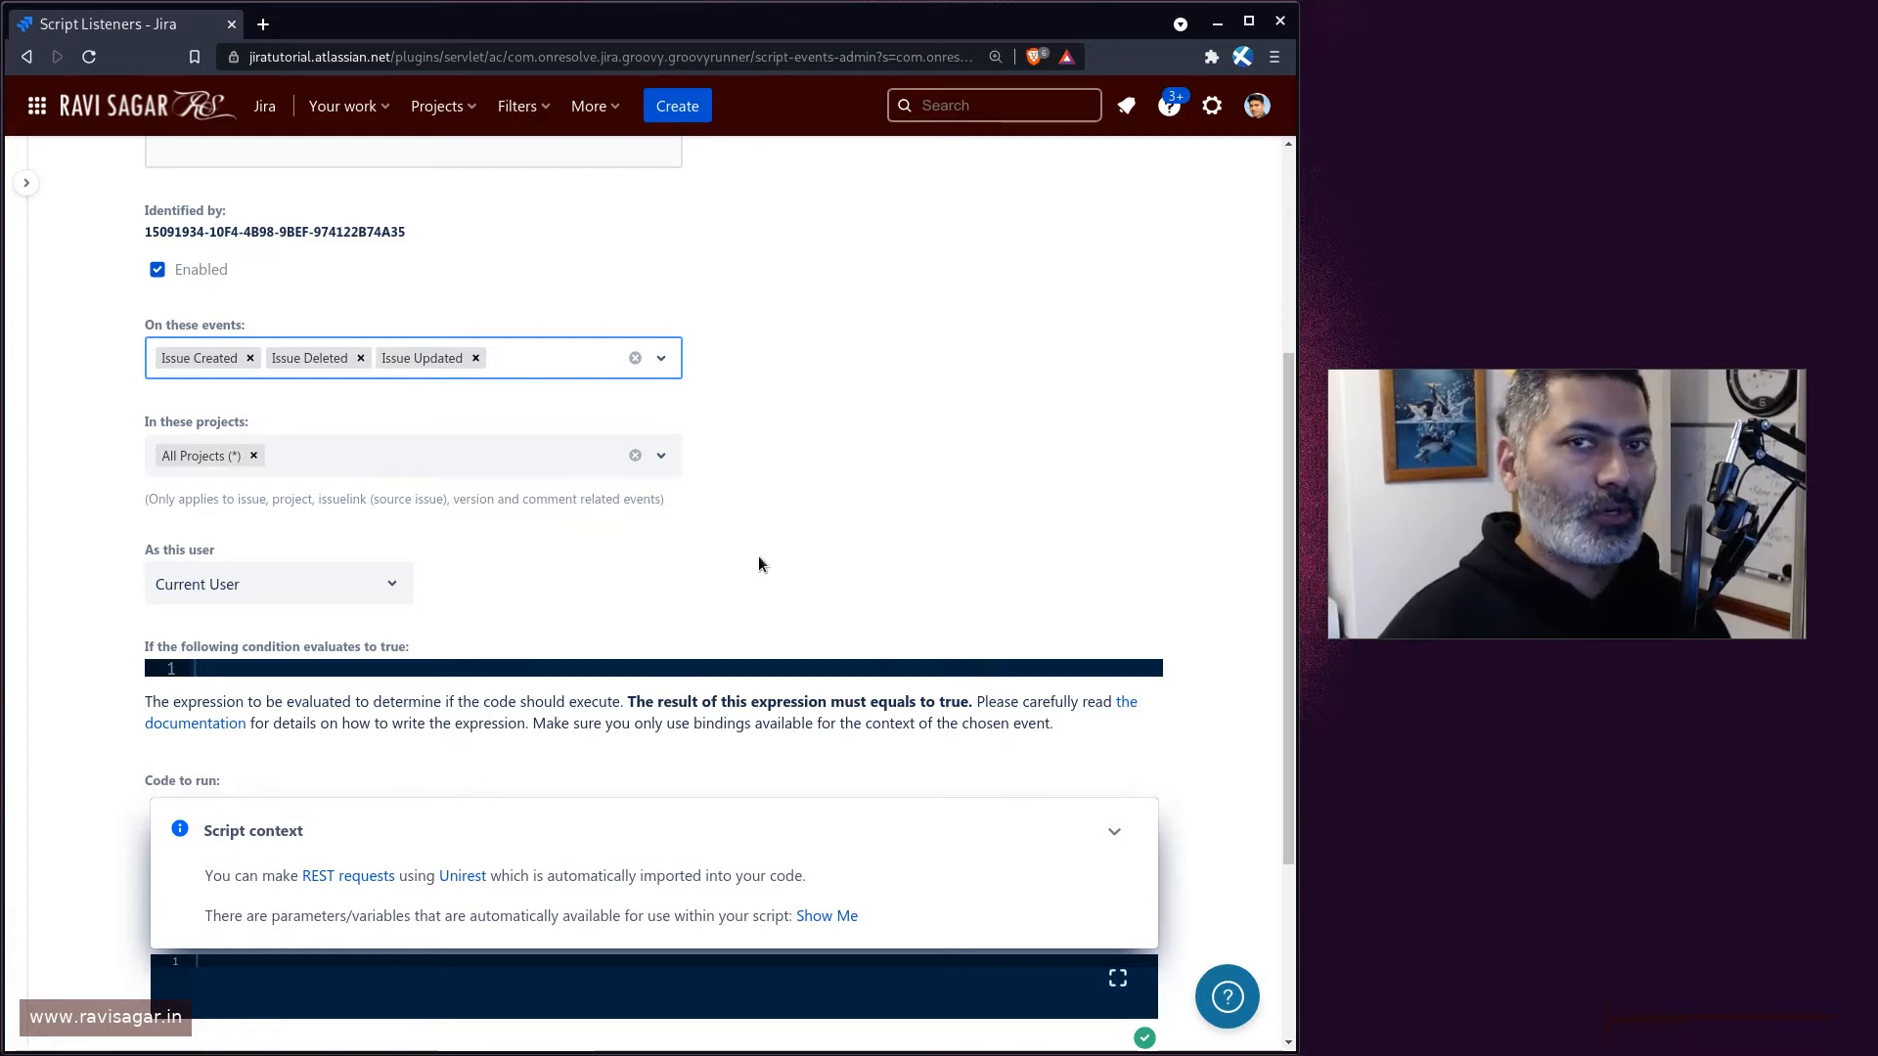
left_click(540, 356)
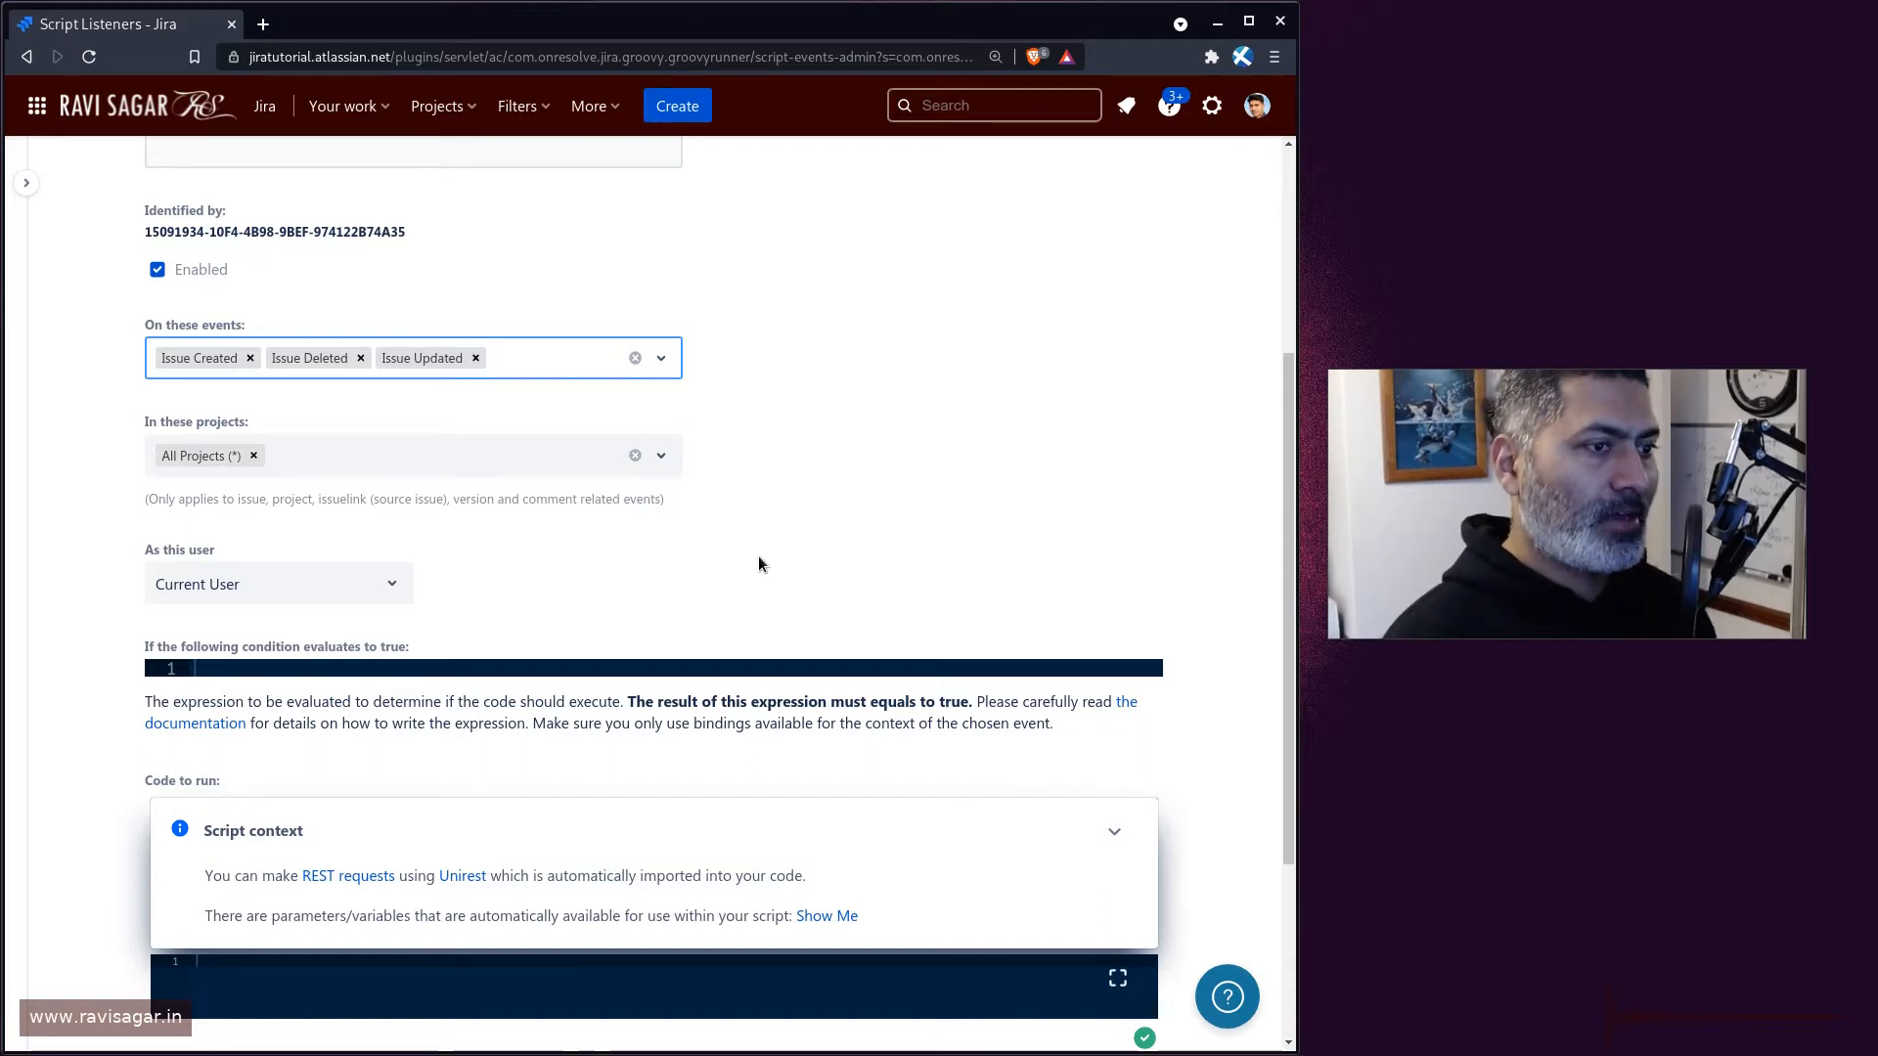
left_click(540, 356)
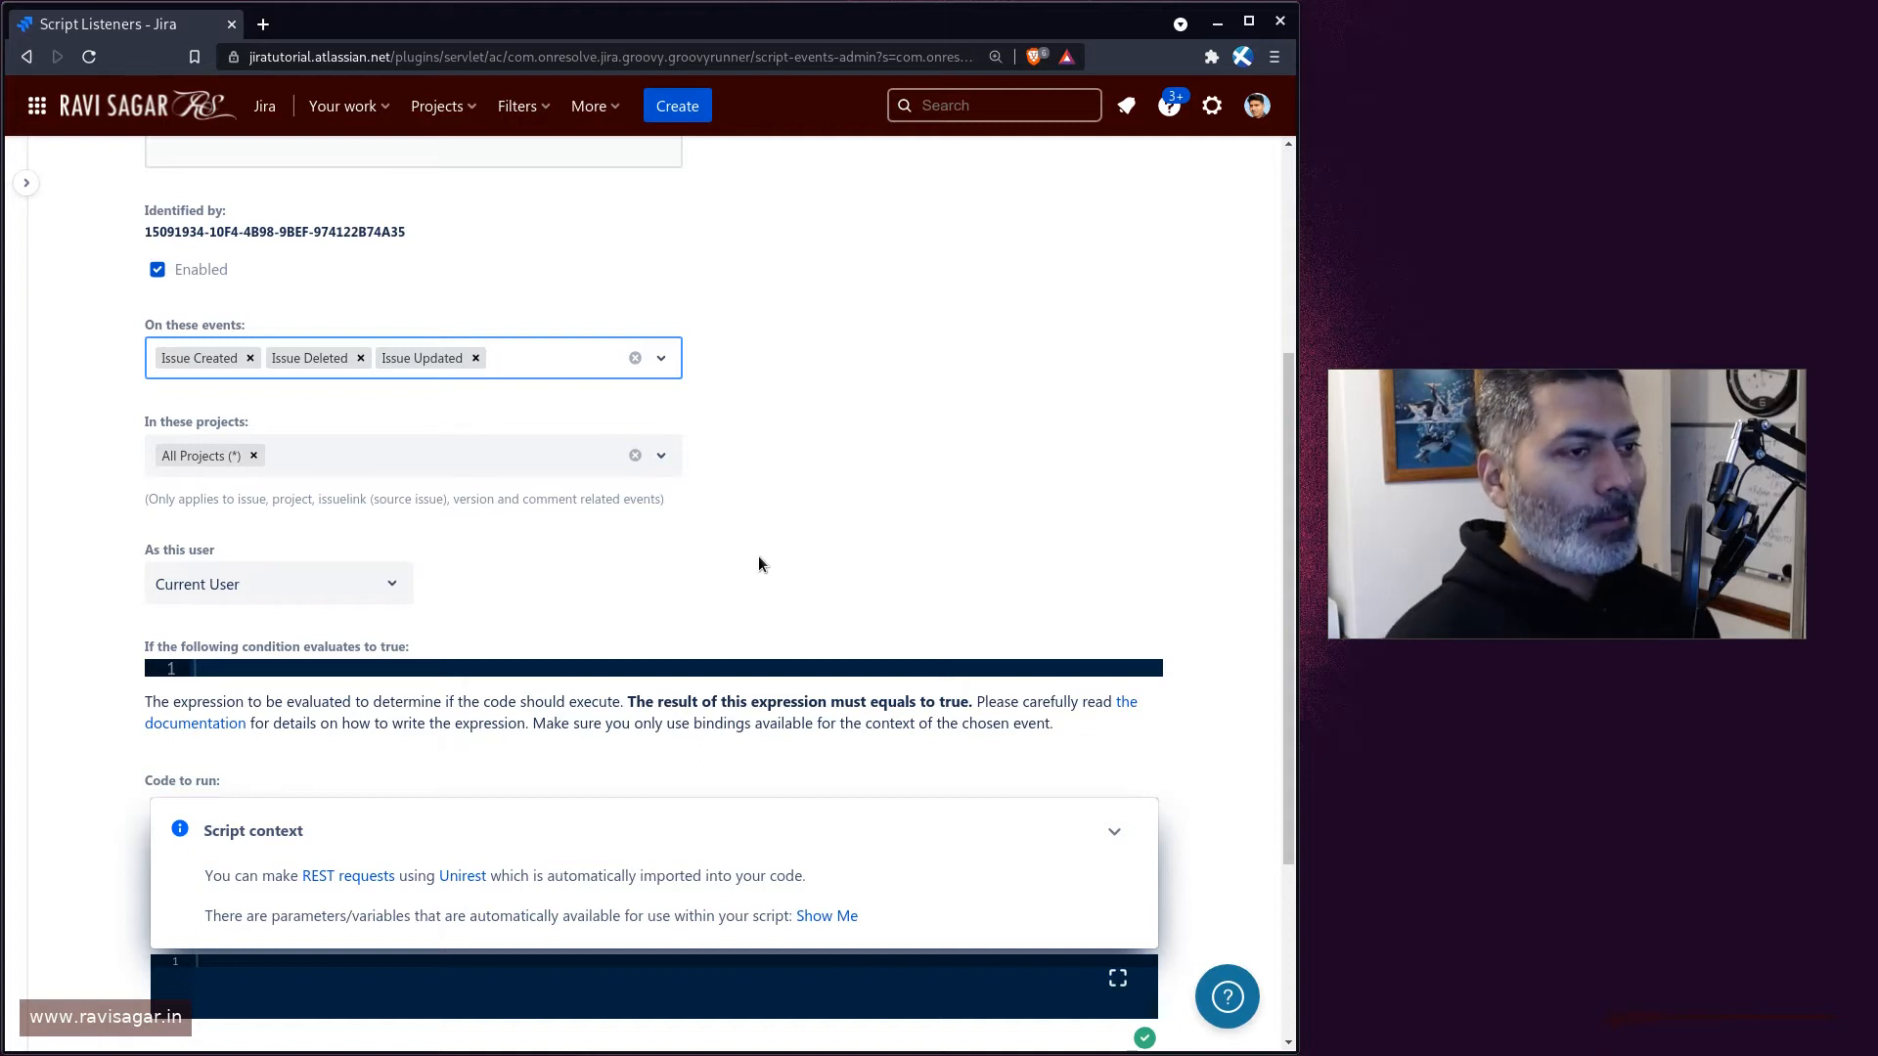
scroll("up", 3)
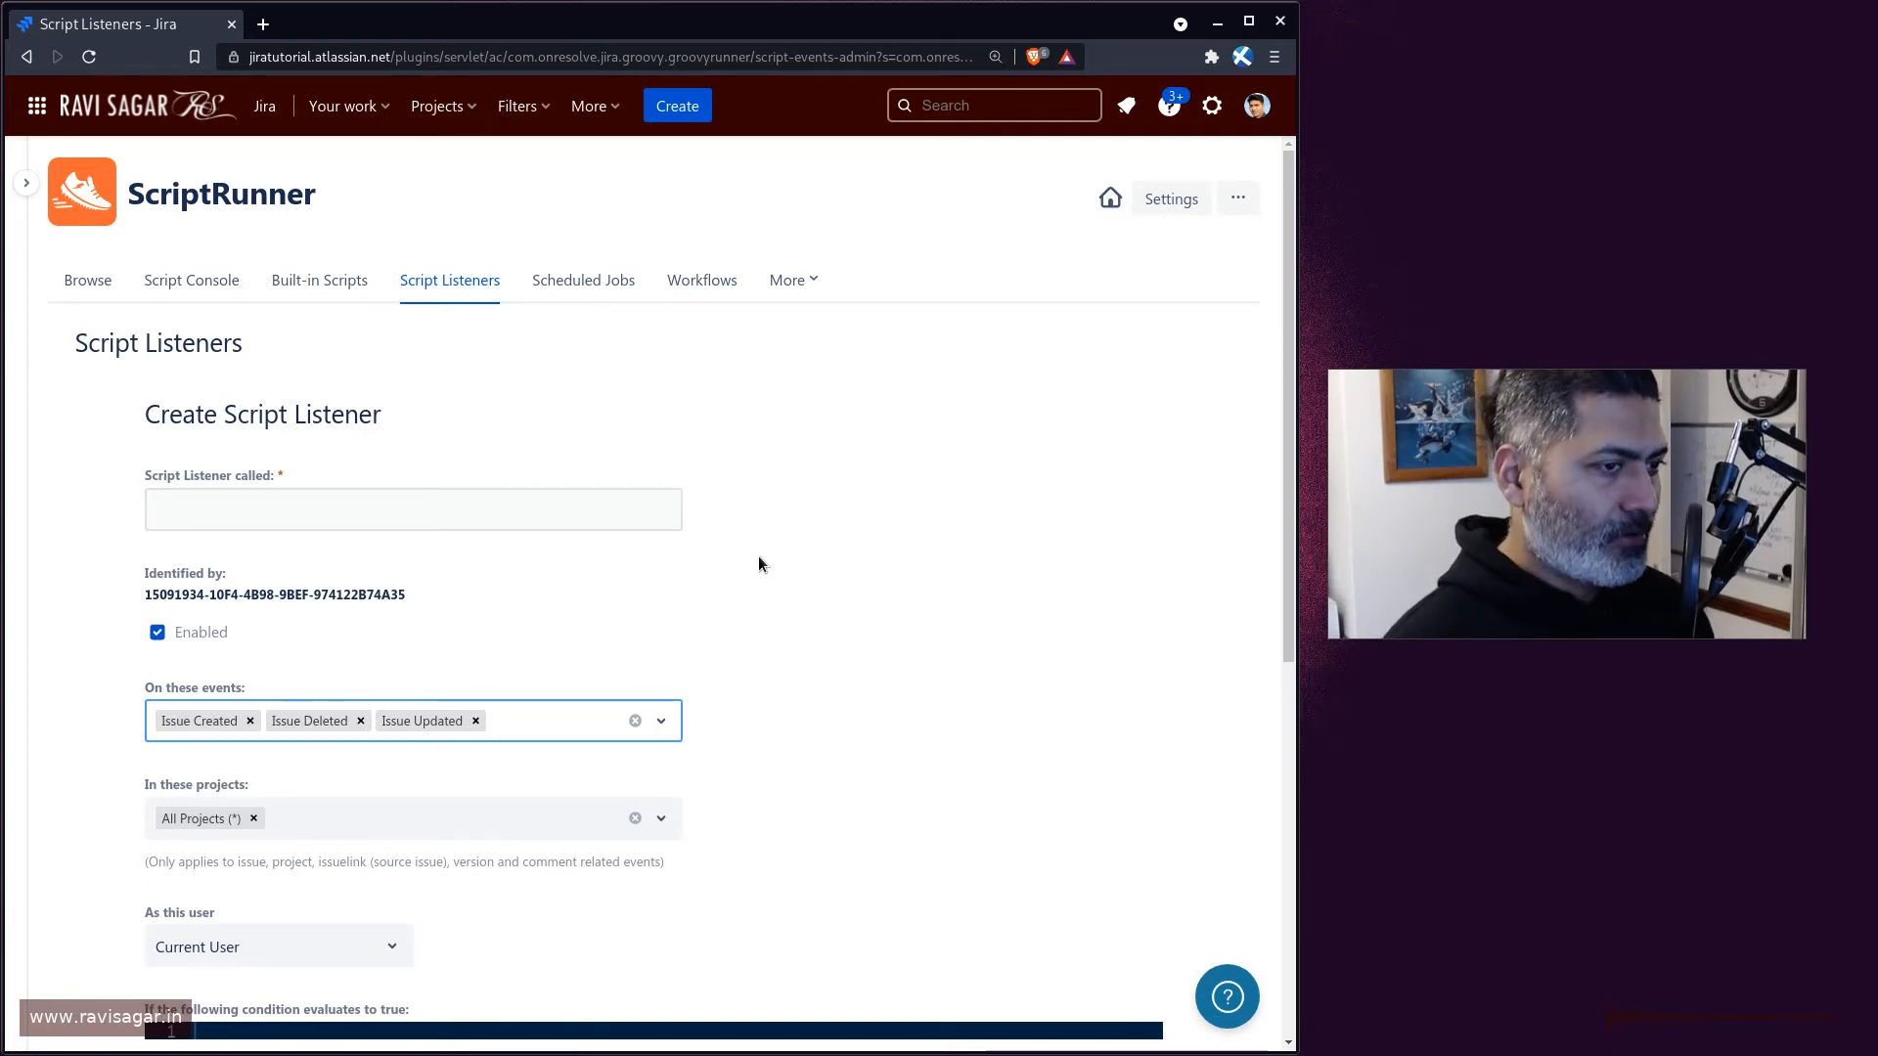
left_click(540, 719)
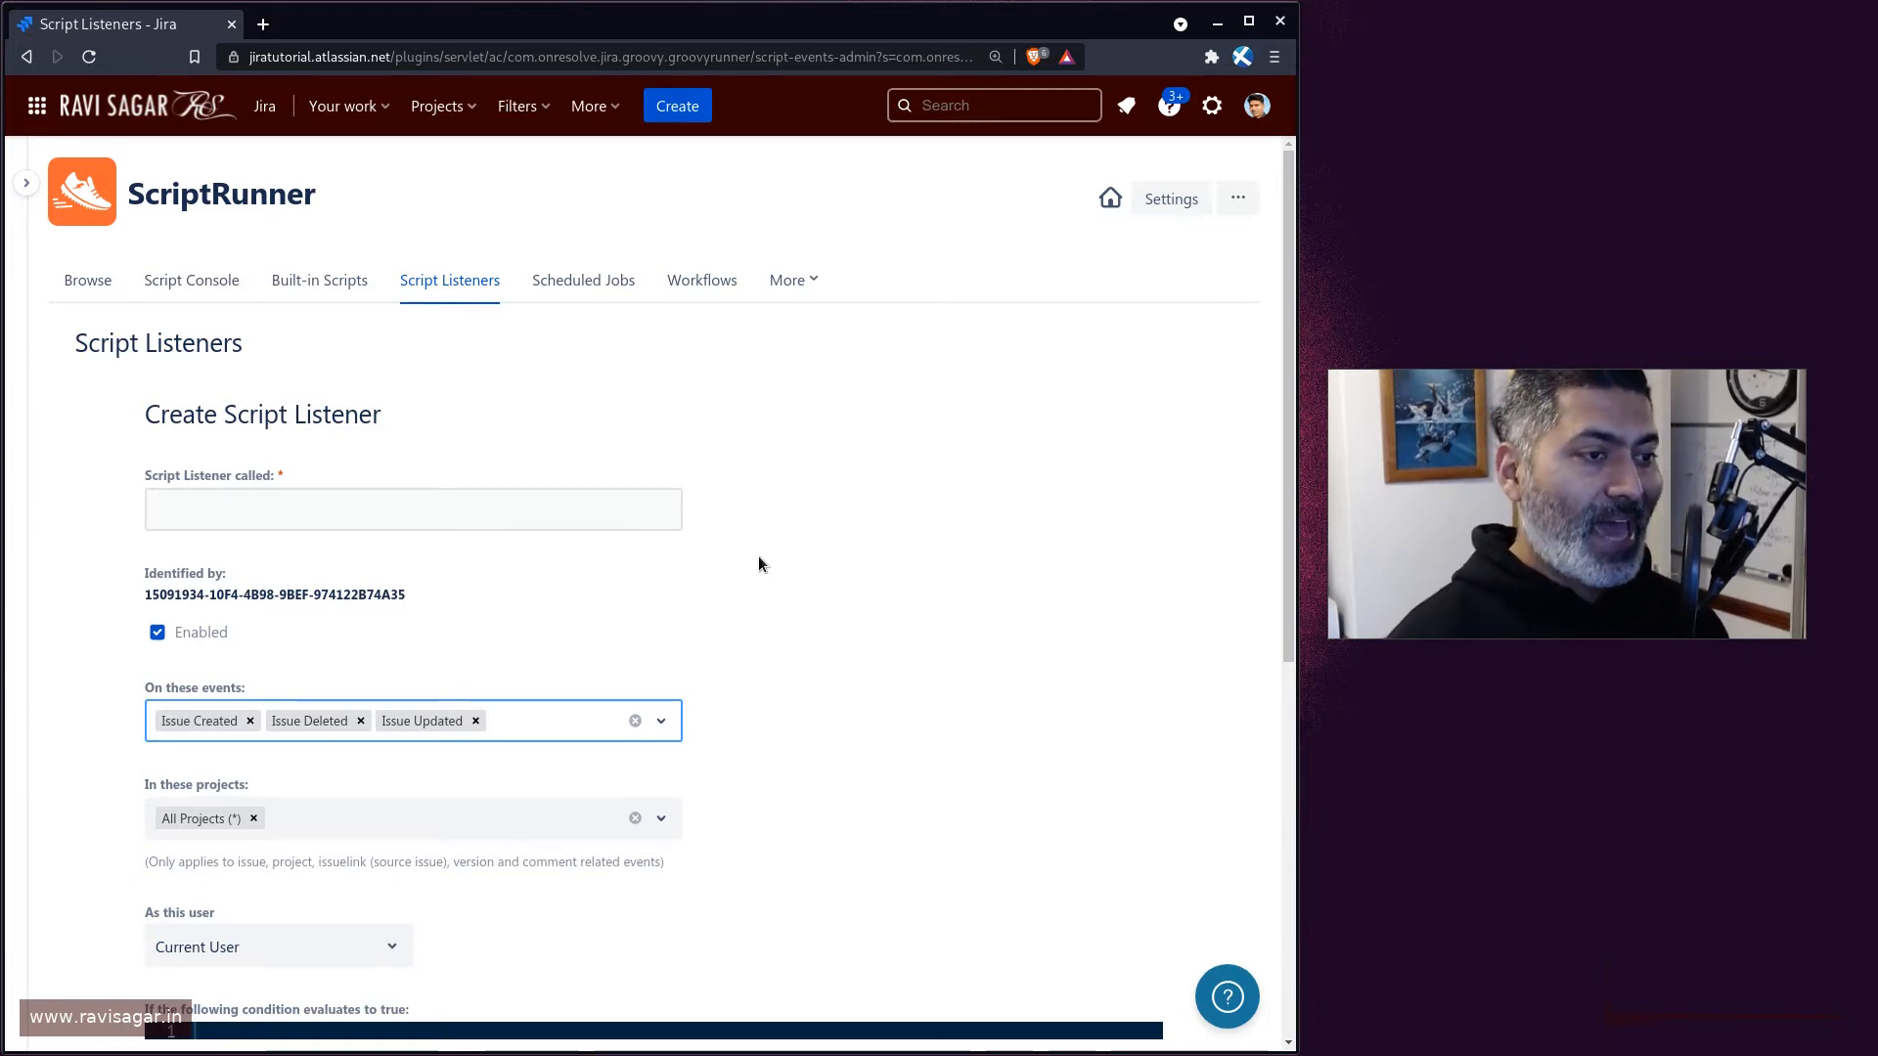
left_click(540, 720)
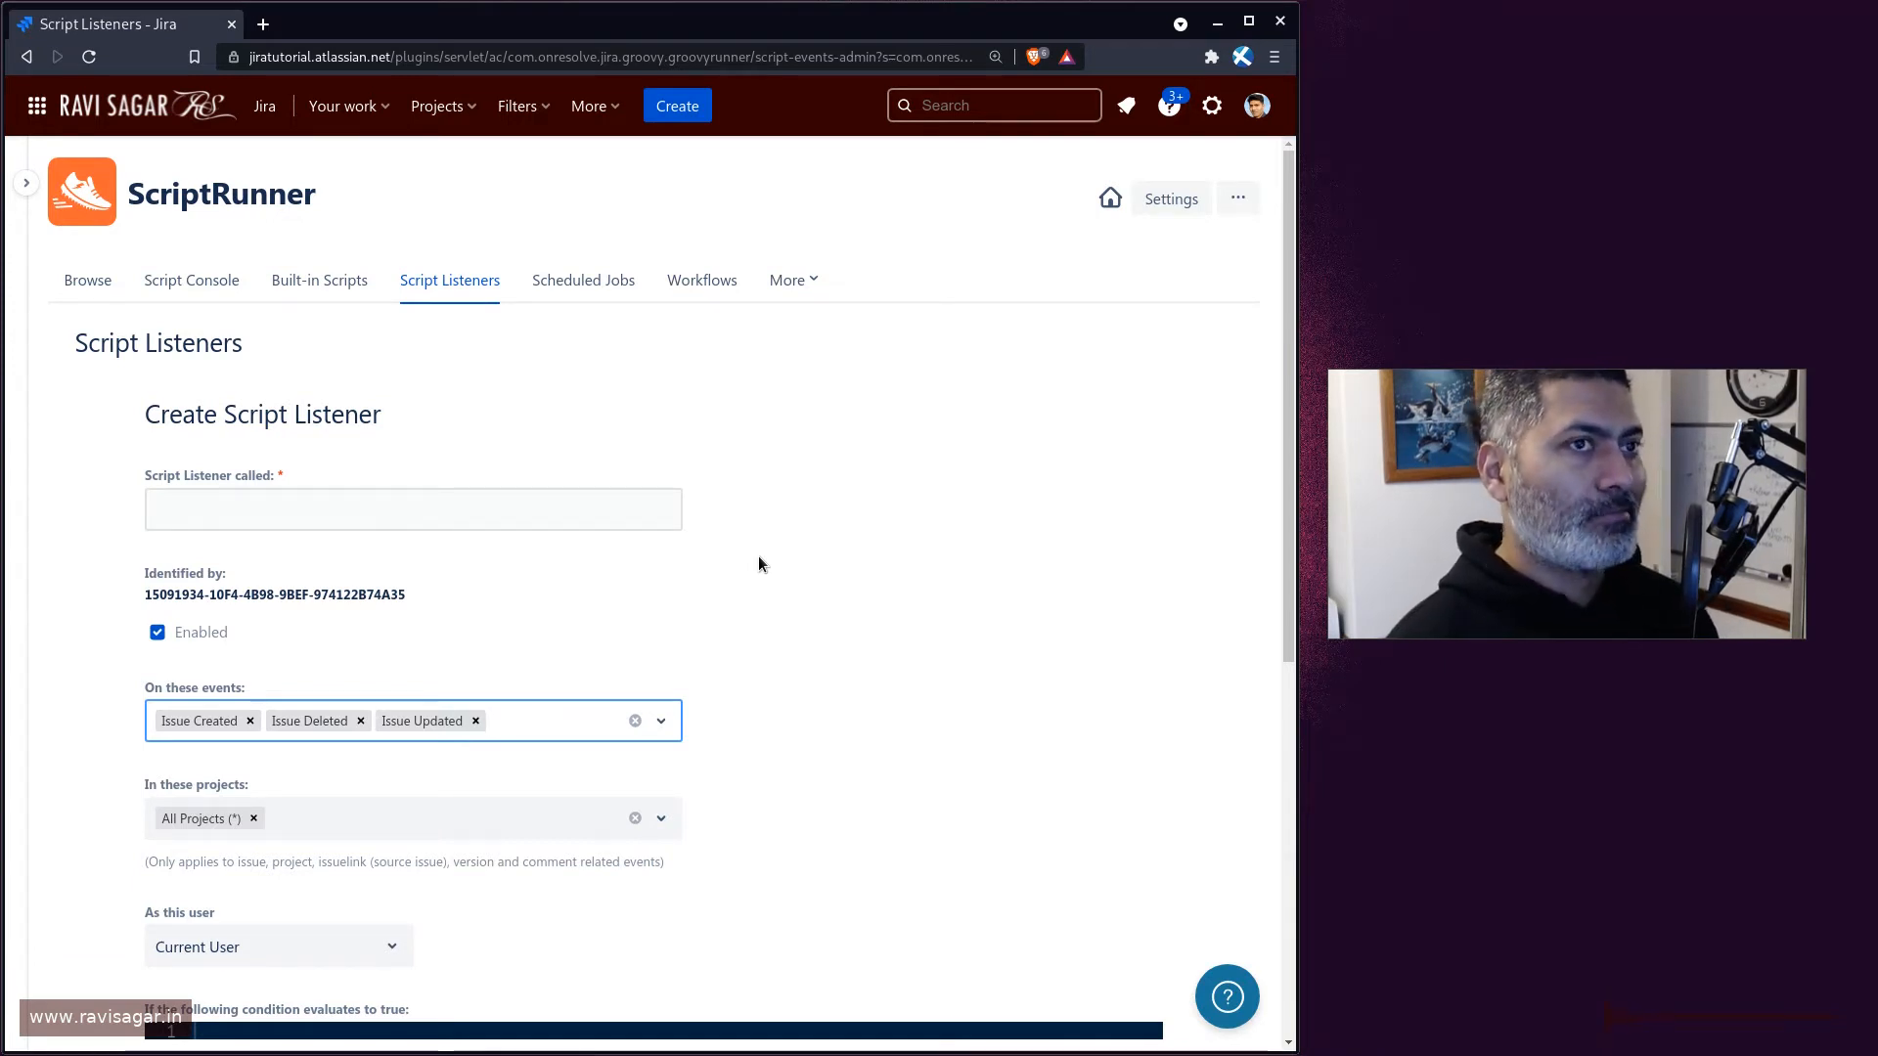
left_click(540, 720)
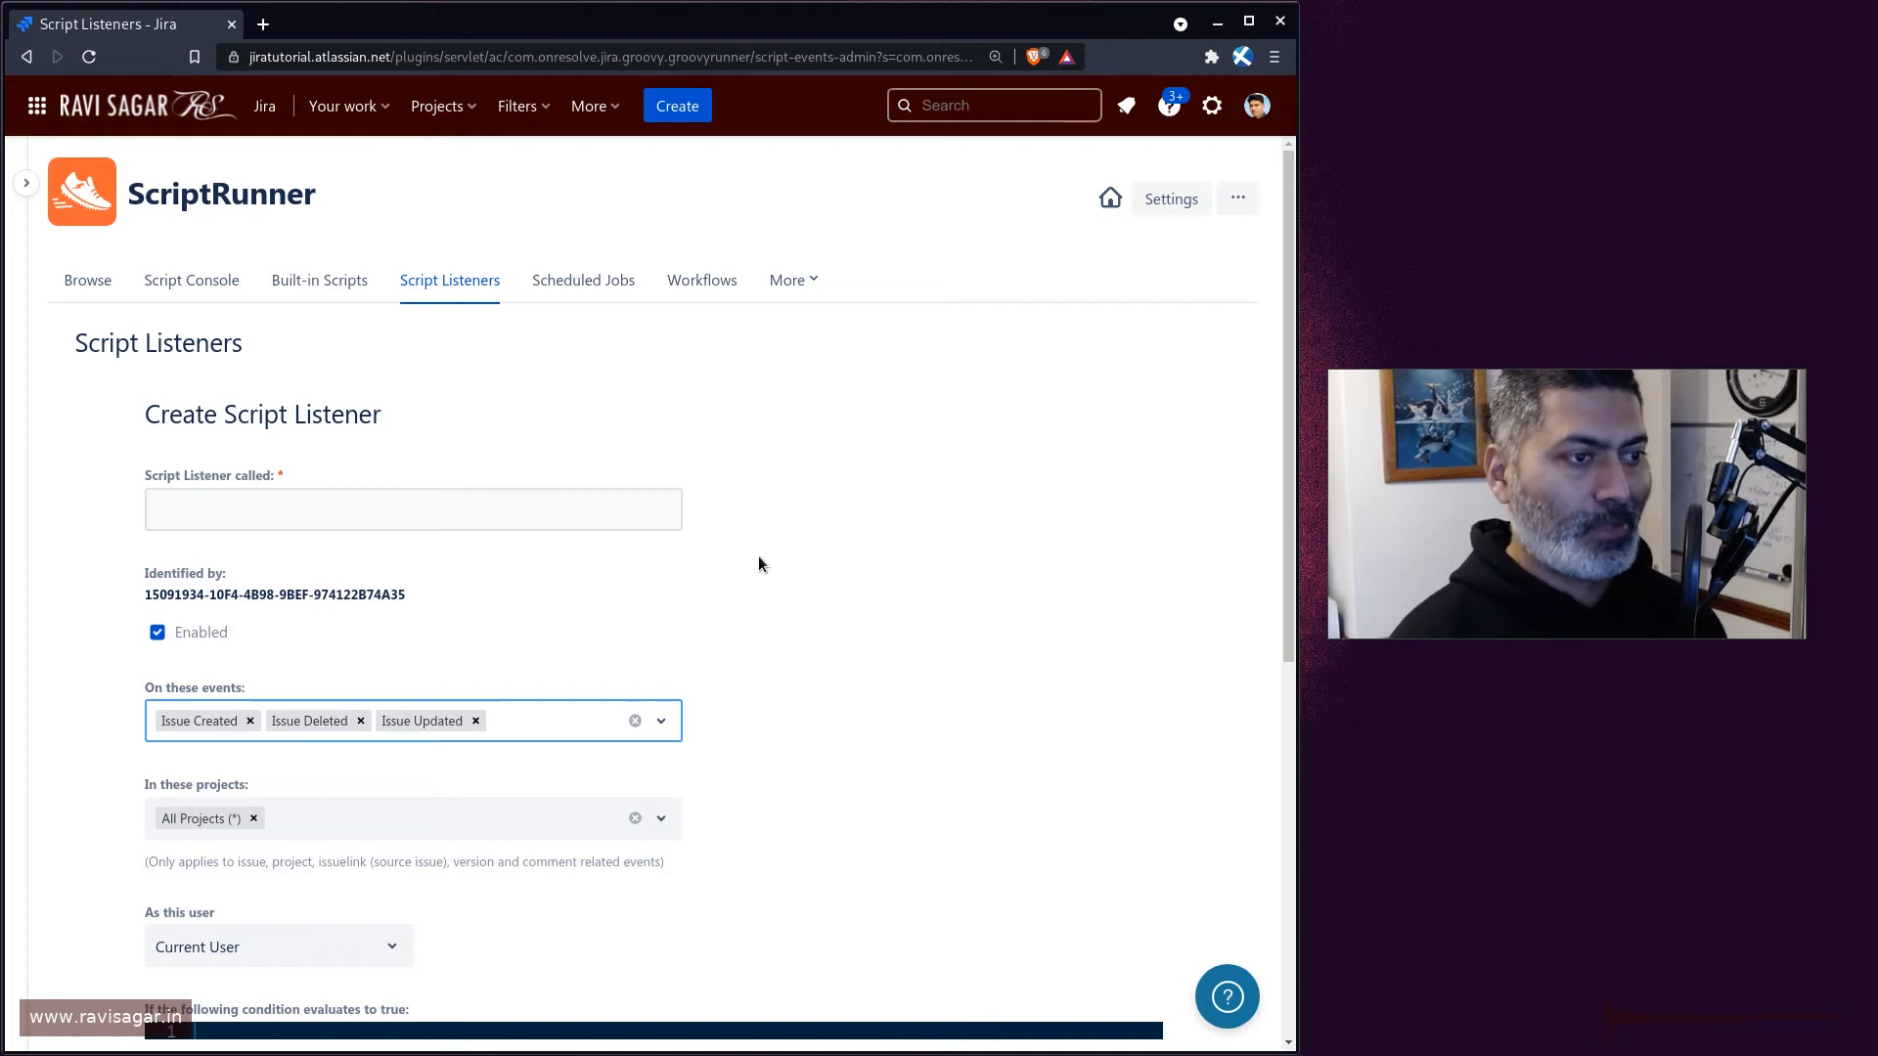
left_click(540, 720)
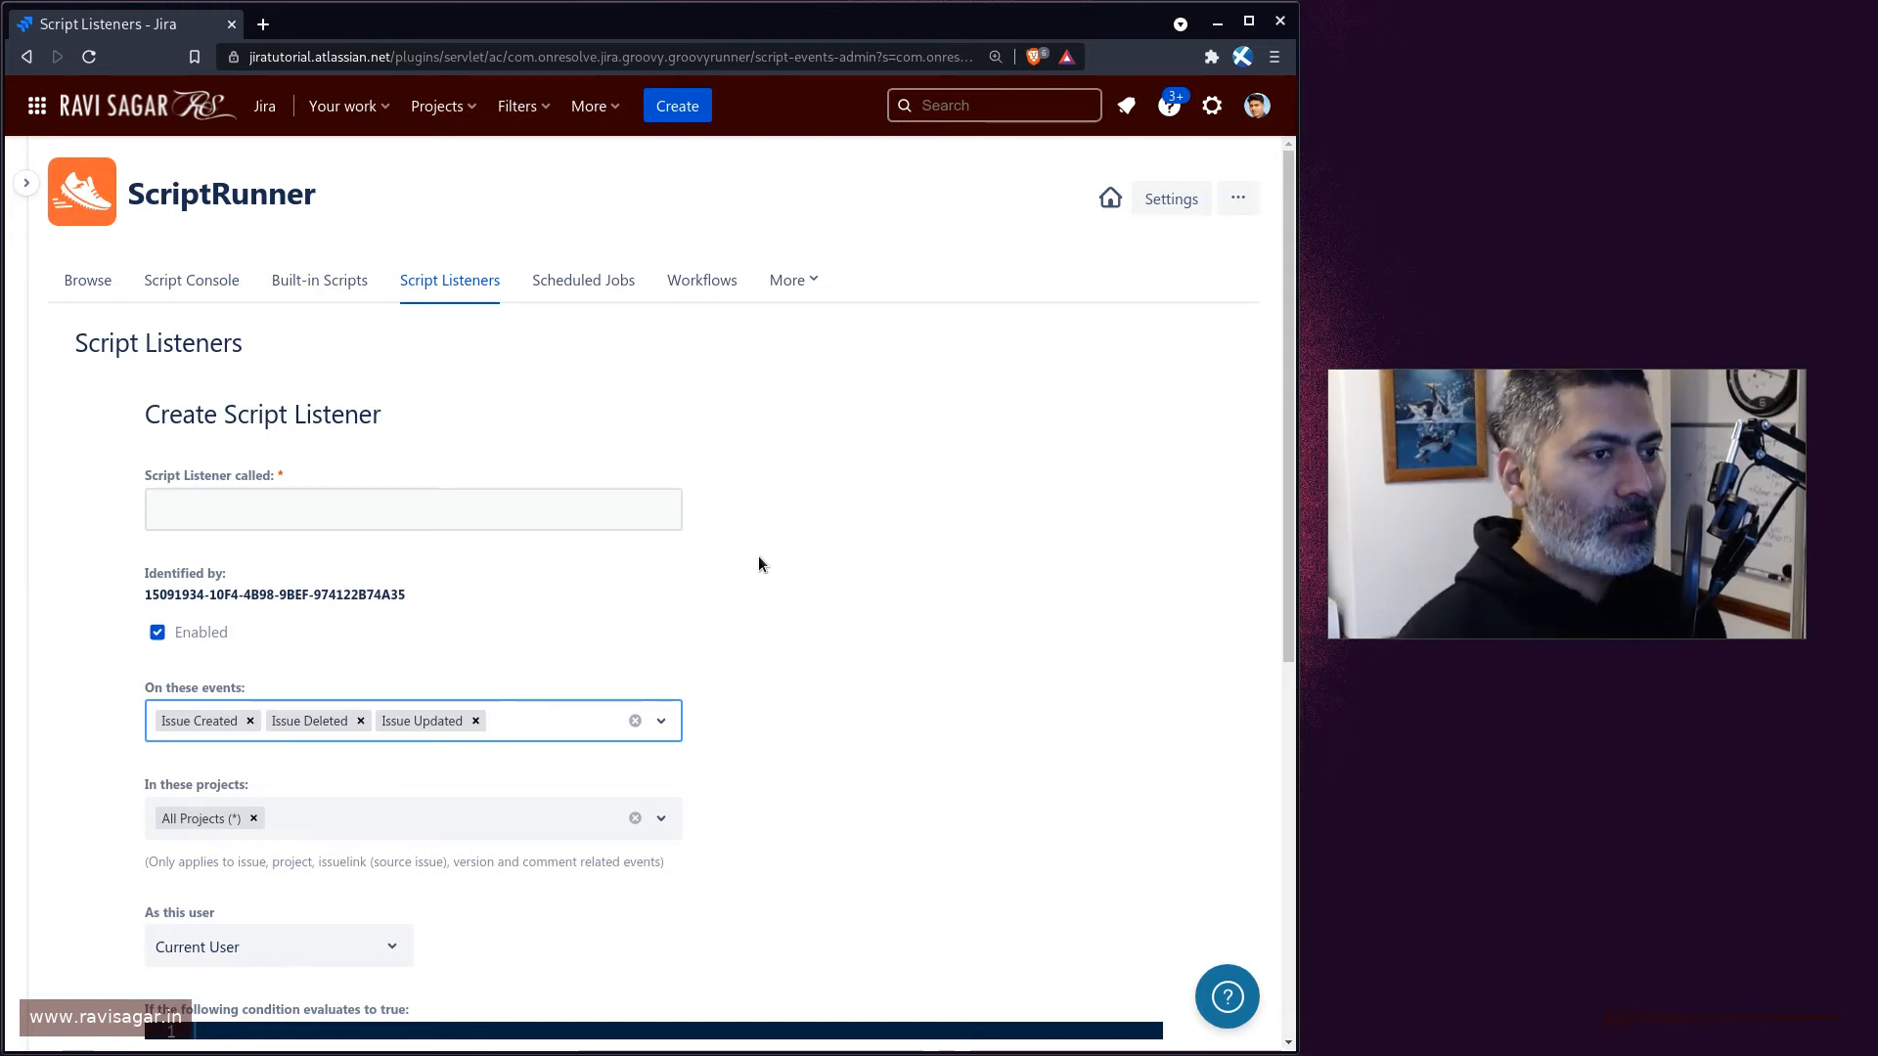
left_click(515, 719)
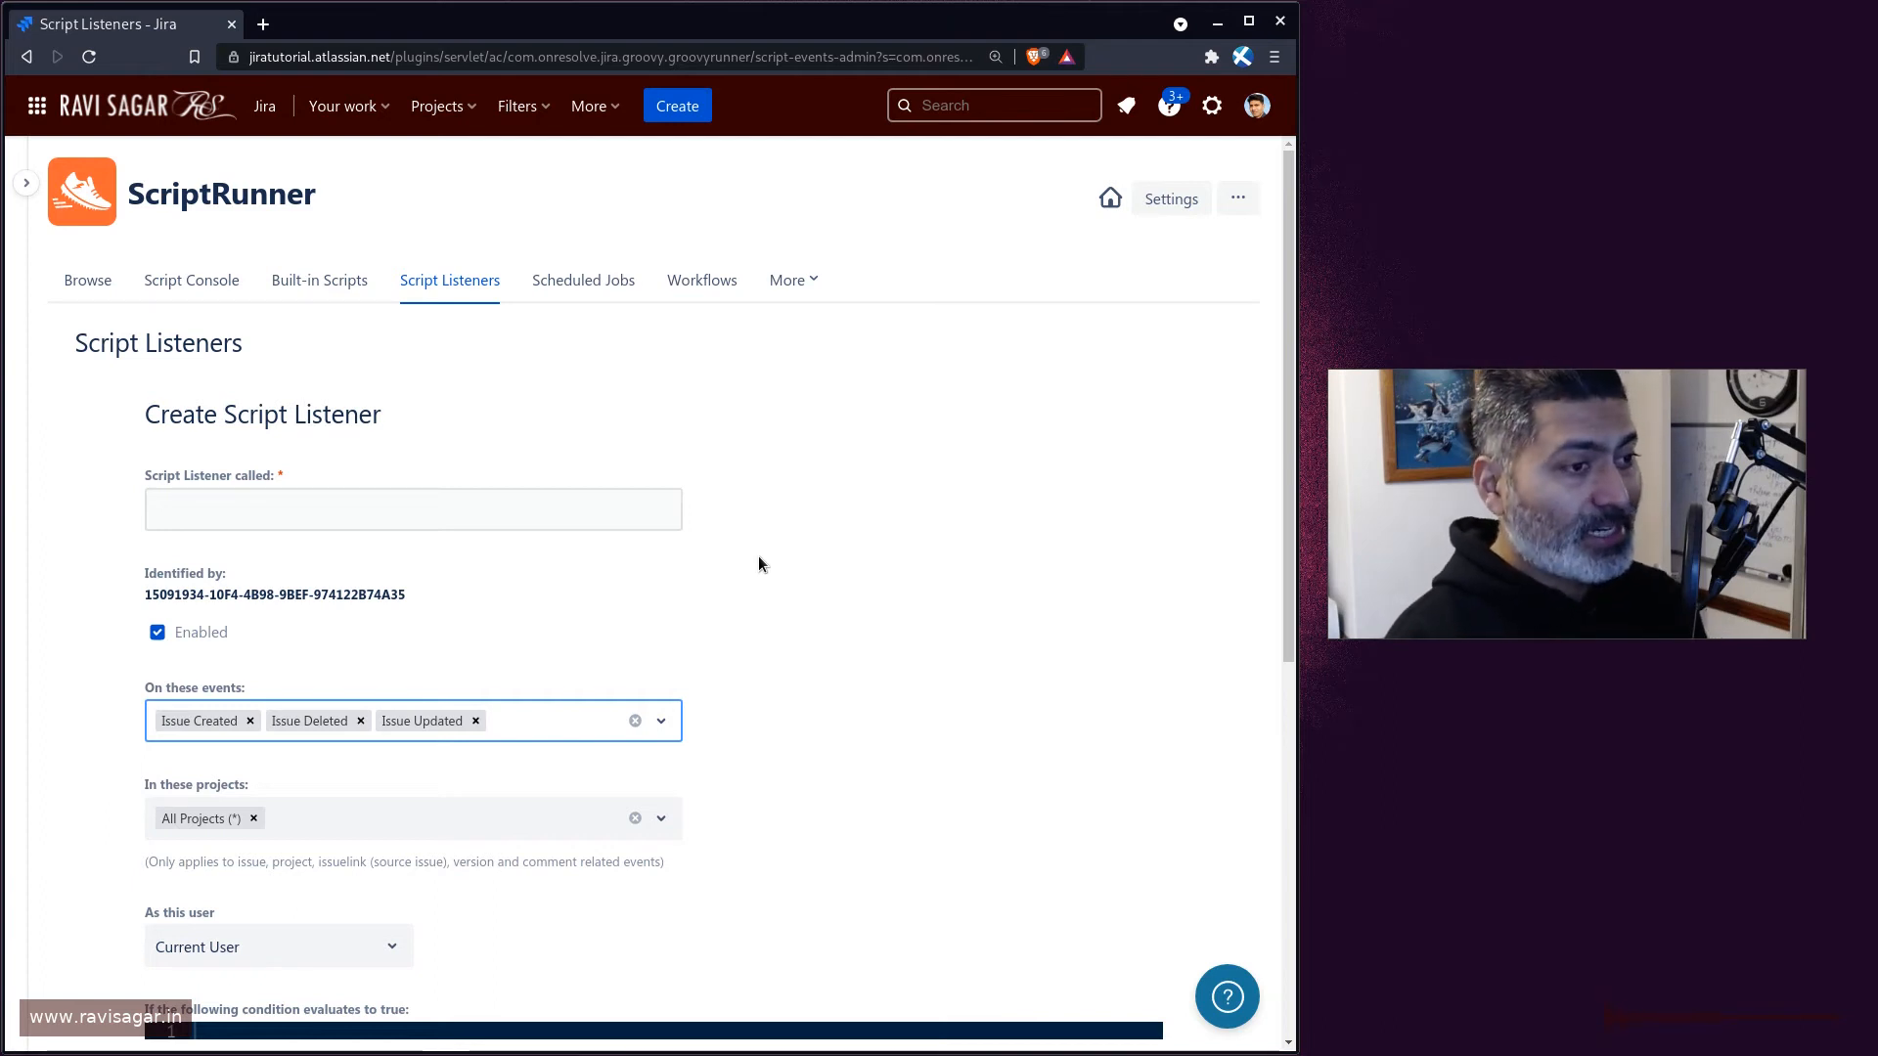
left_click(552, 720)
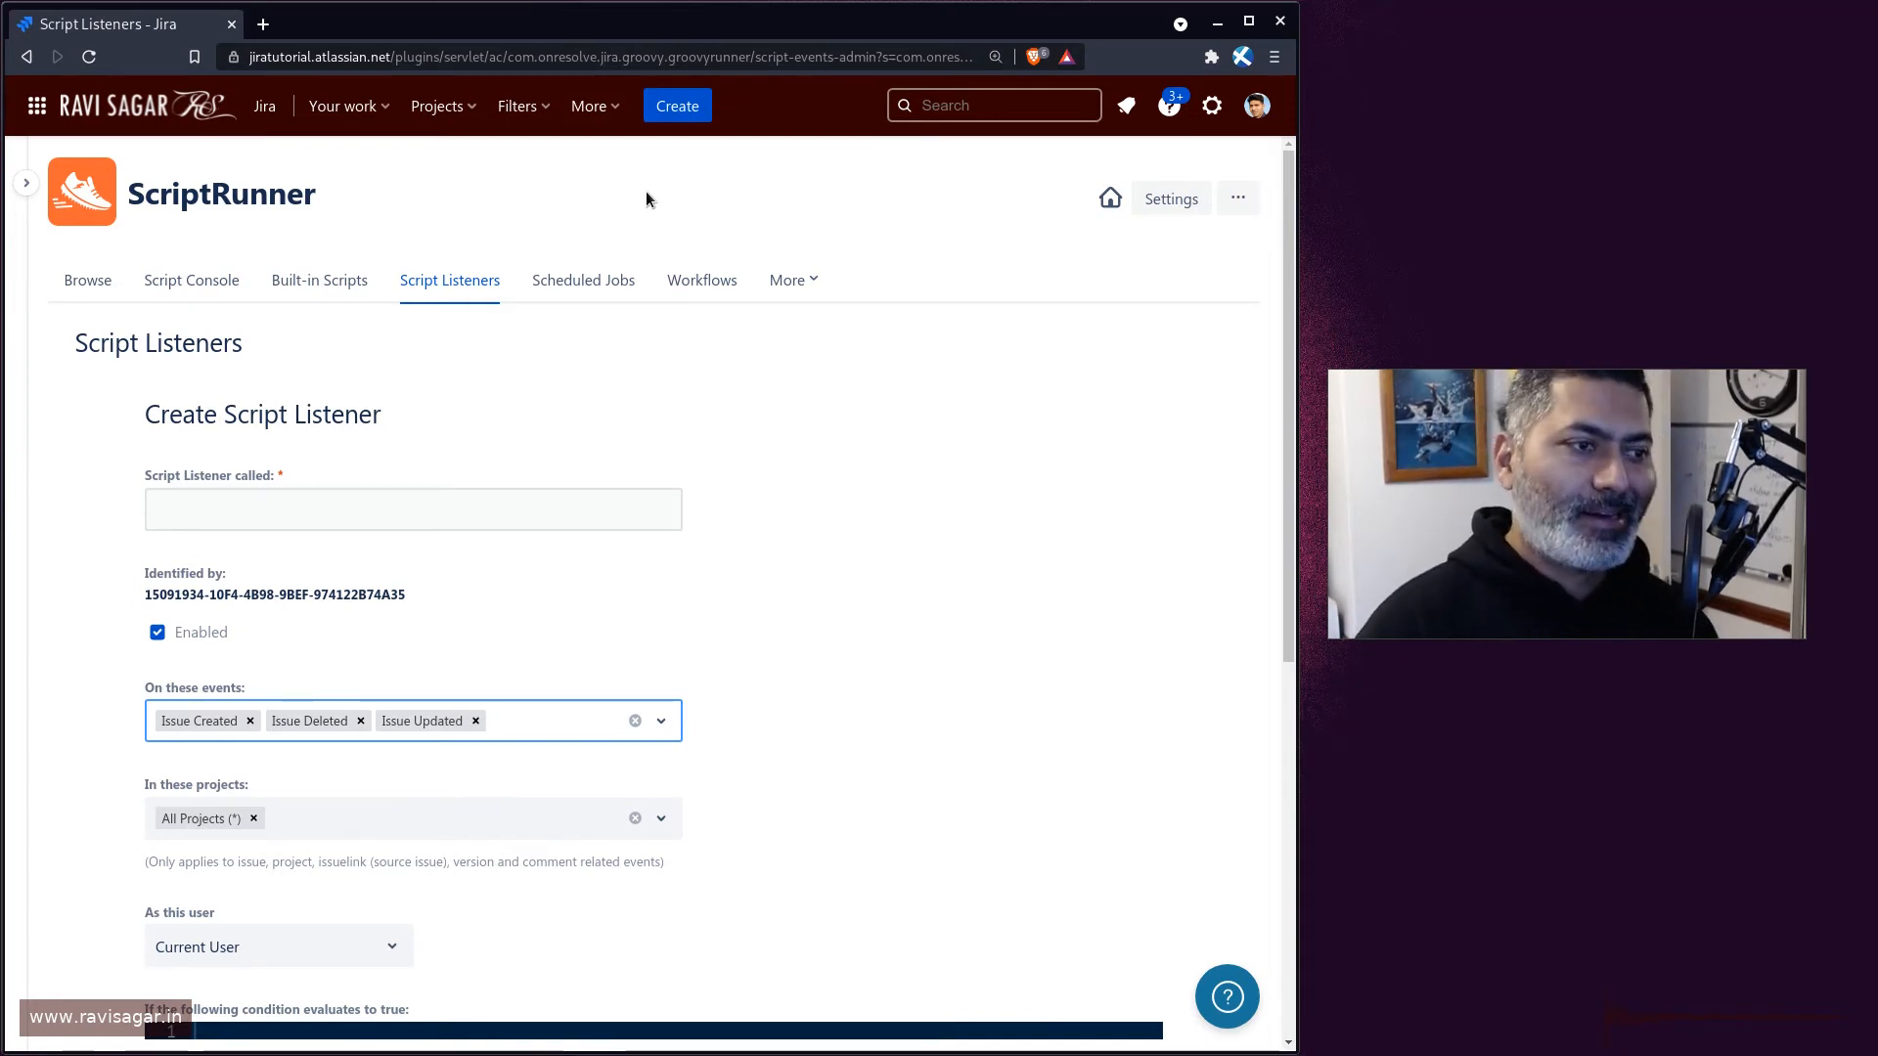
left_click(540, 720)
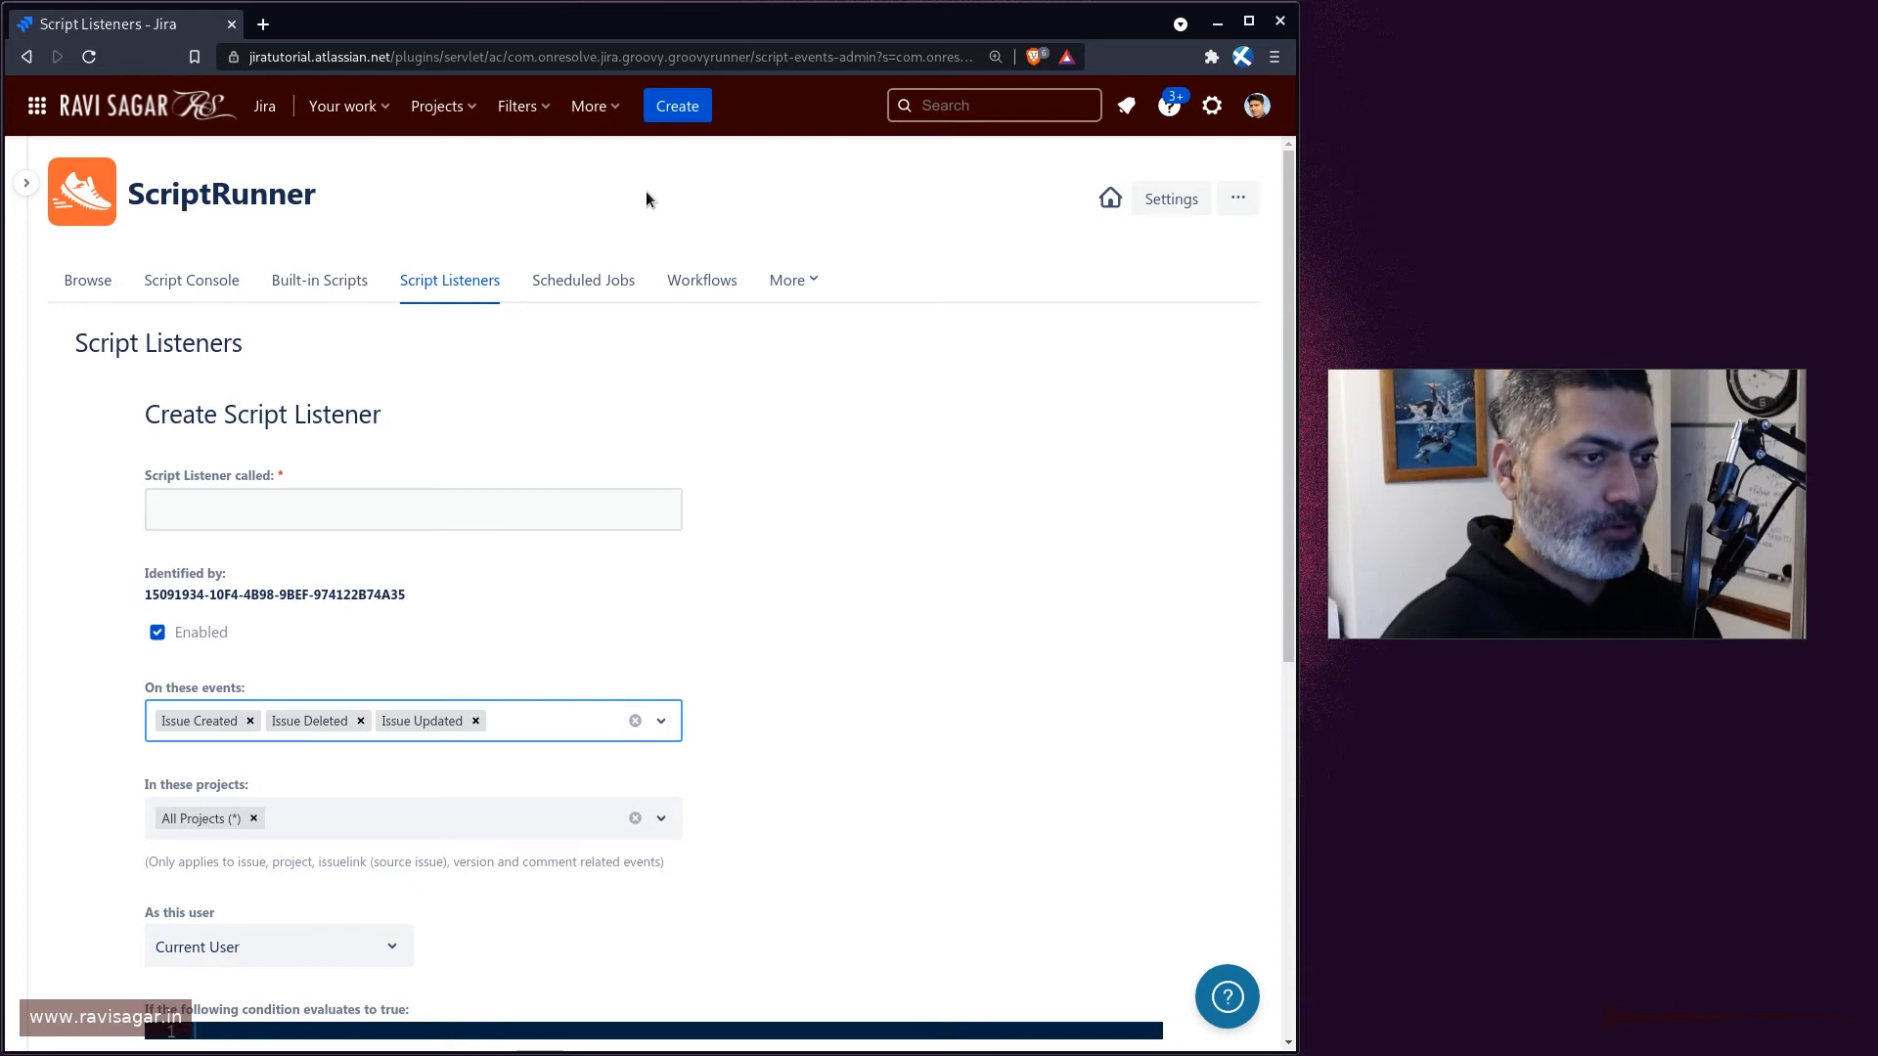
left_click(540, 720)
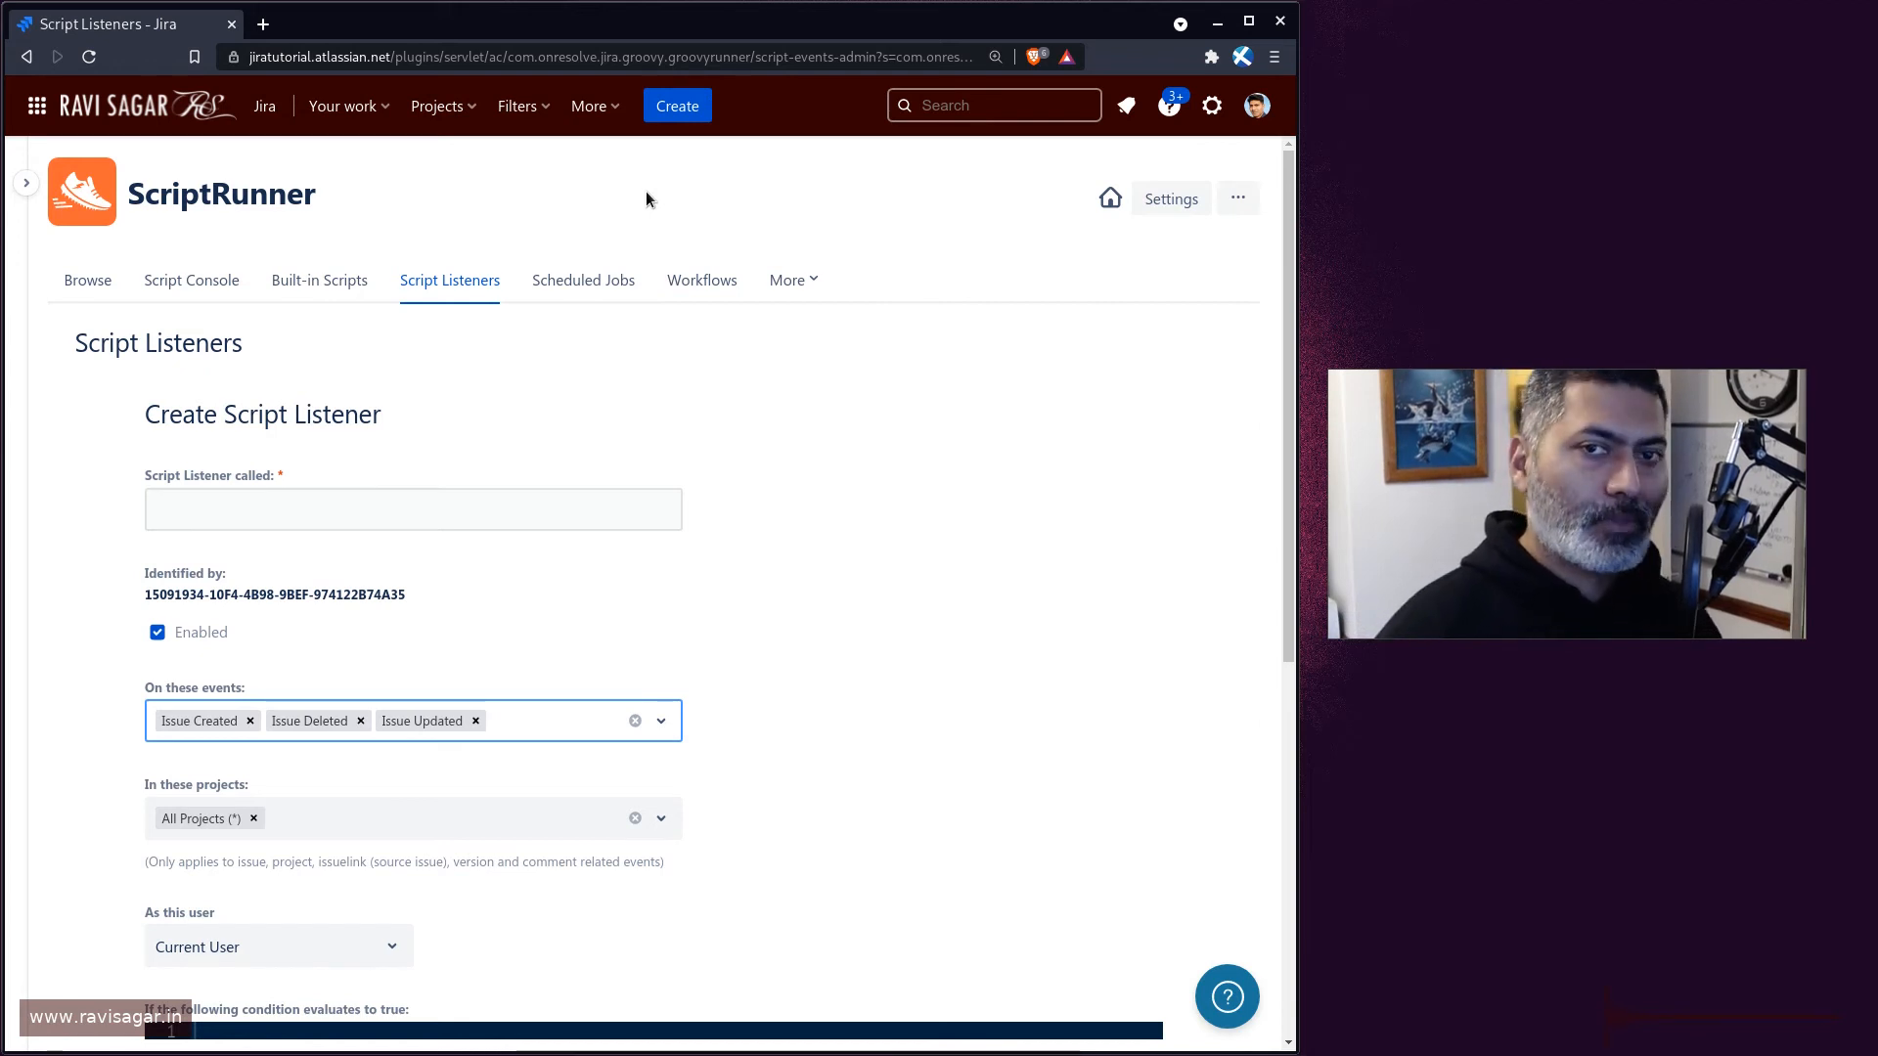
left_click(540, 719)
type("s")
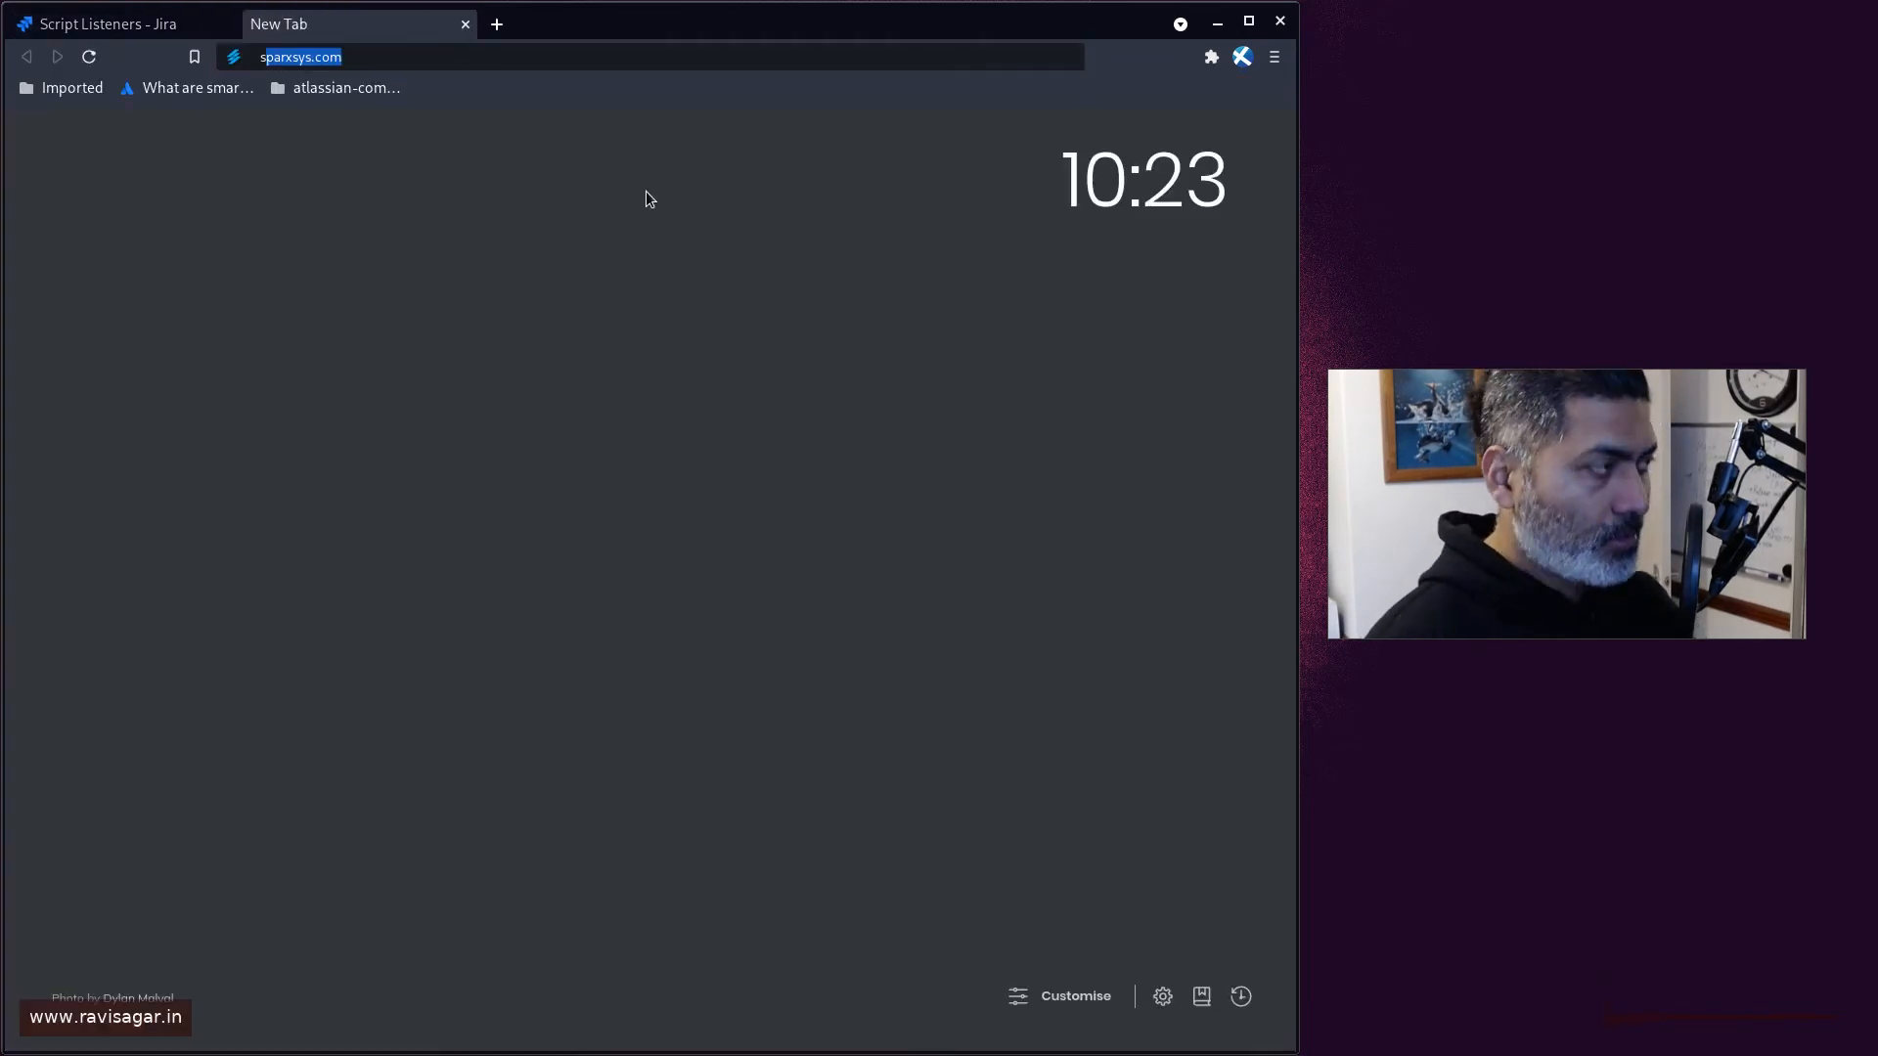
- Load sparxsys.com and bring up its Contact us form, then move to another tab
key("Return")
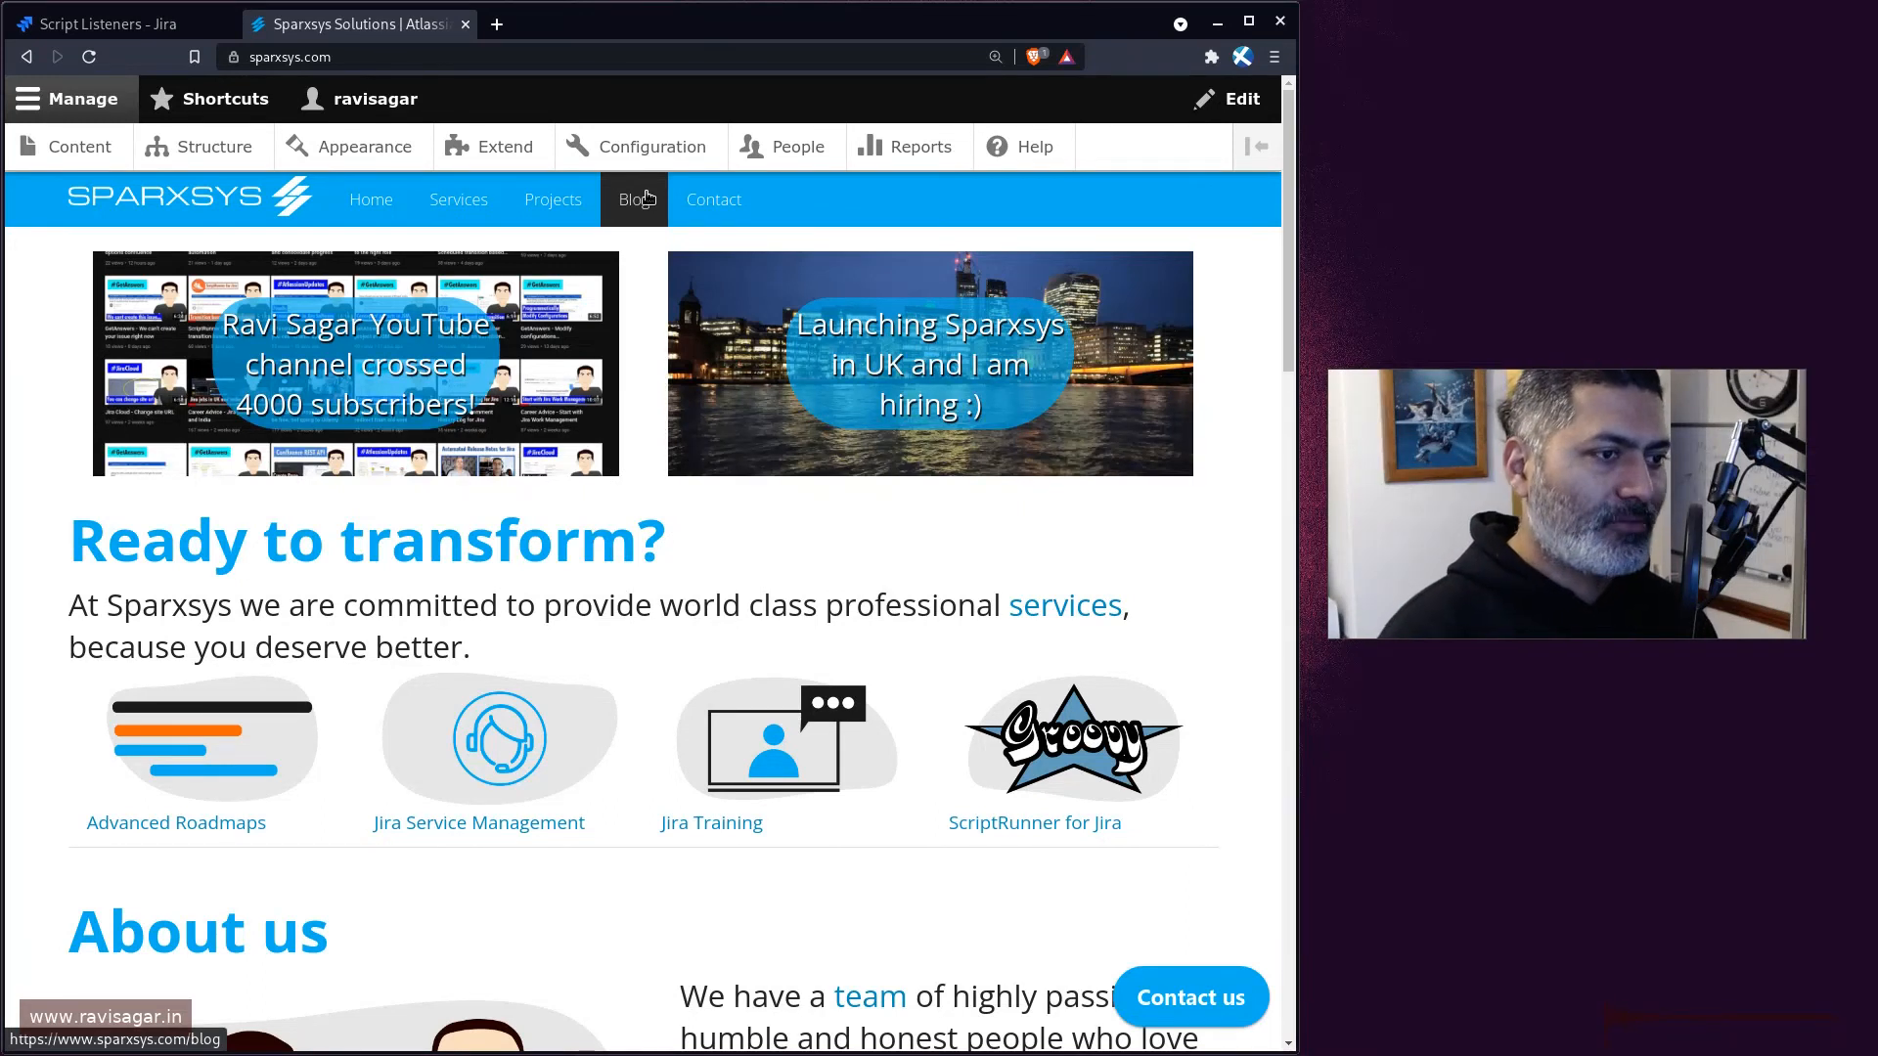
mouse_move(741, 610)
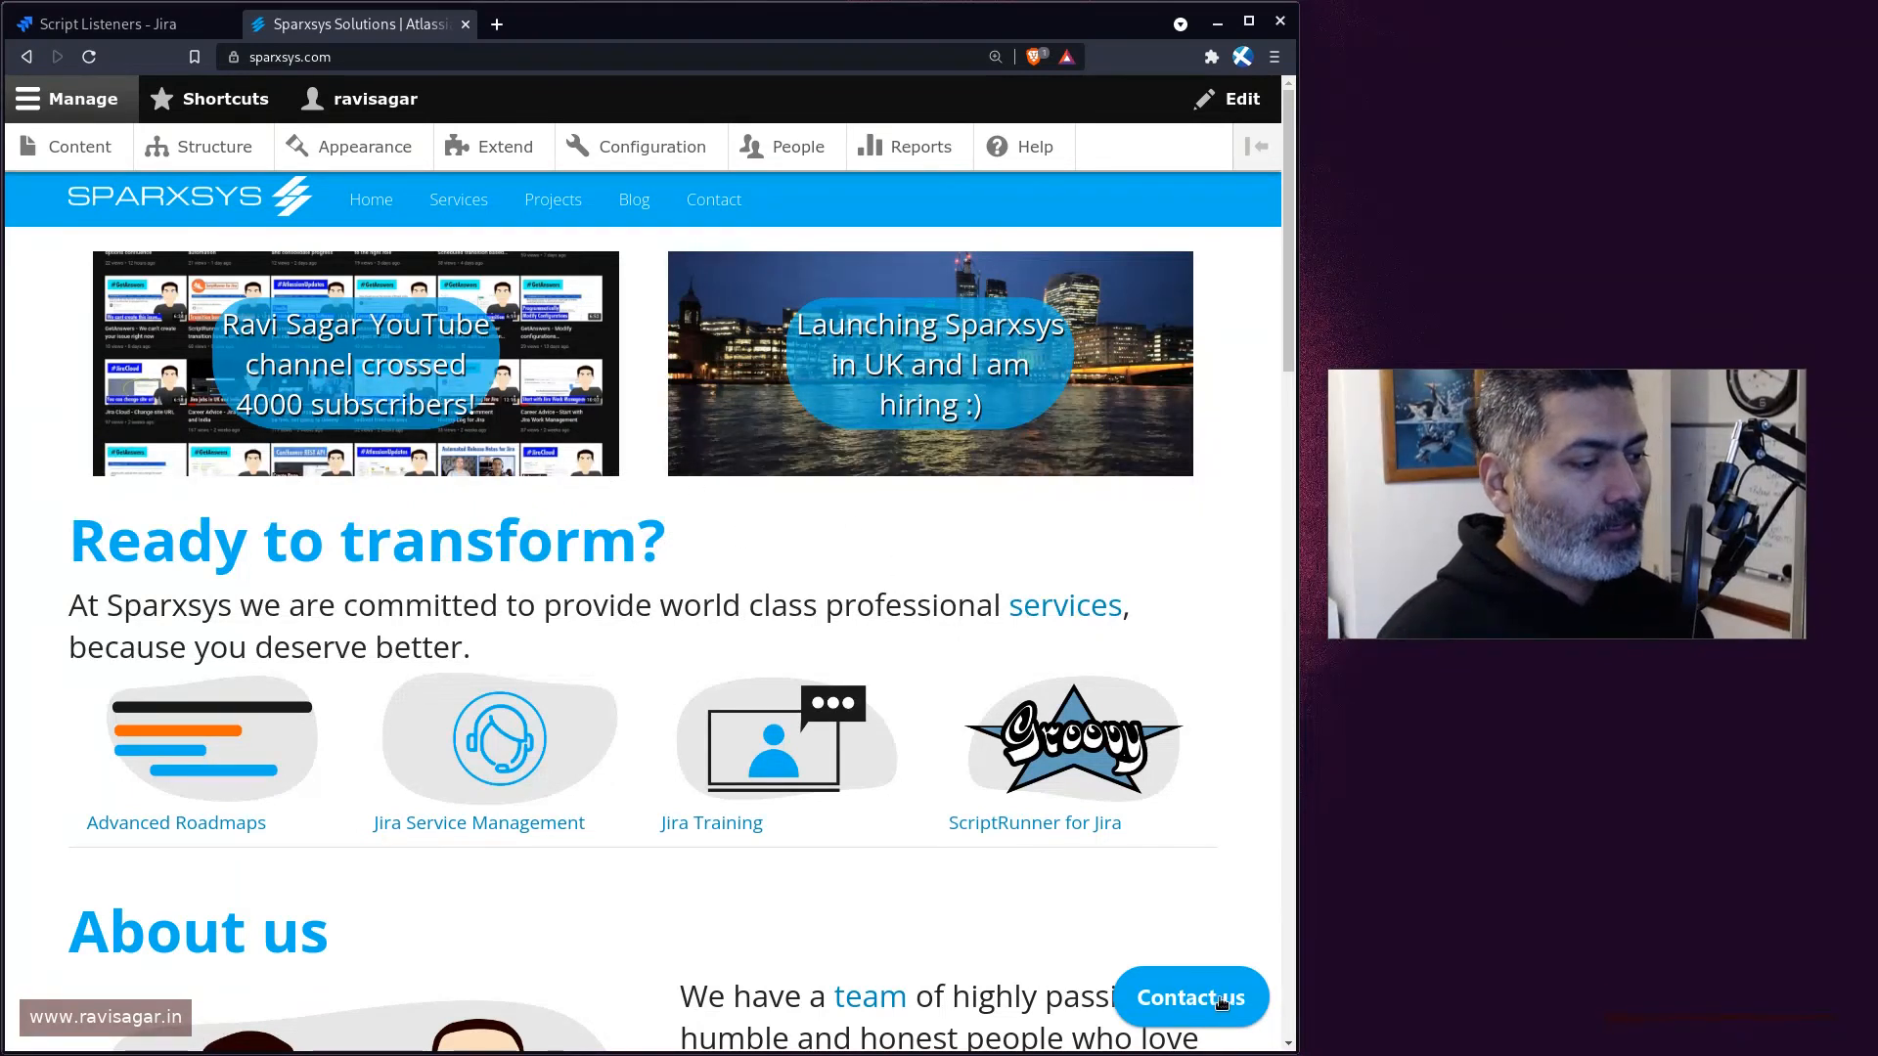
left_click(1191, 996)
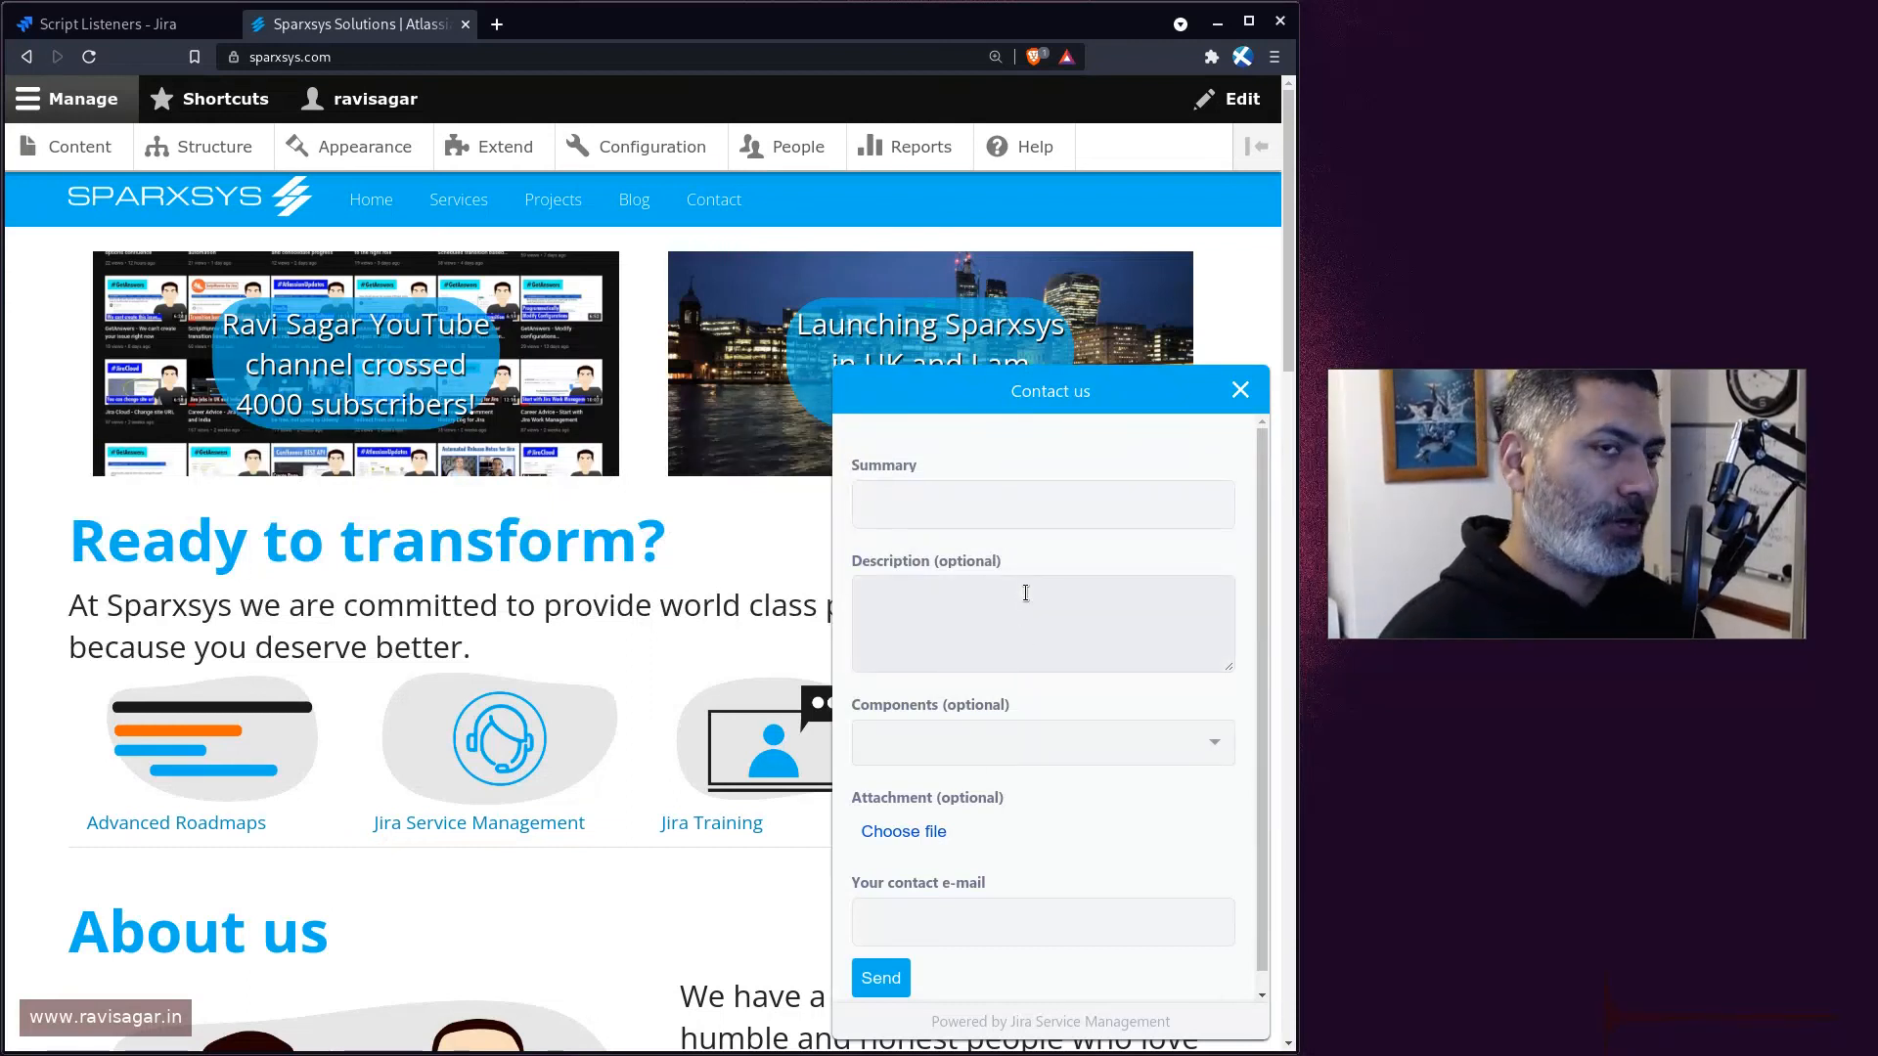
left_click(729, 24)
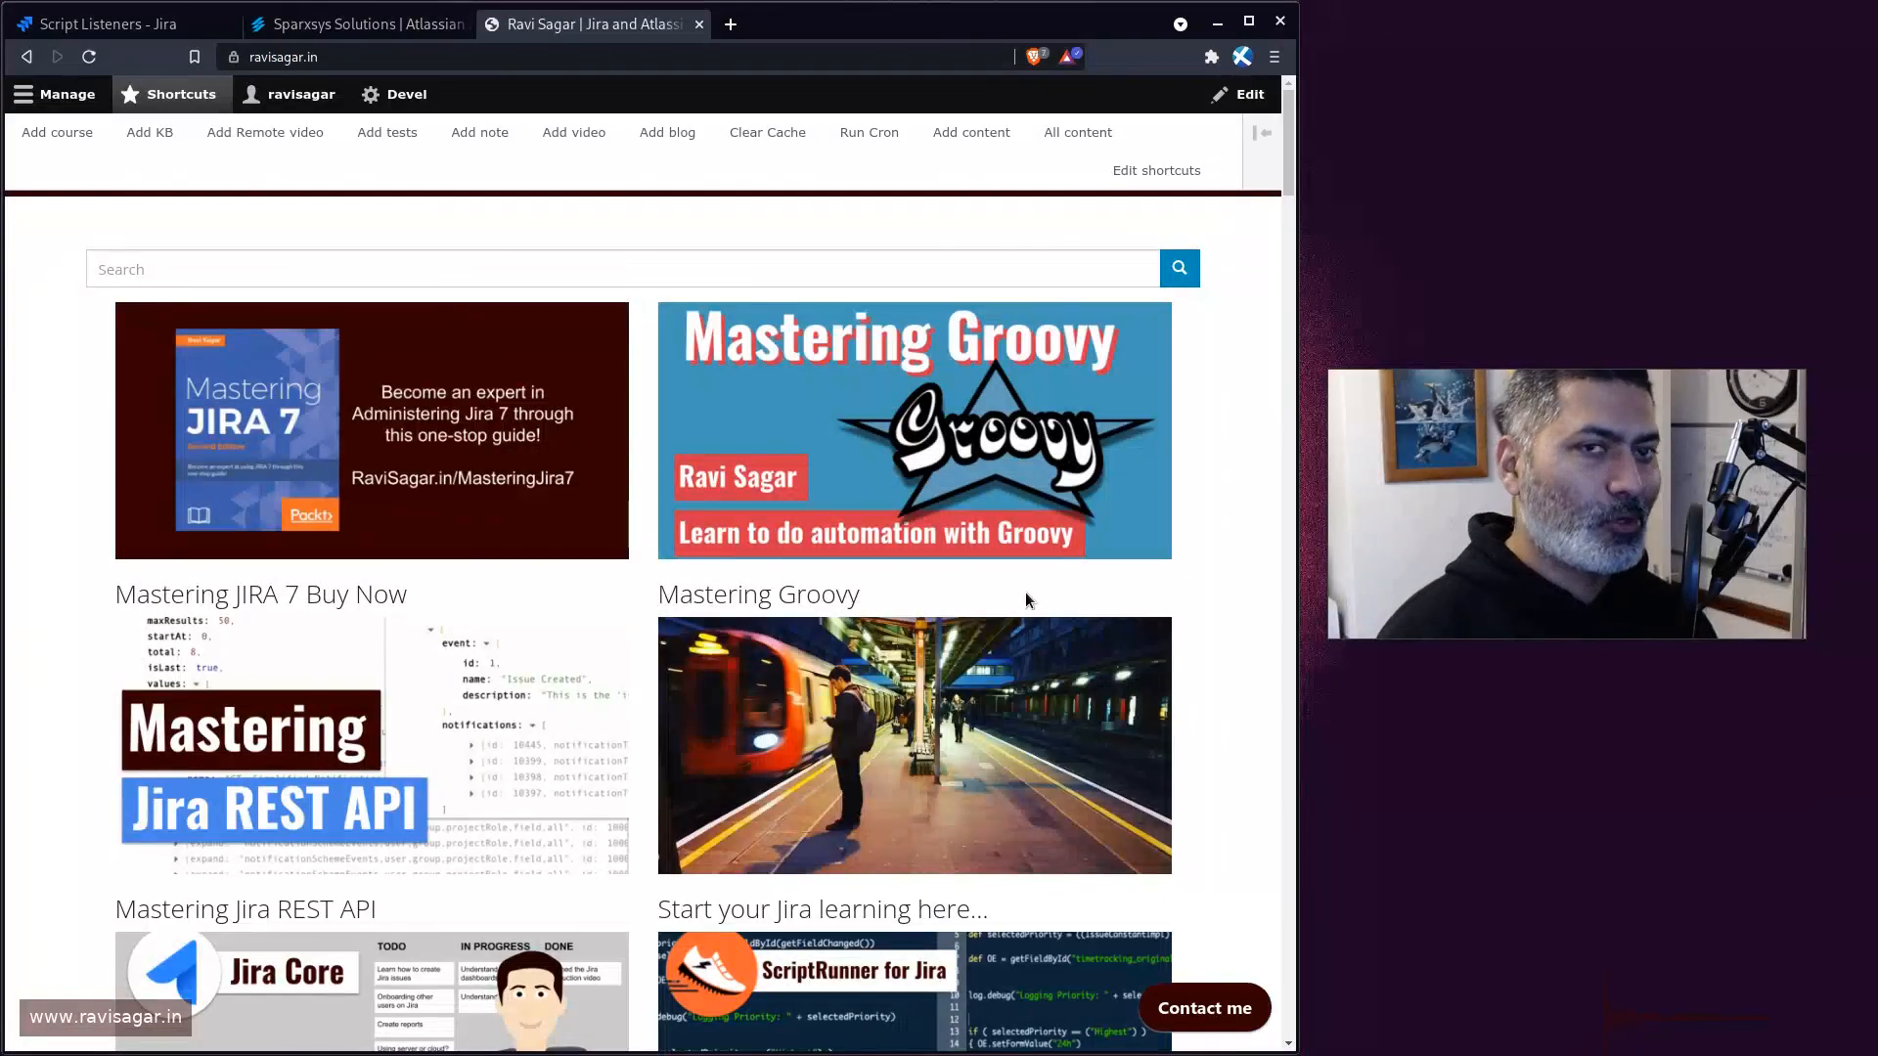
- Browse the ravisagar.in home page and enter 'listener' in its search box
scroll("down", 3)
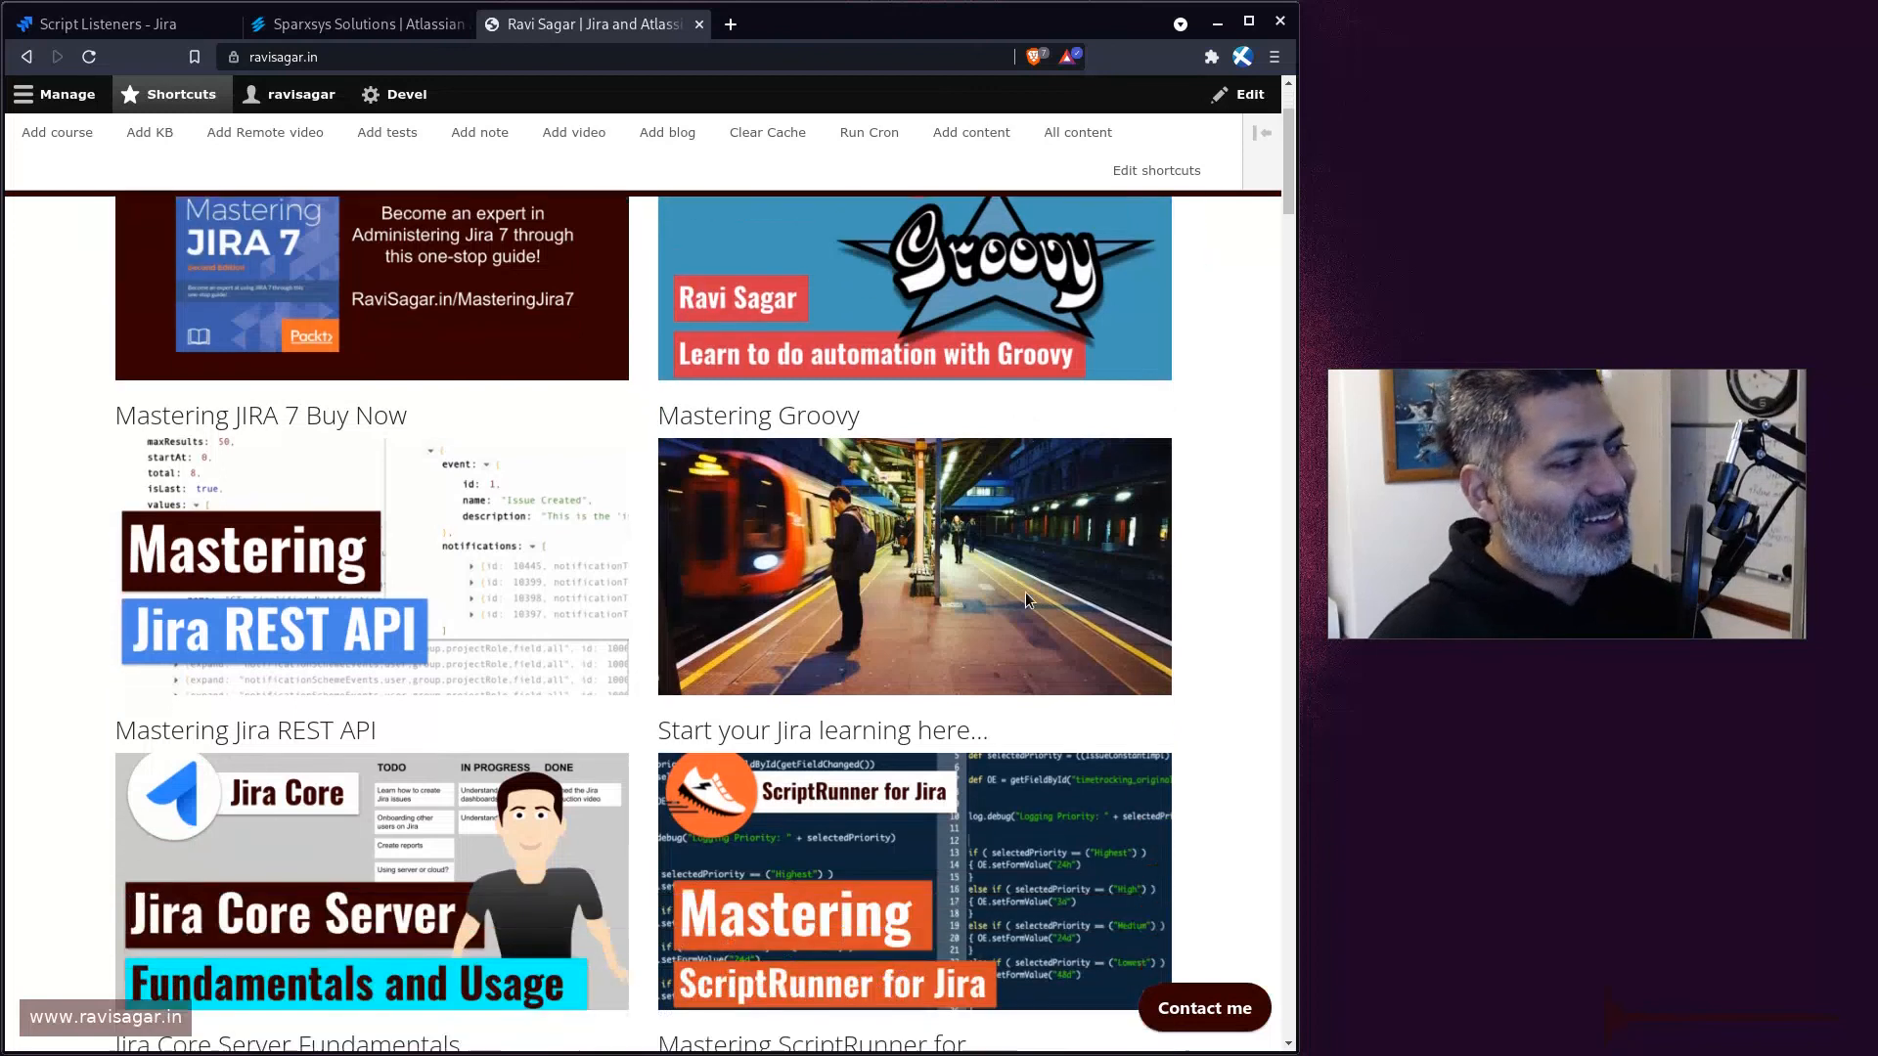
scroll("up", 3)
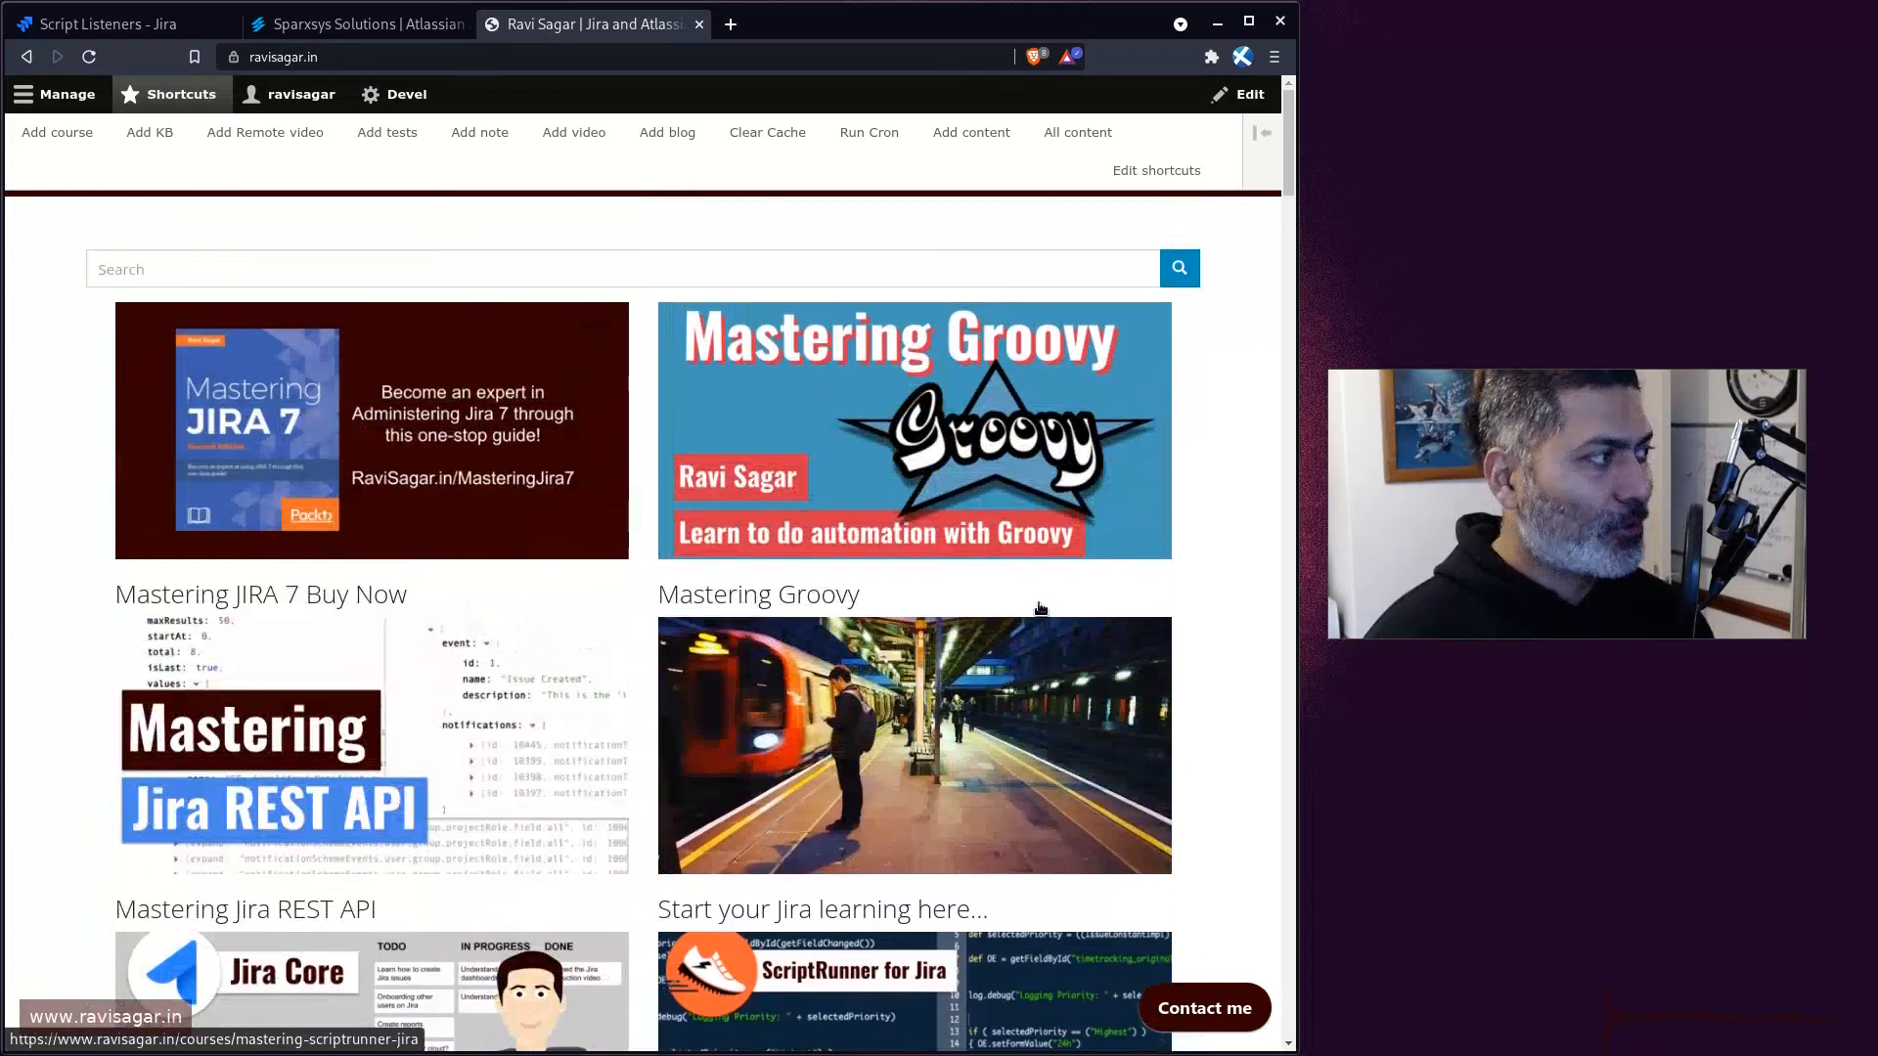
mouse_move(784, 405)
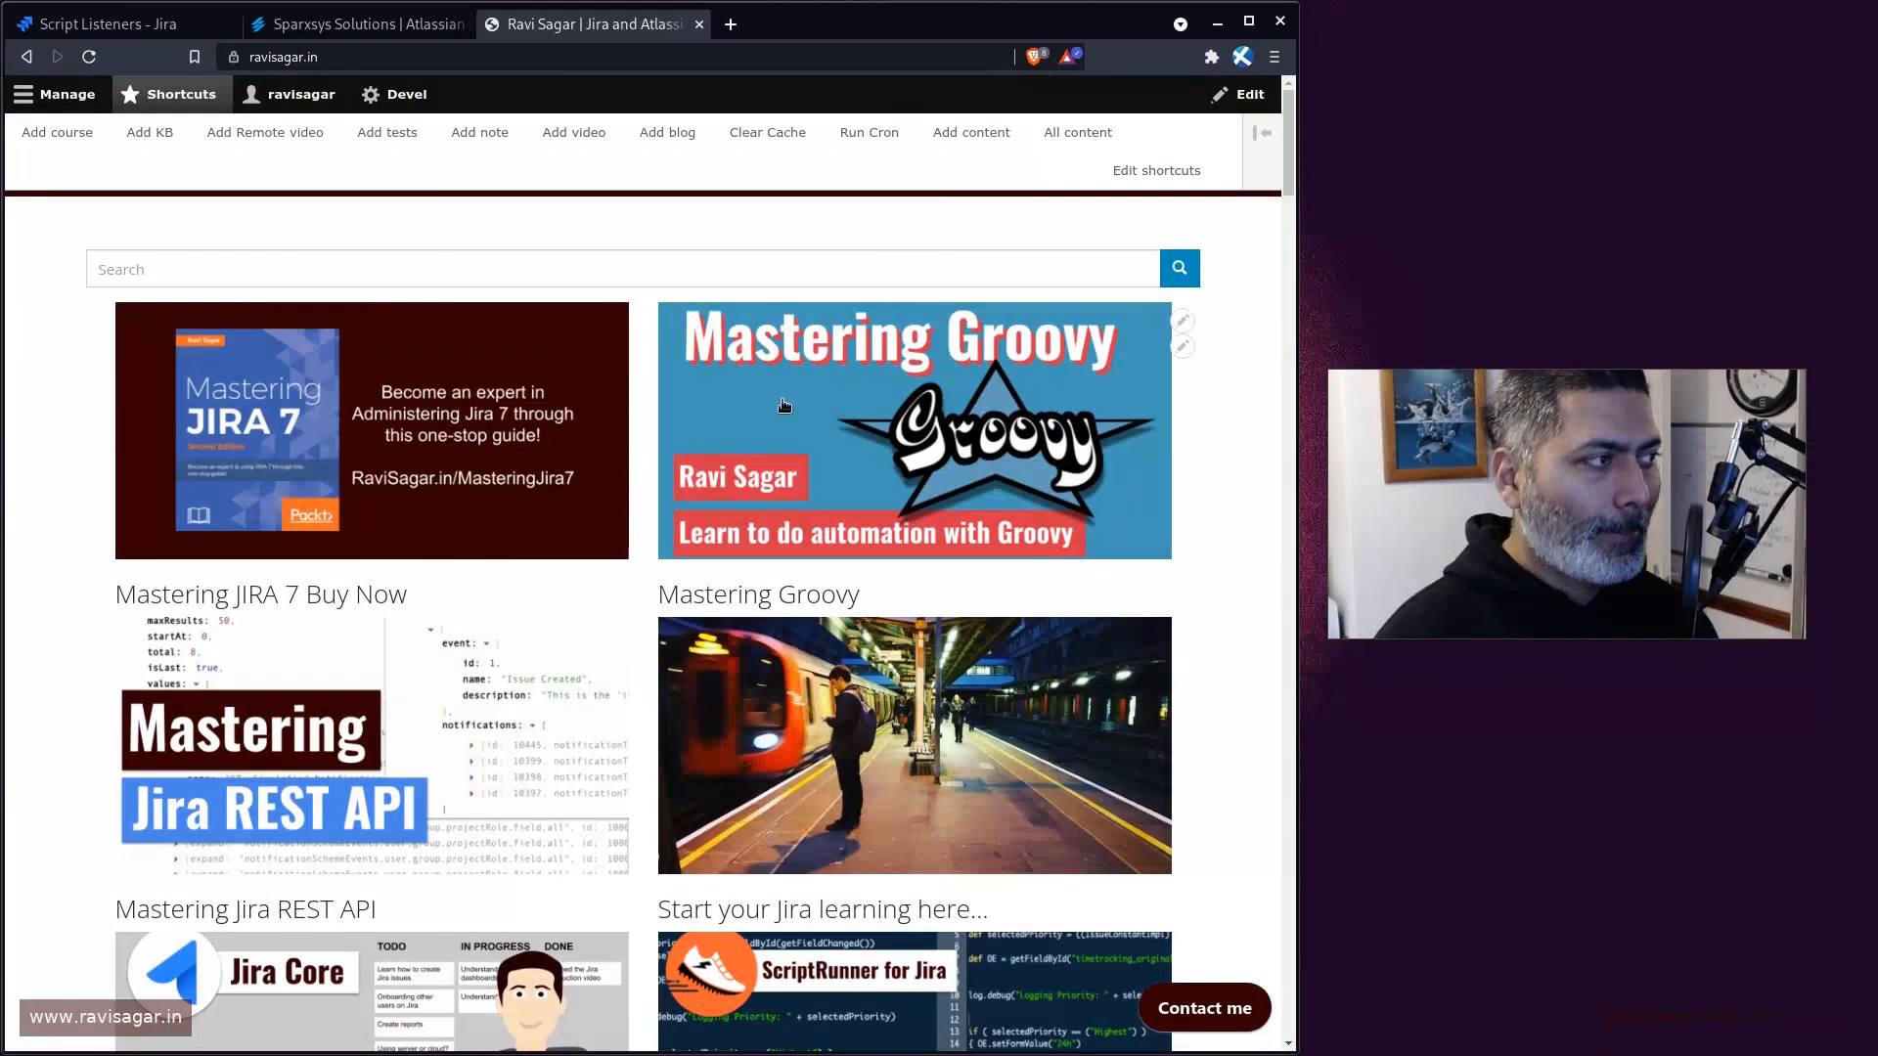
left_click(610, 268)
type("listener")
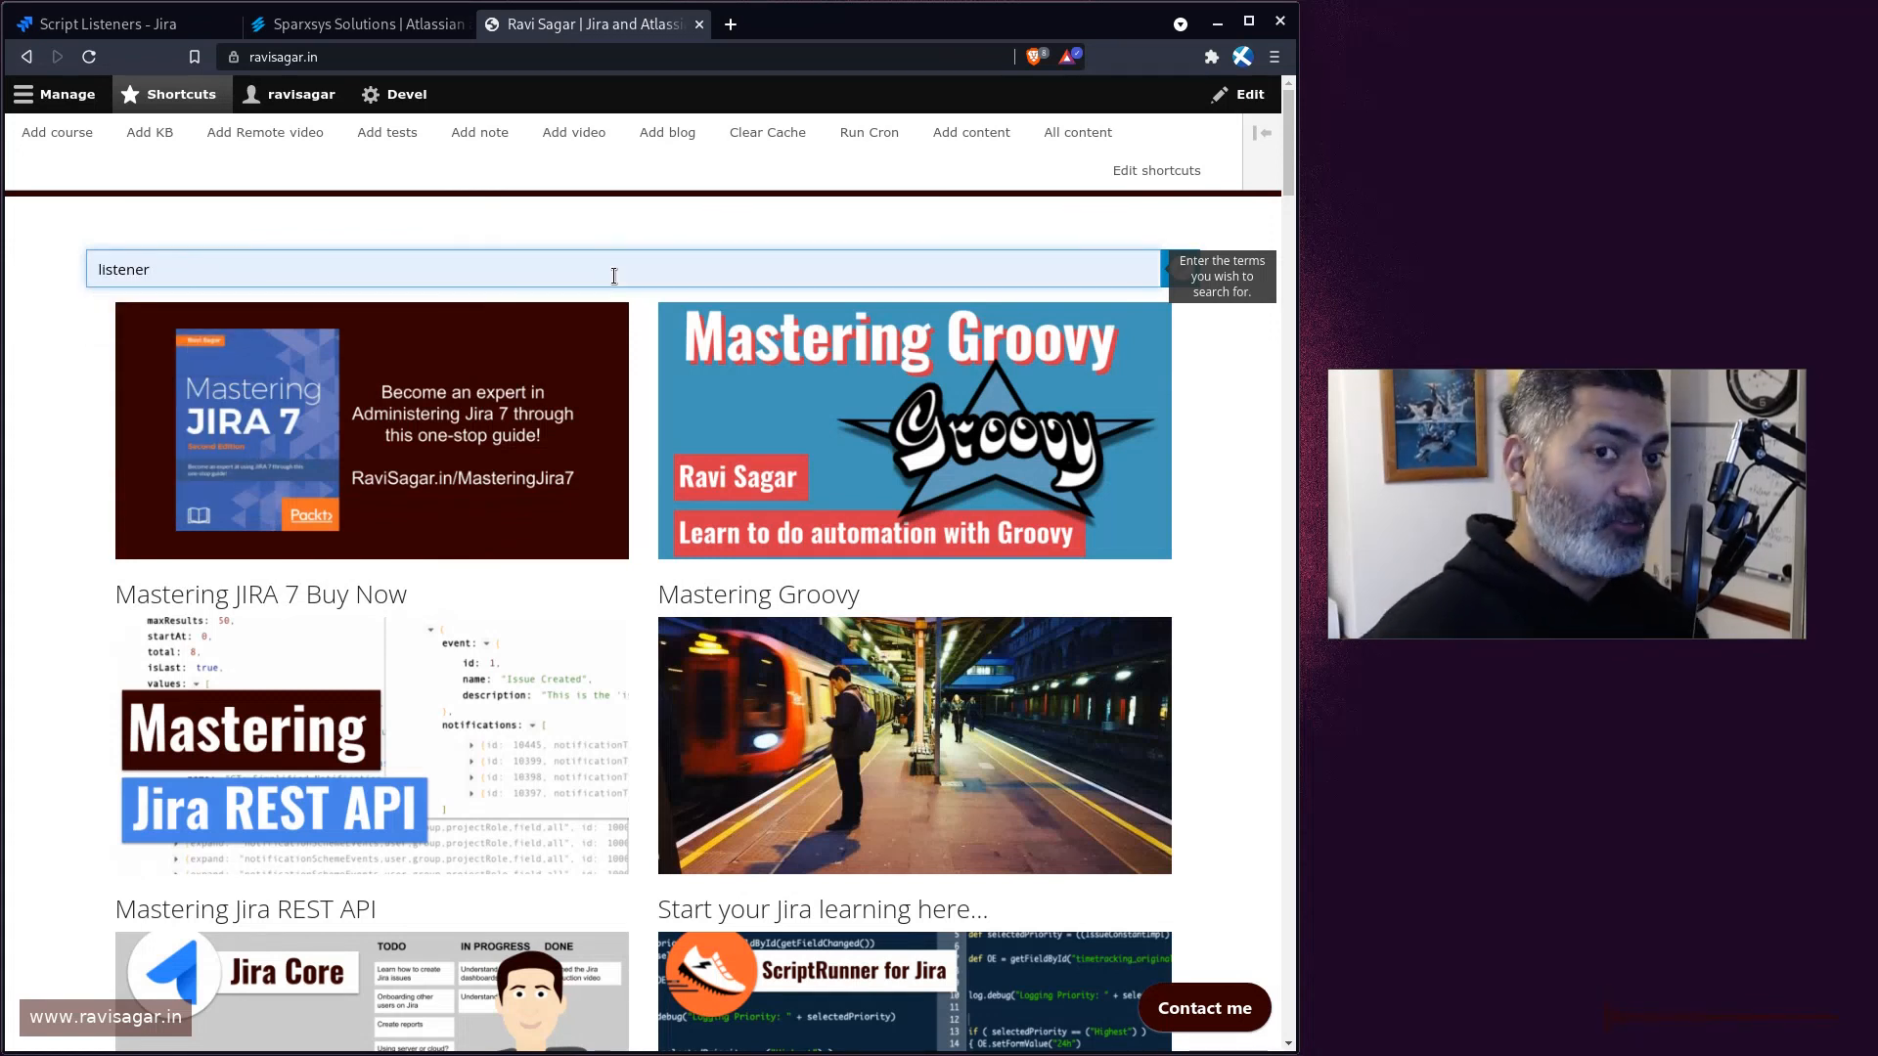
- Run the 'listener' search and browse the resulting ScriptRunner listener articles
key("Return")
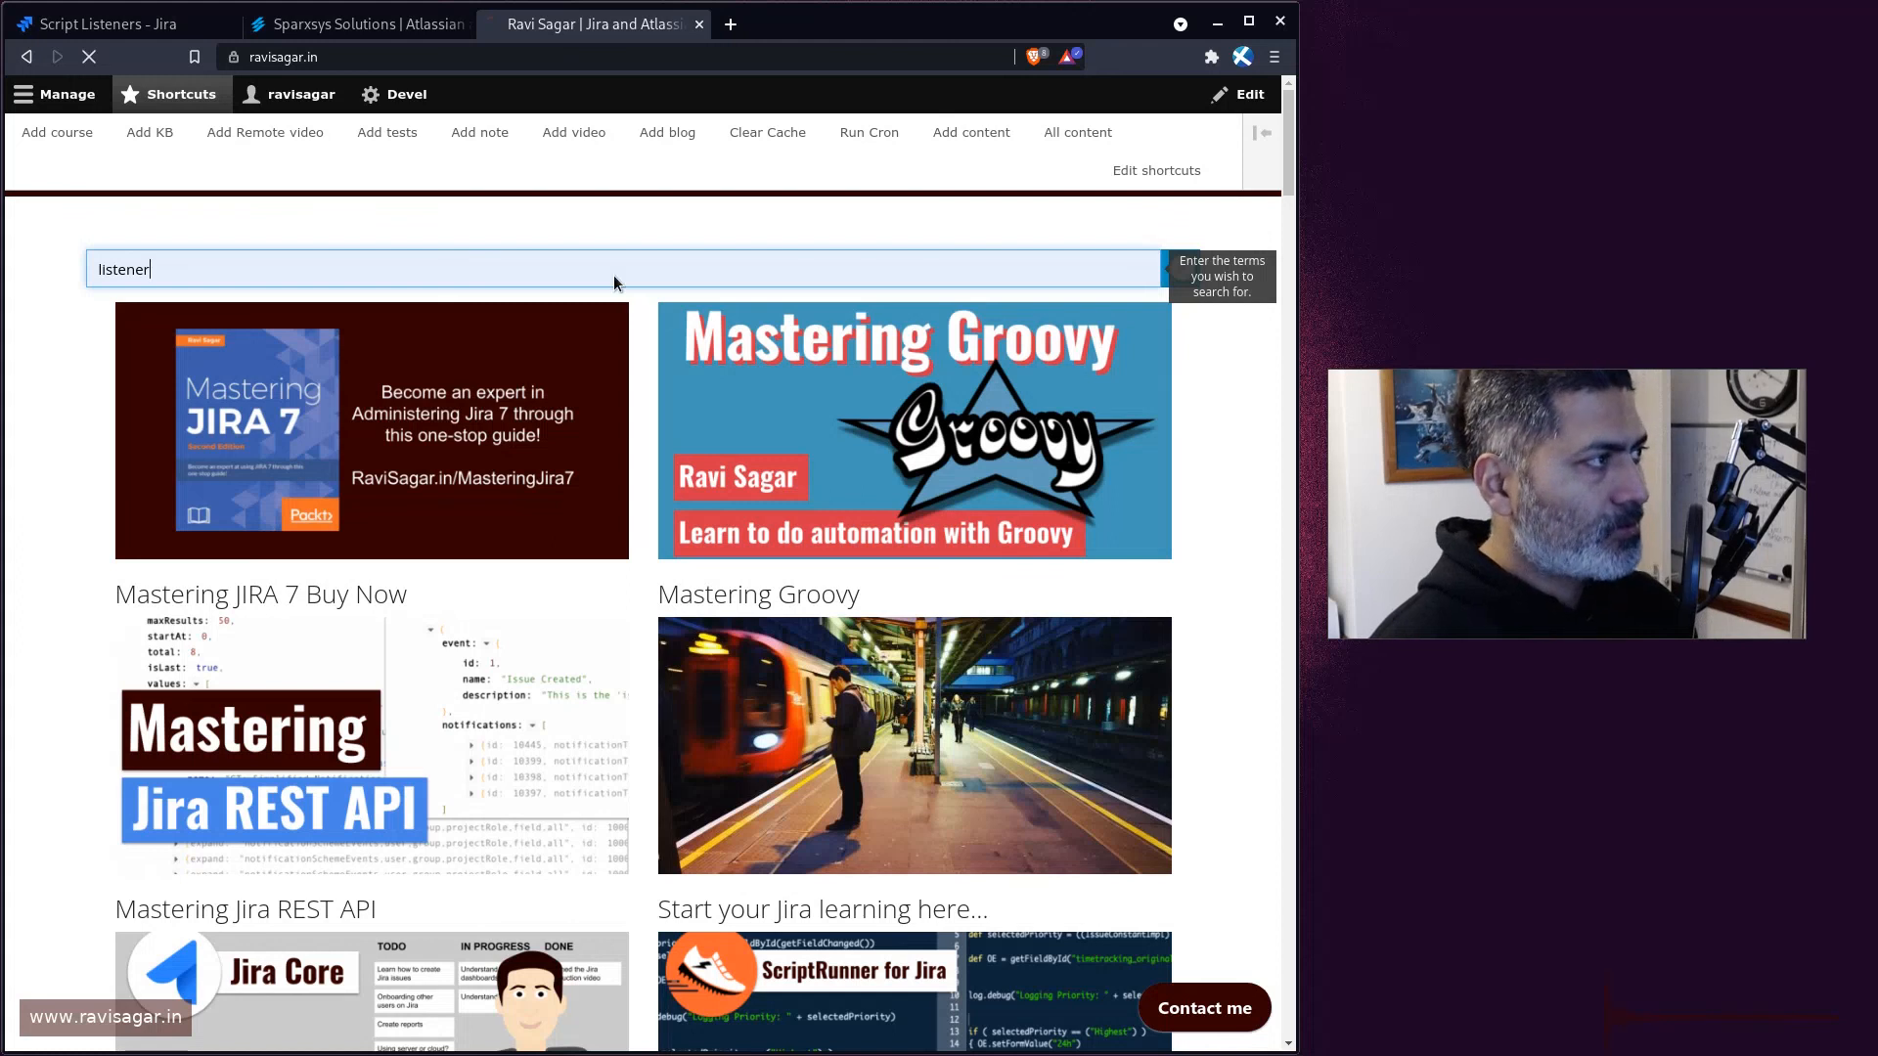
key("Return")
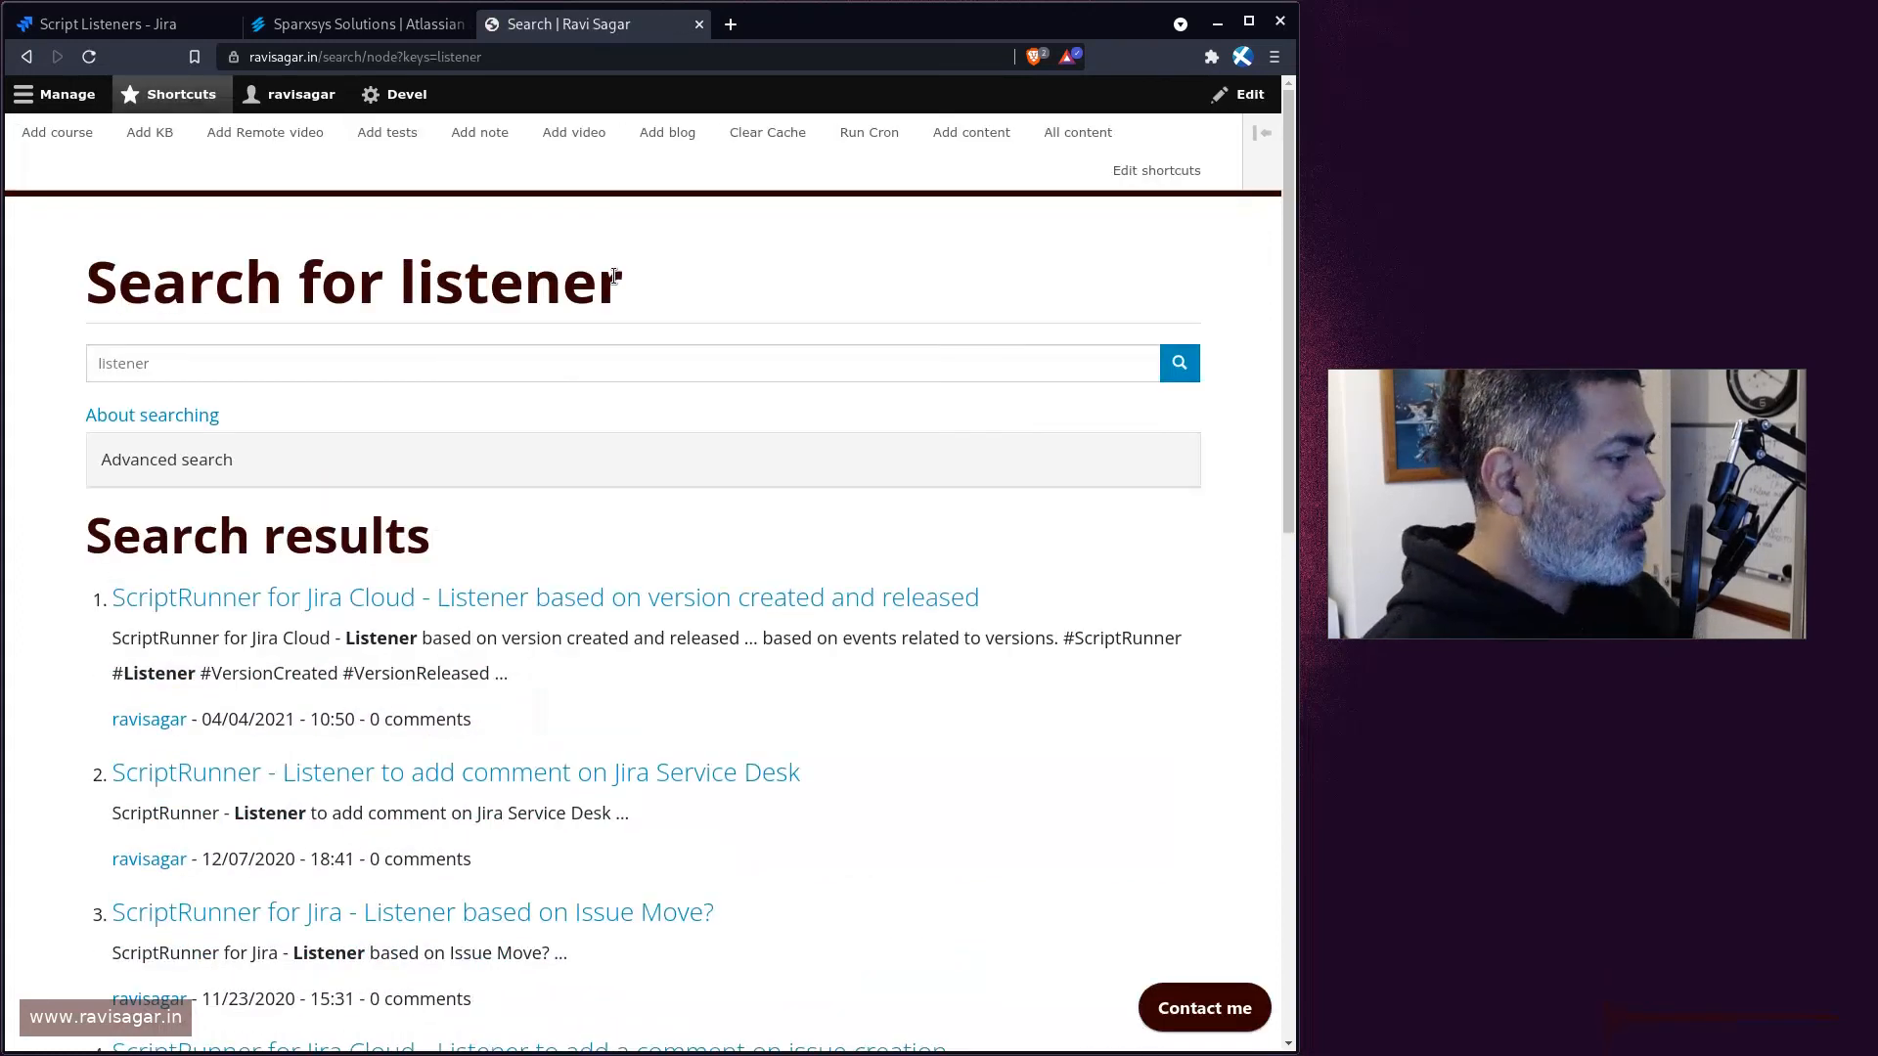
scroll("down", 3)
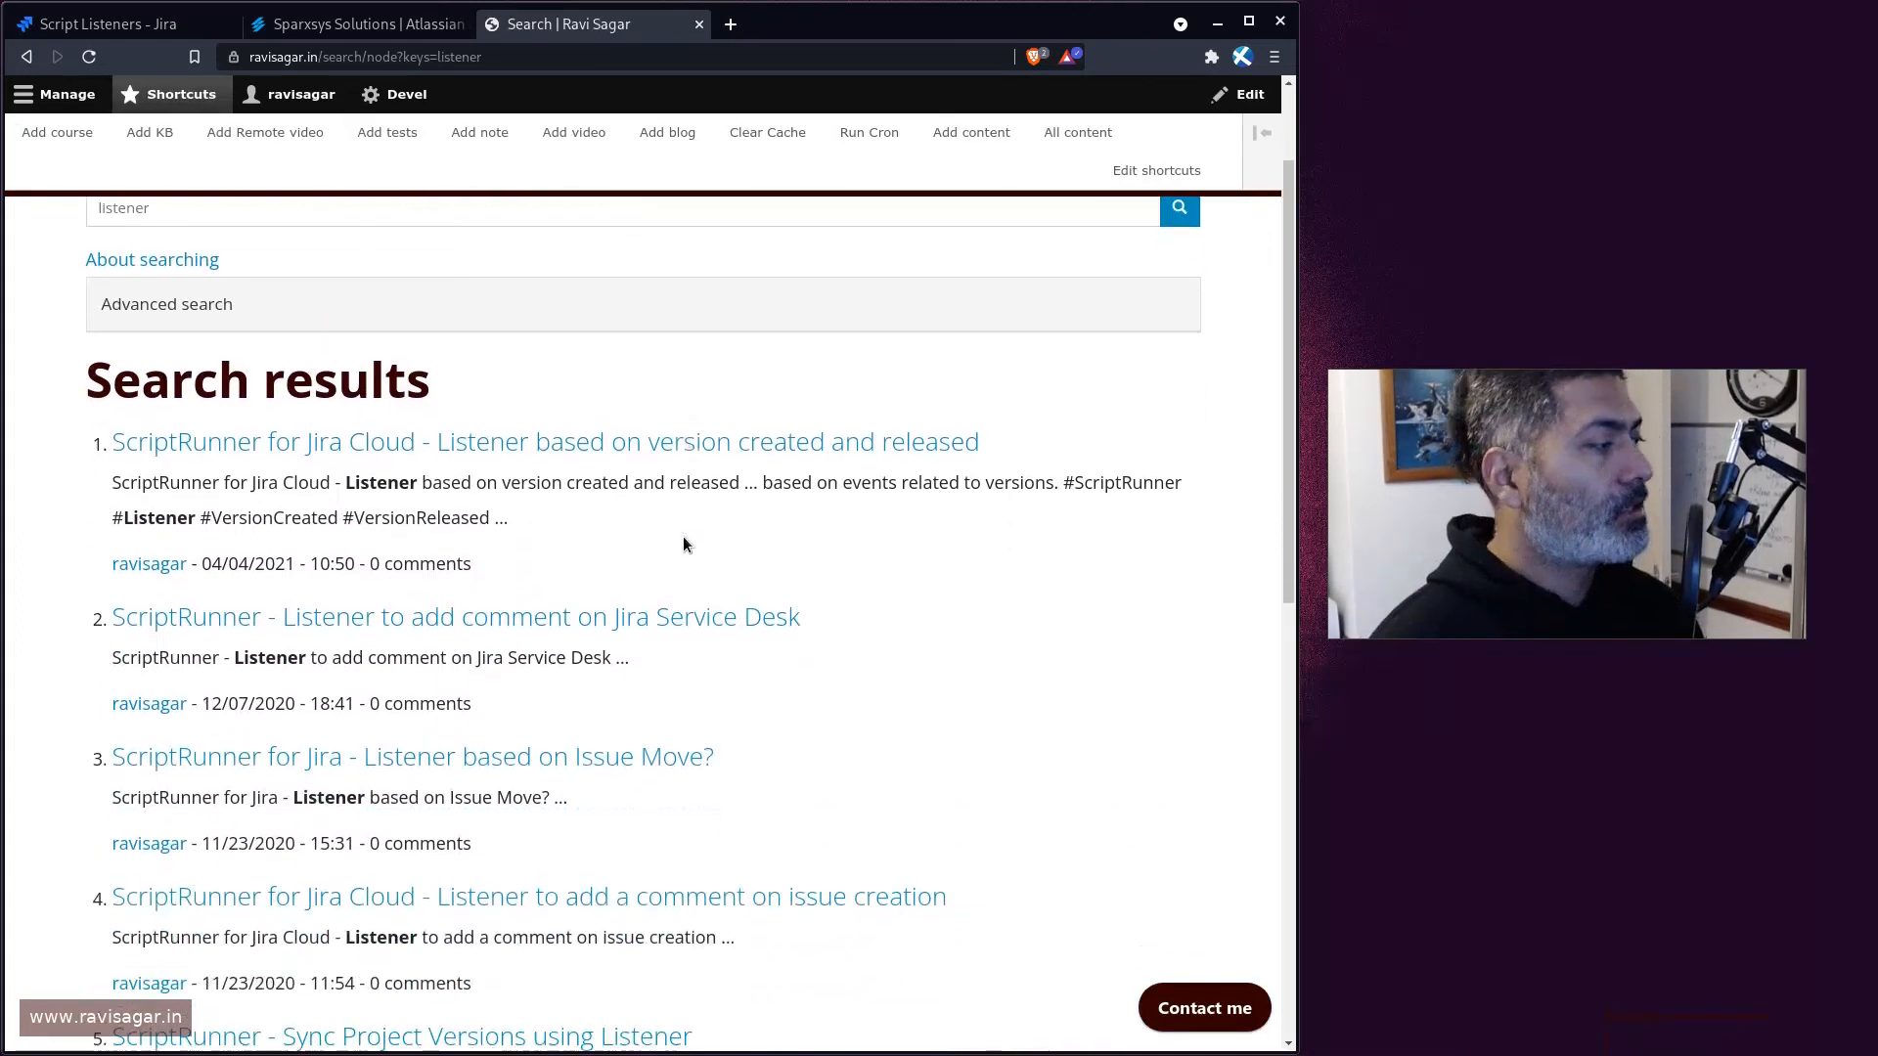
scroll("down", 3)
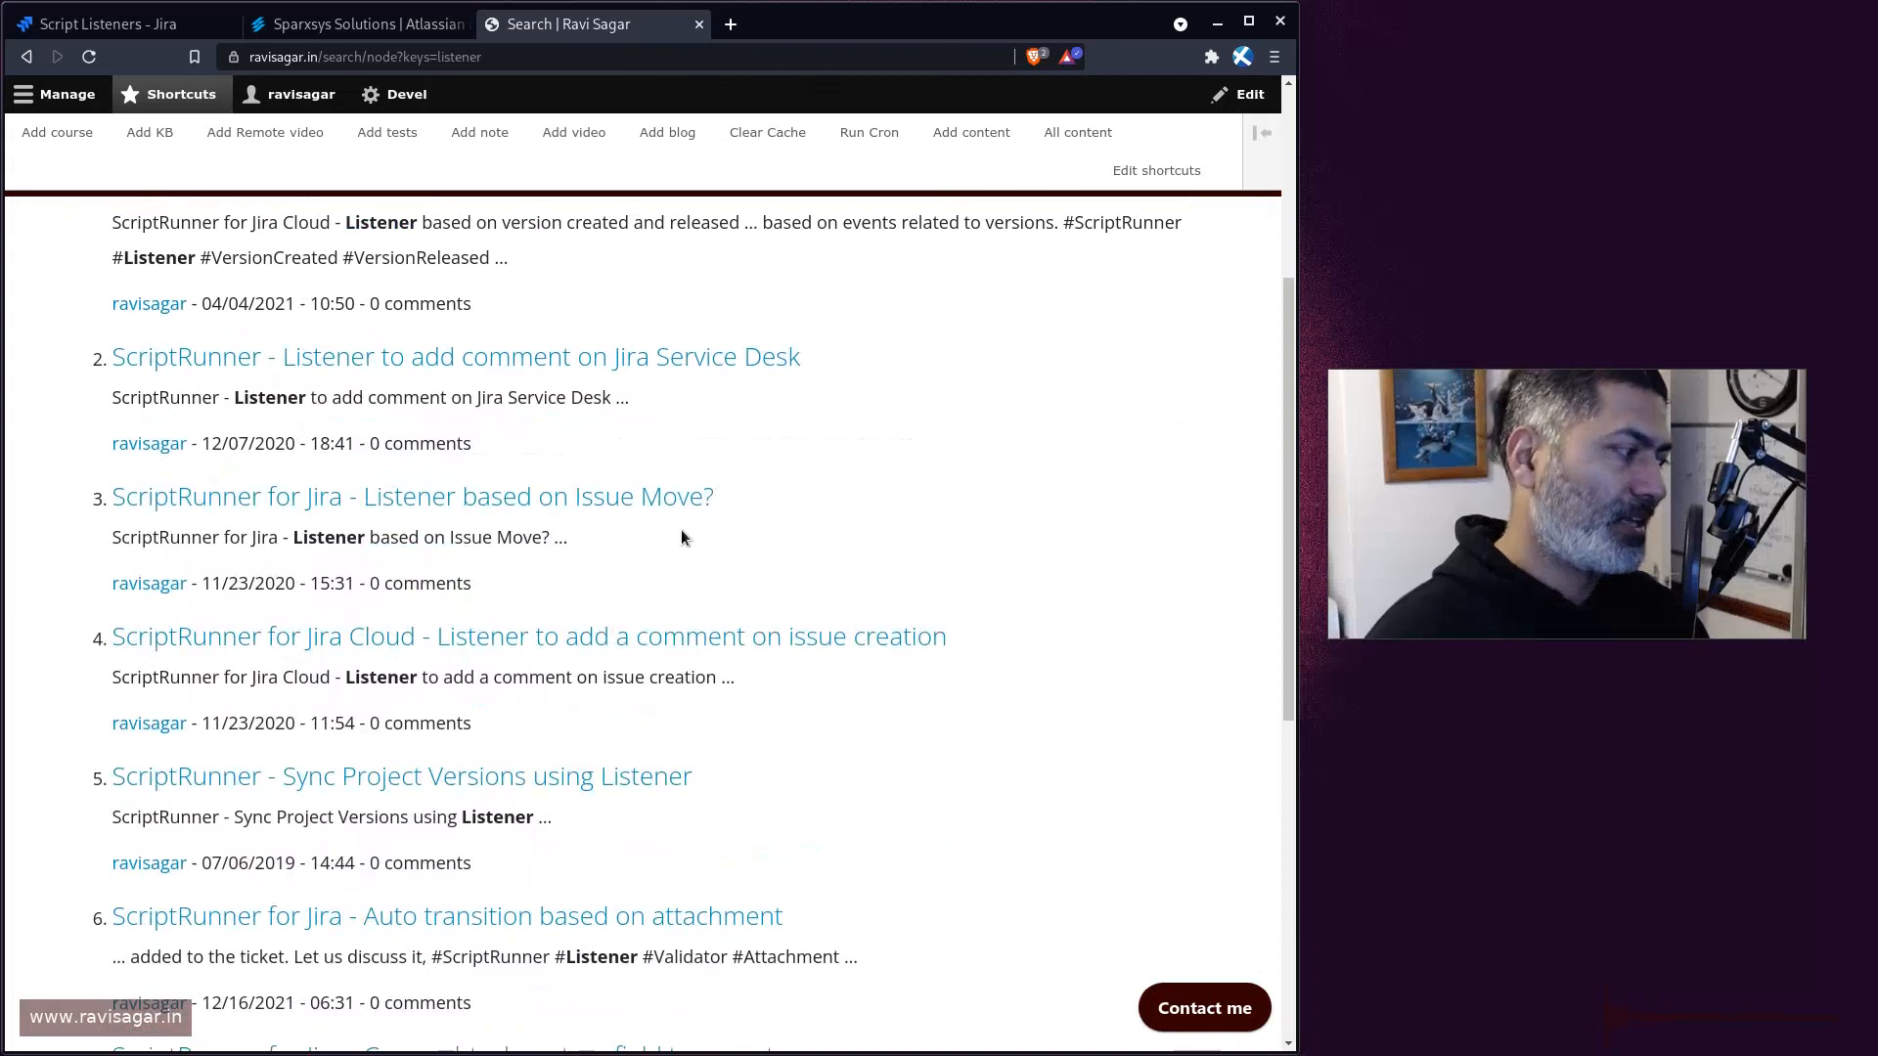
scroll("down", 3)
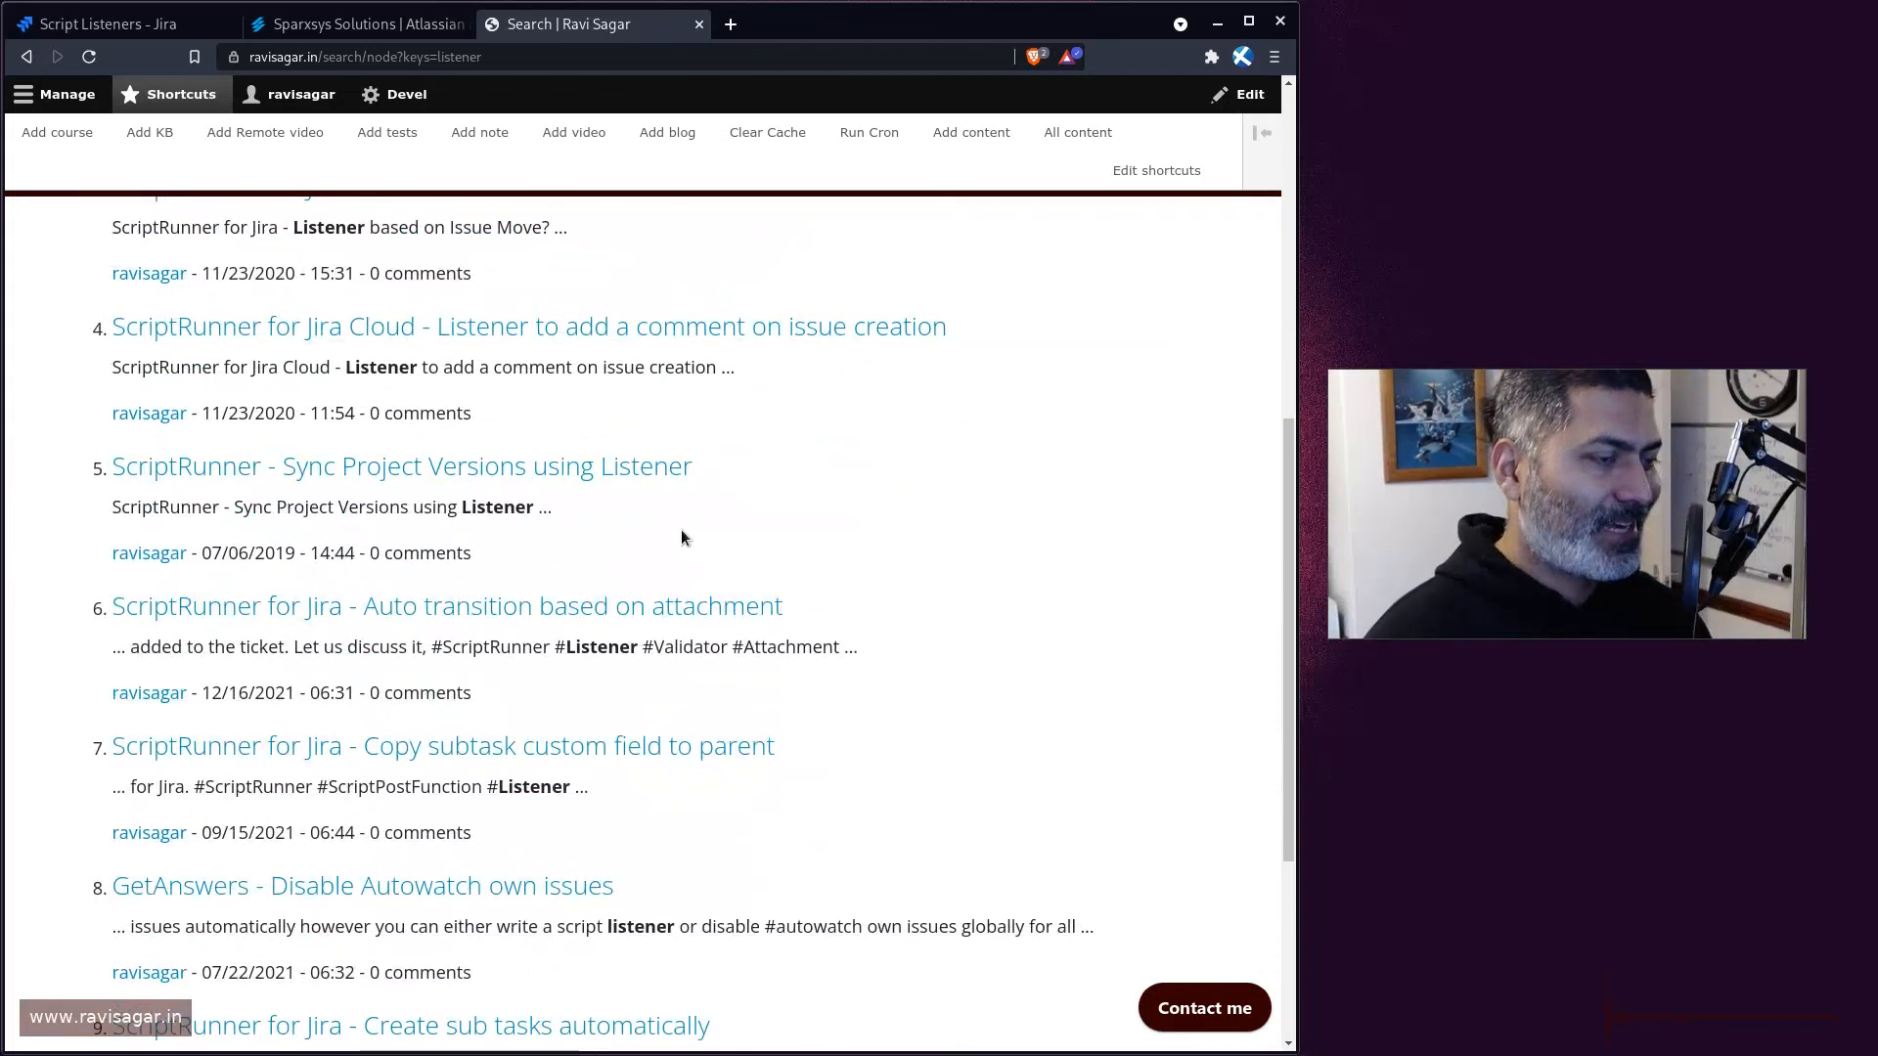